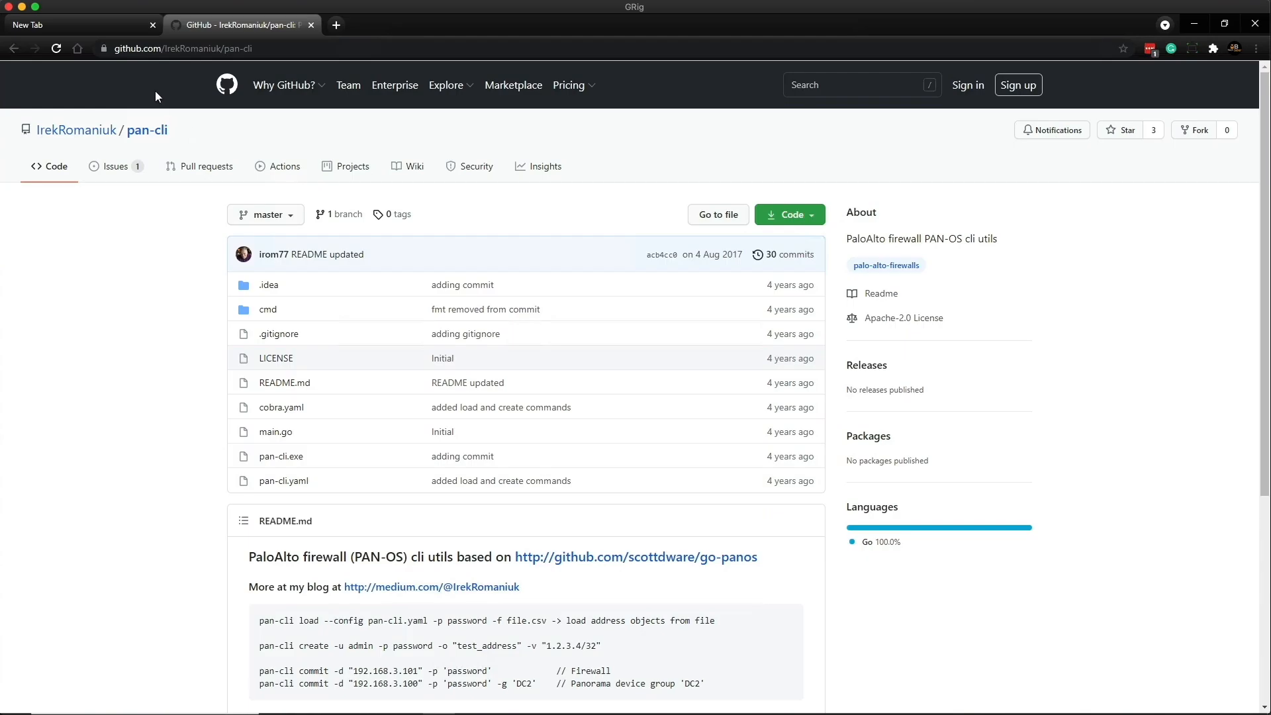
mouse_move(814, 224)
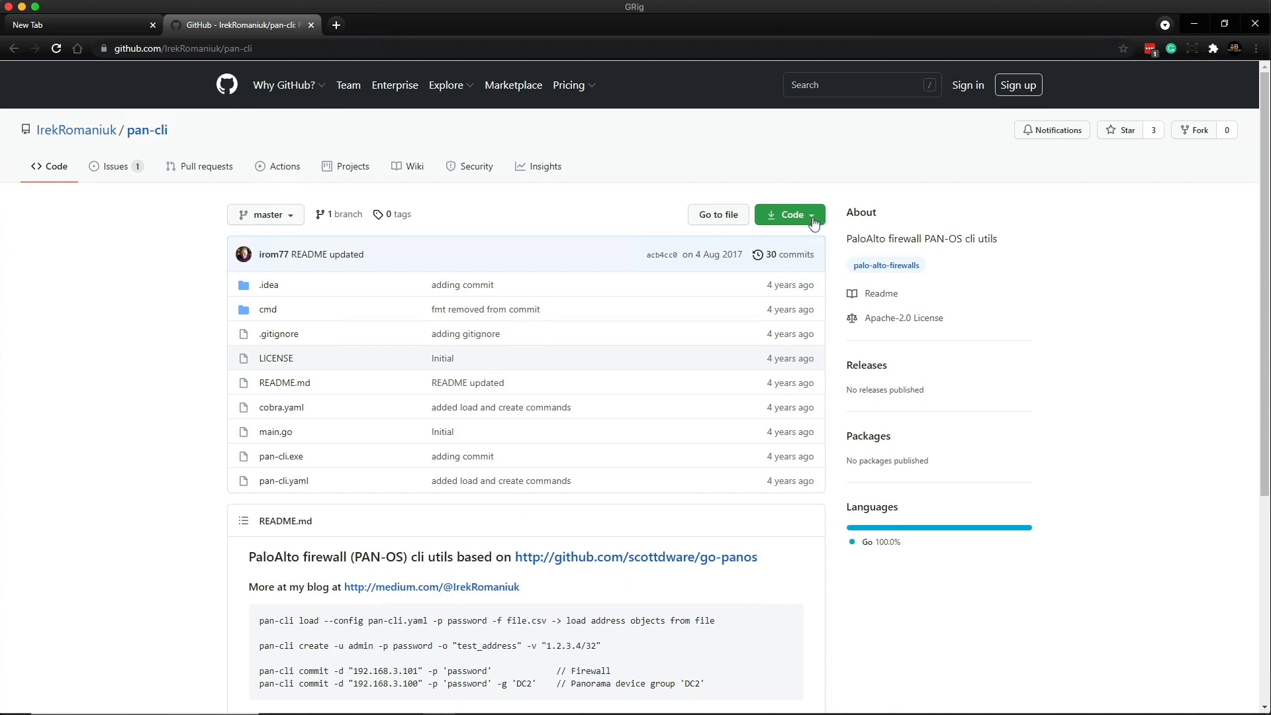
Show the pan-cli repository's clone and ZIP download options under the Code button
left_click(787, 215)
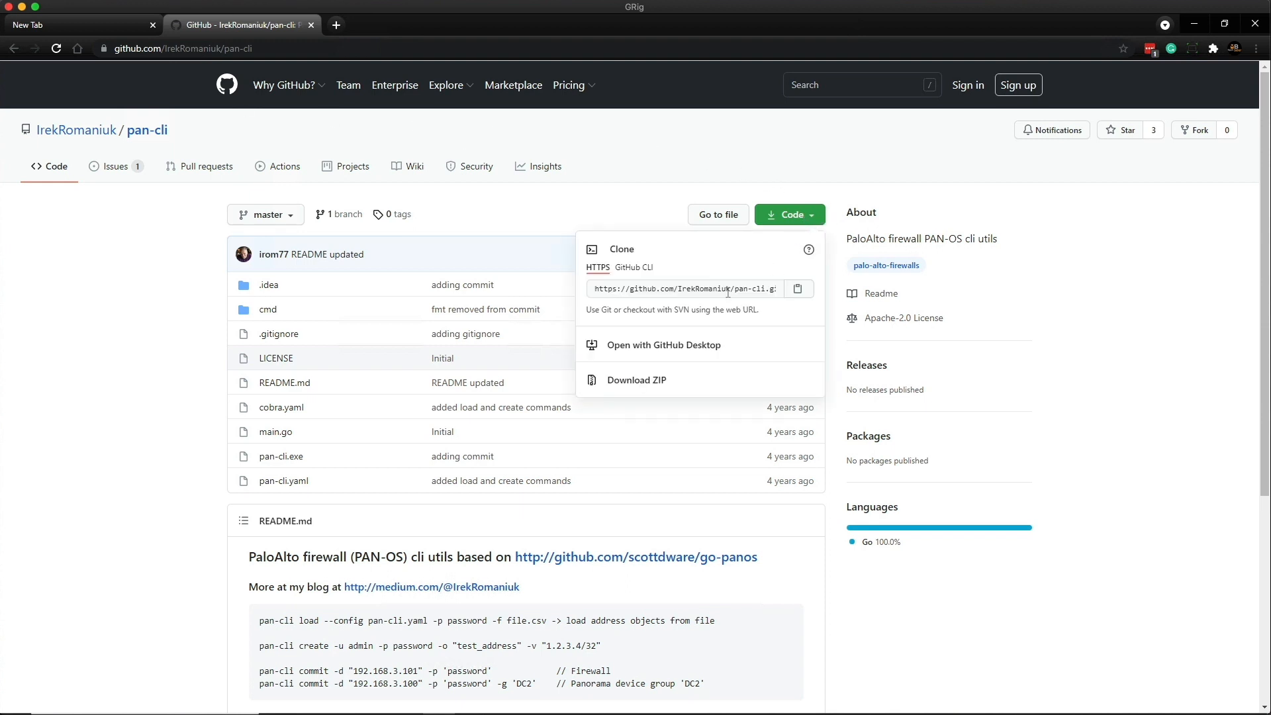
mouse_move(637, 381)
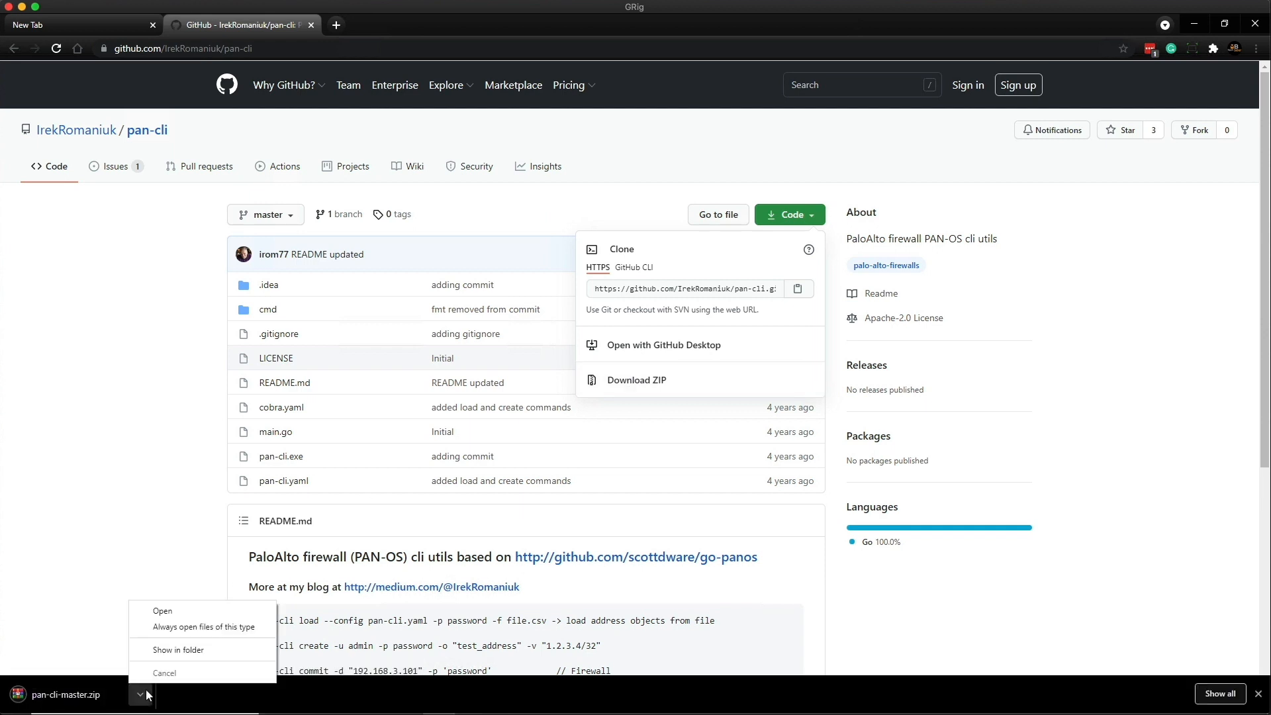
Locate the downloaded pan-cli-master.zip in C:\PANTools
left_click(178, 649)
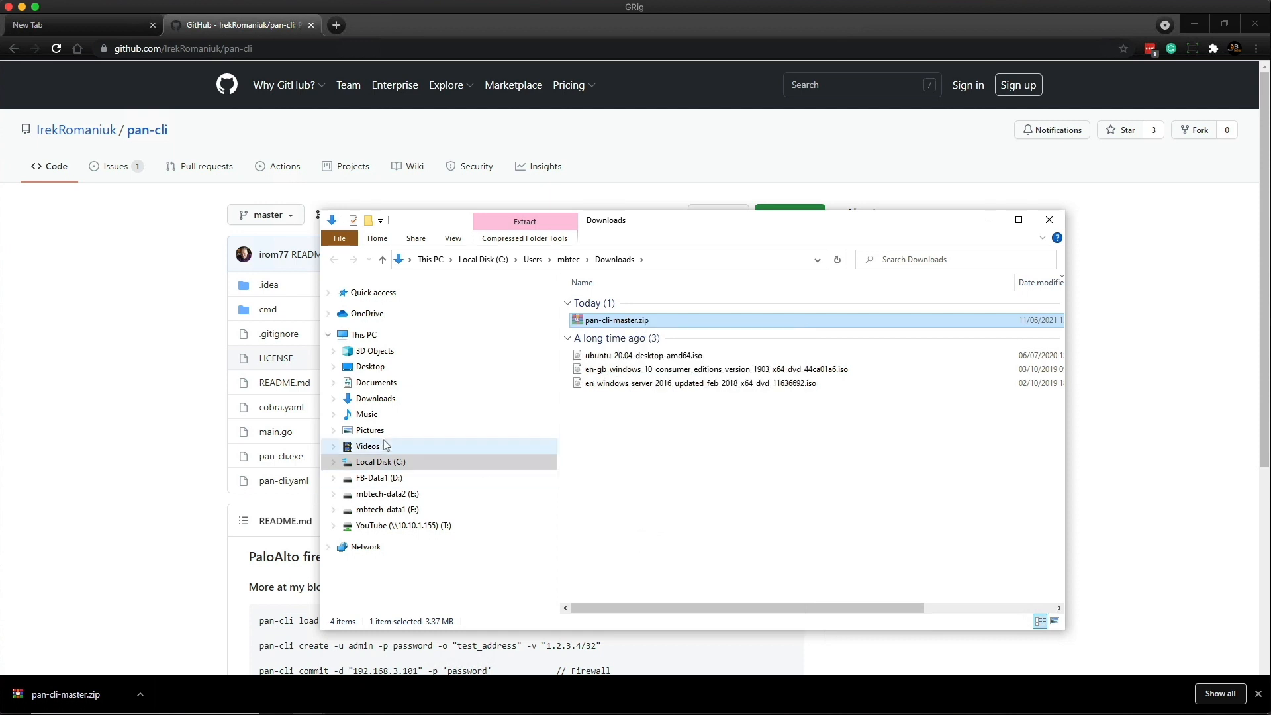
left_click(380, 462)
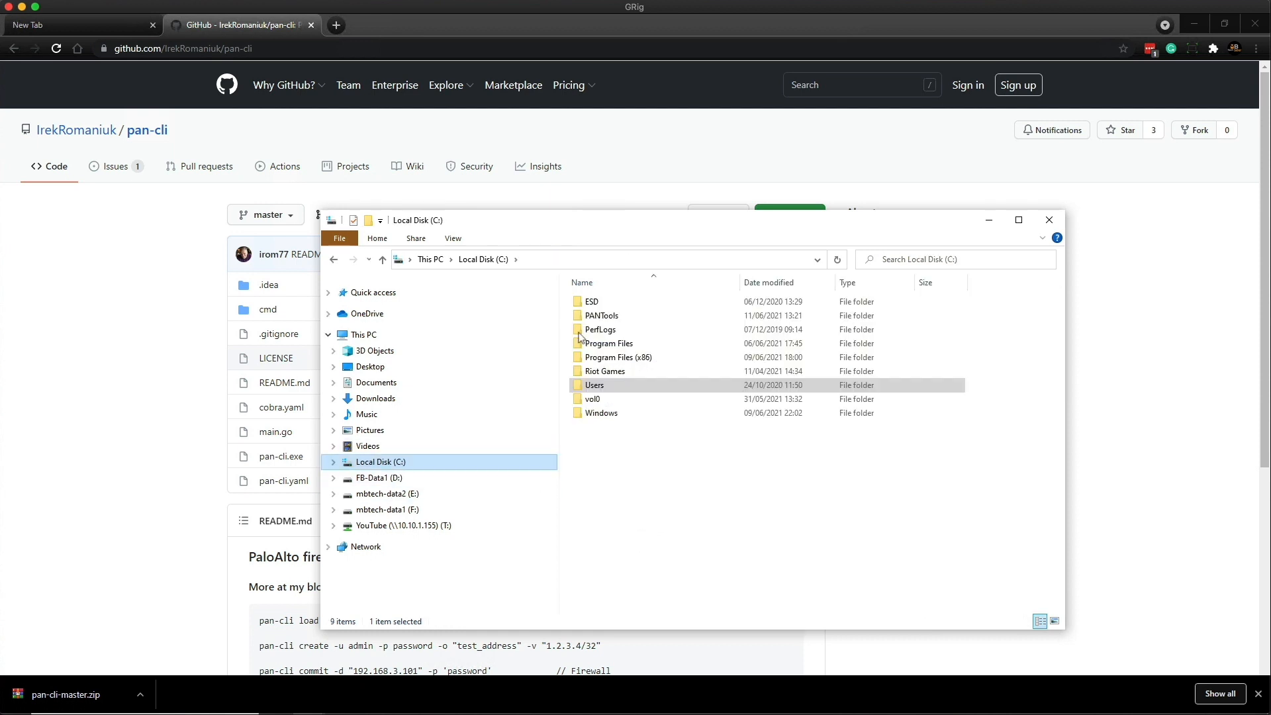
double_click(601, 315)
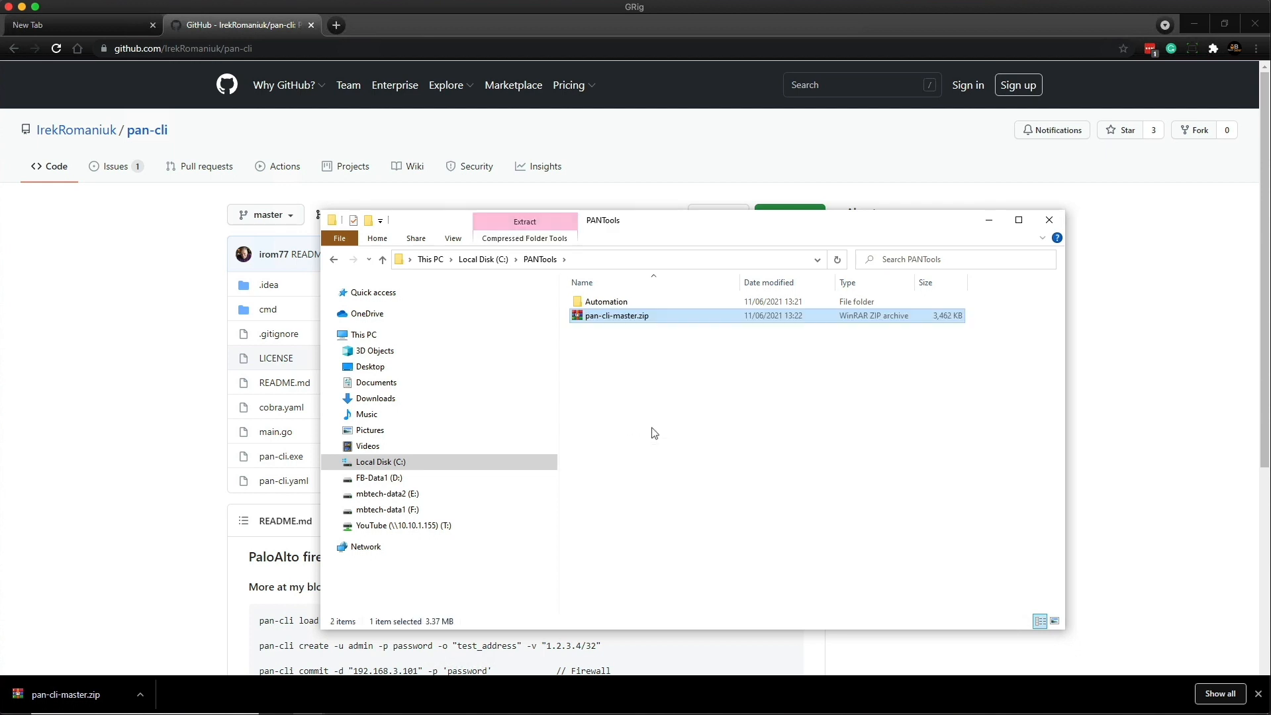
Extract the zip here into pan-cli-master and copy pan-cli.exe from it
right_click(616, 315)
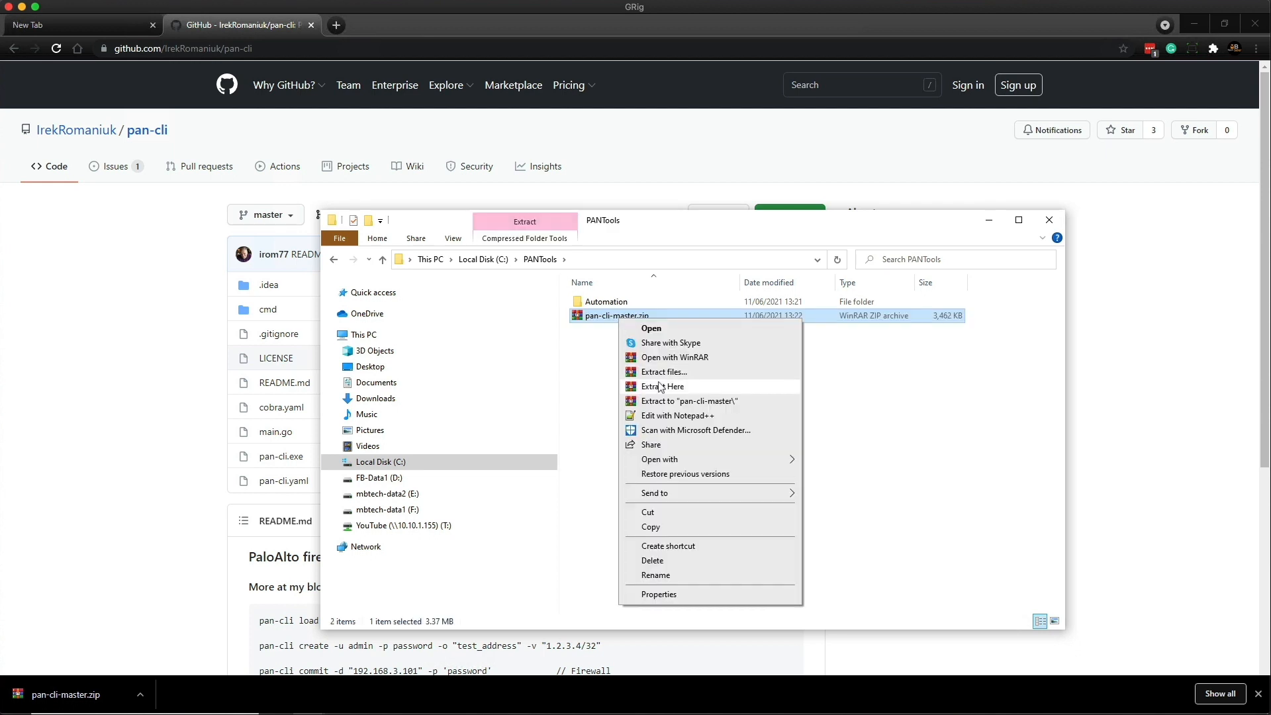
left_click(662, 386)
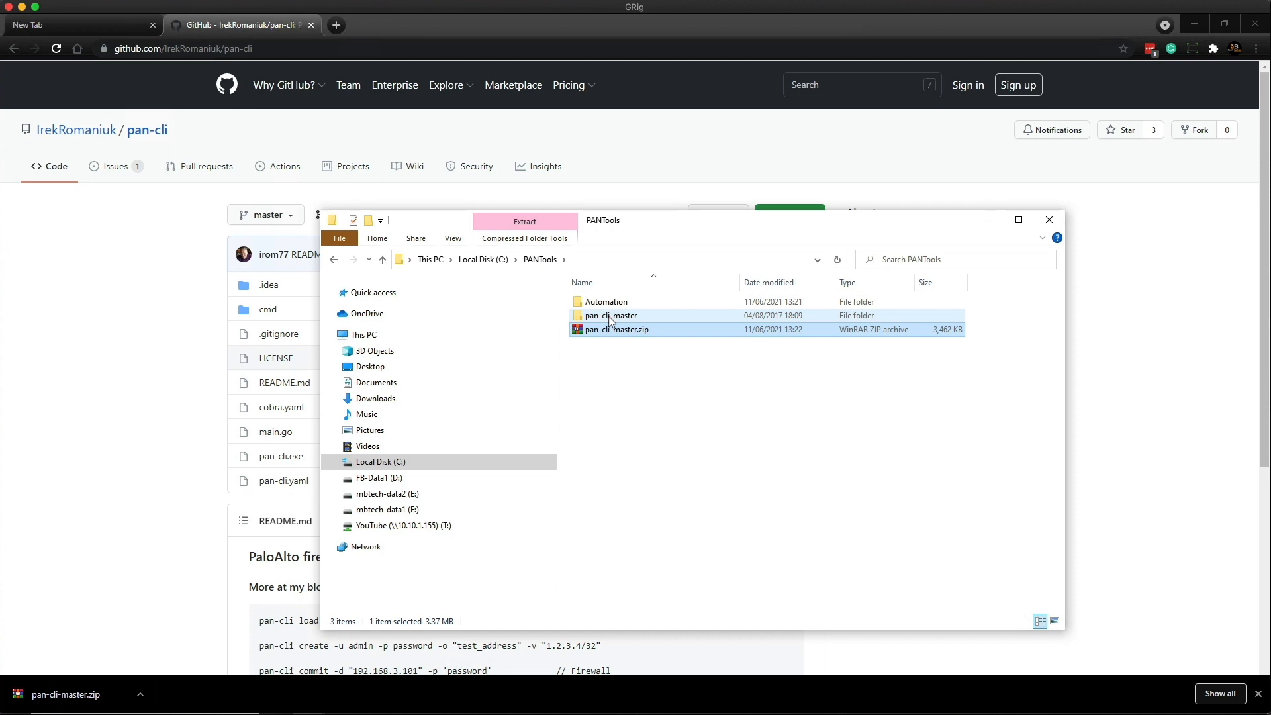
double_click(610, 316)
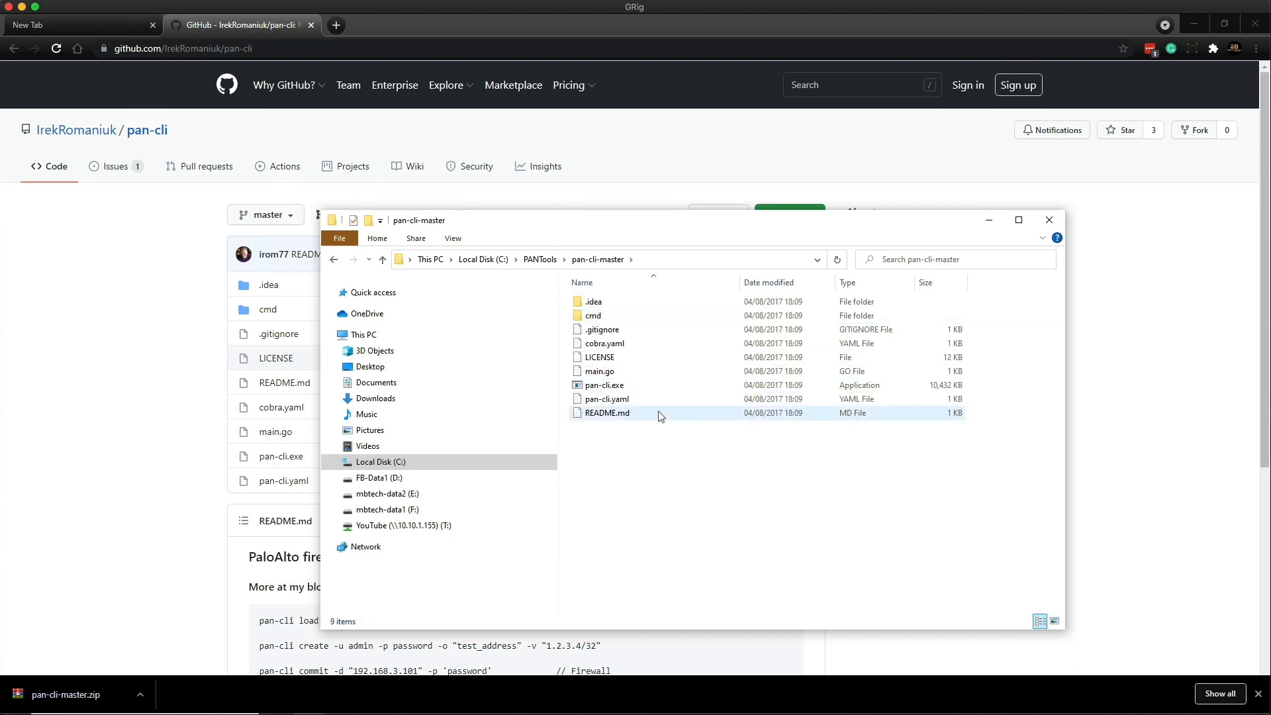
right_click(604, 385)
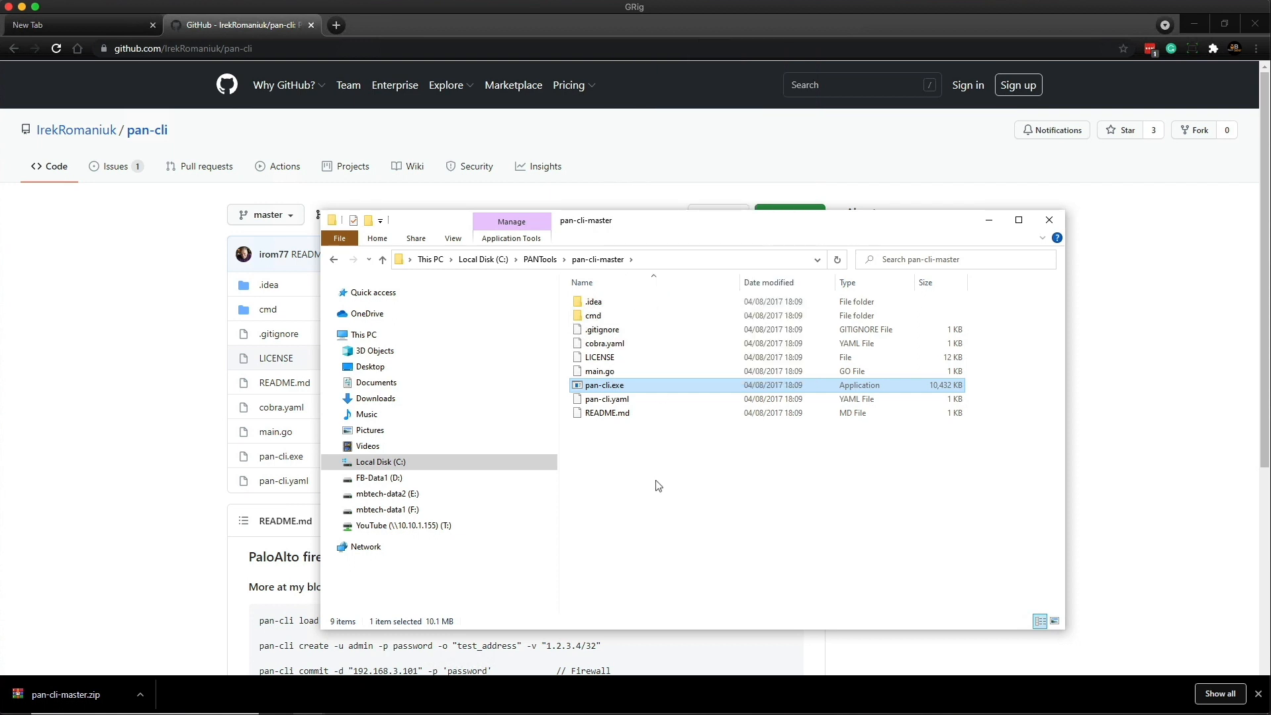
Paste pan-cli.exe into C:\PANTools\Automation beside the Azure migration files
left_click(382, 259)
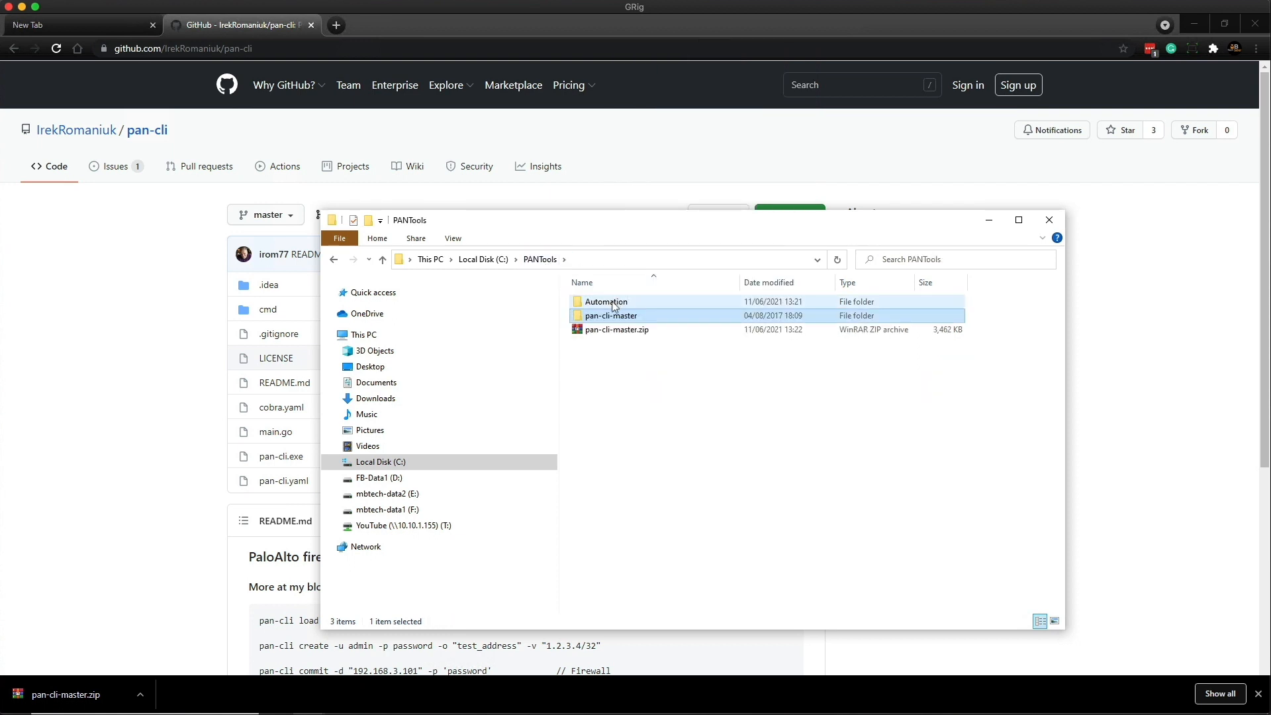
double_click(605, 302)
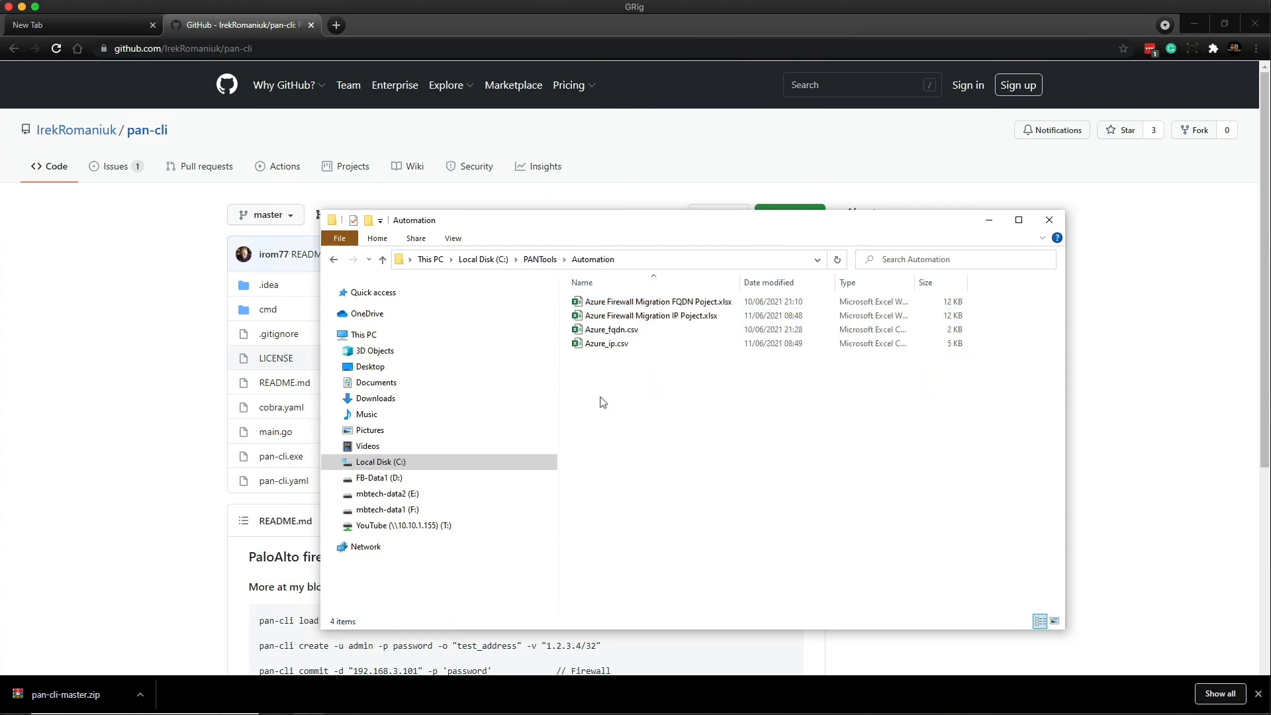
left_click(604, 358)
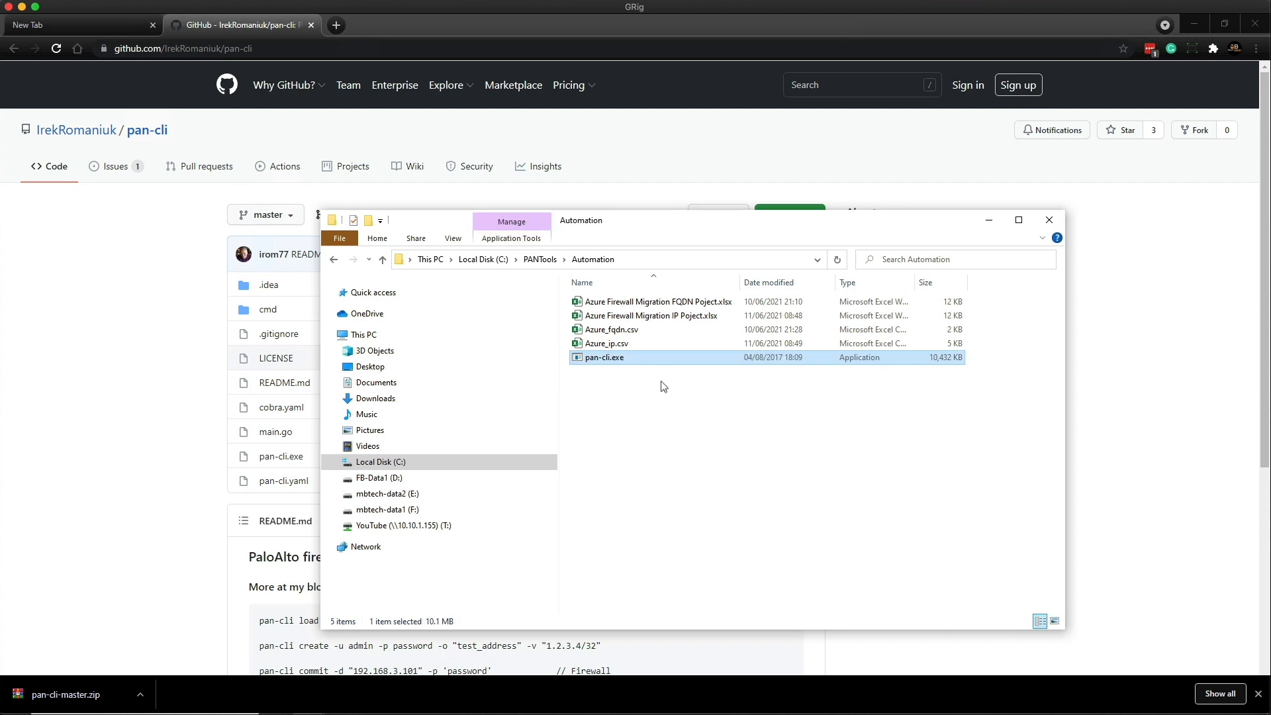
mouse_move(612, 381)
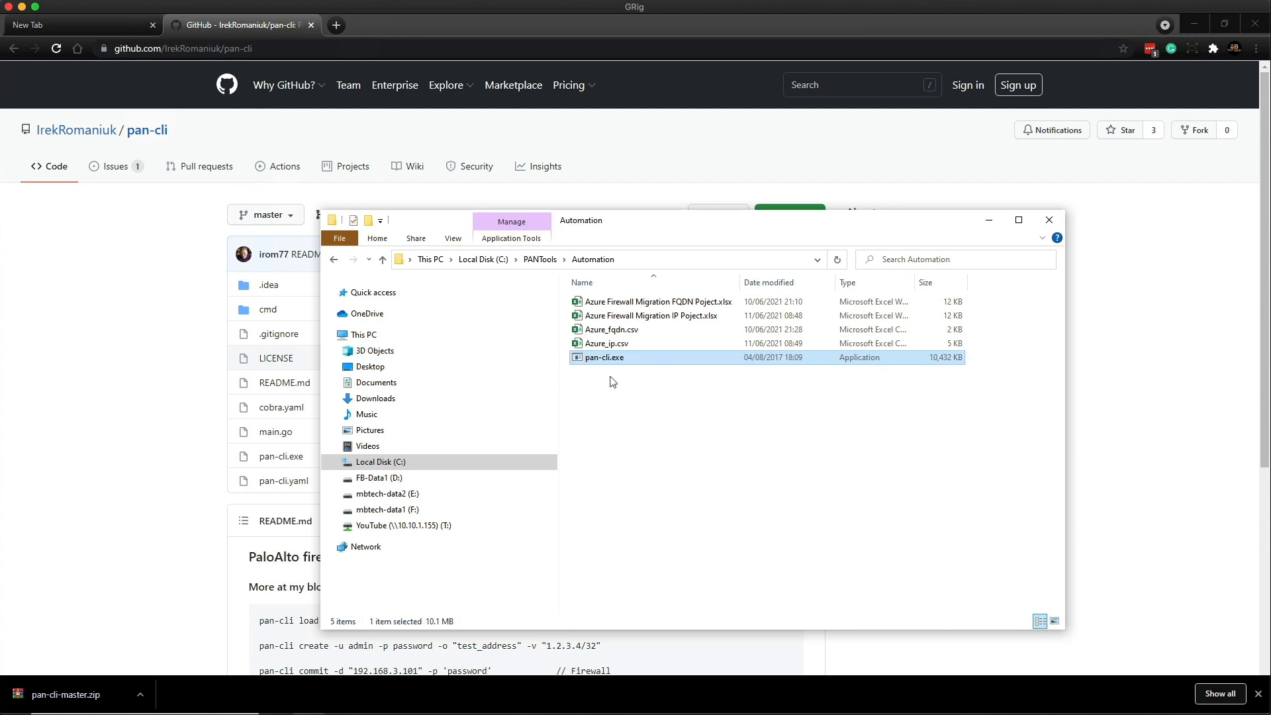
mouse_move(648, 402)
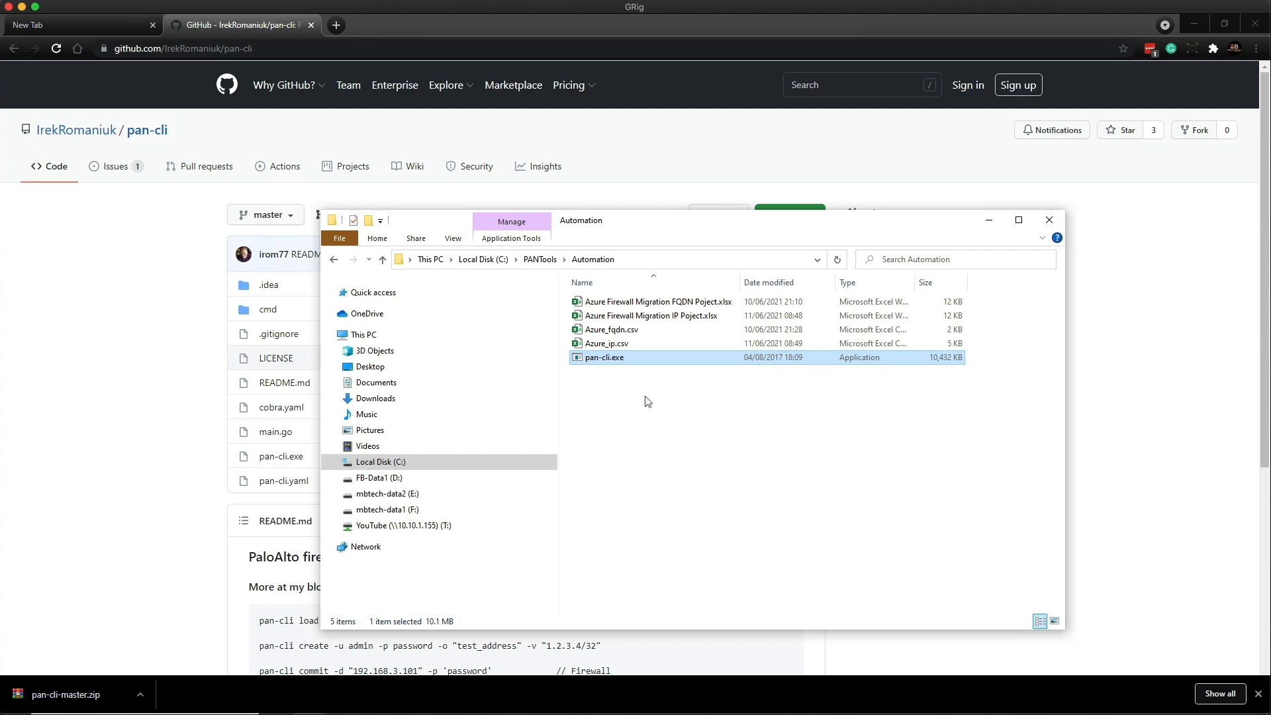
mouse_move(623, 383)
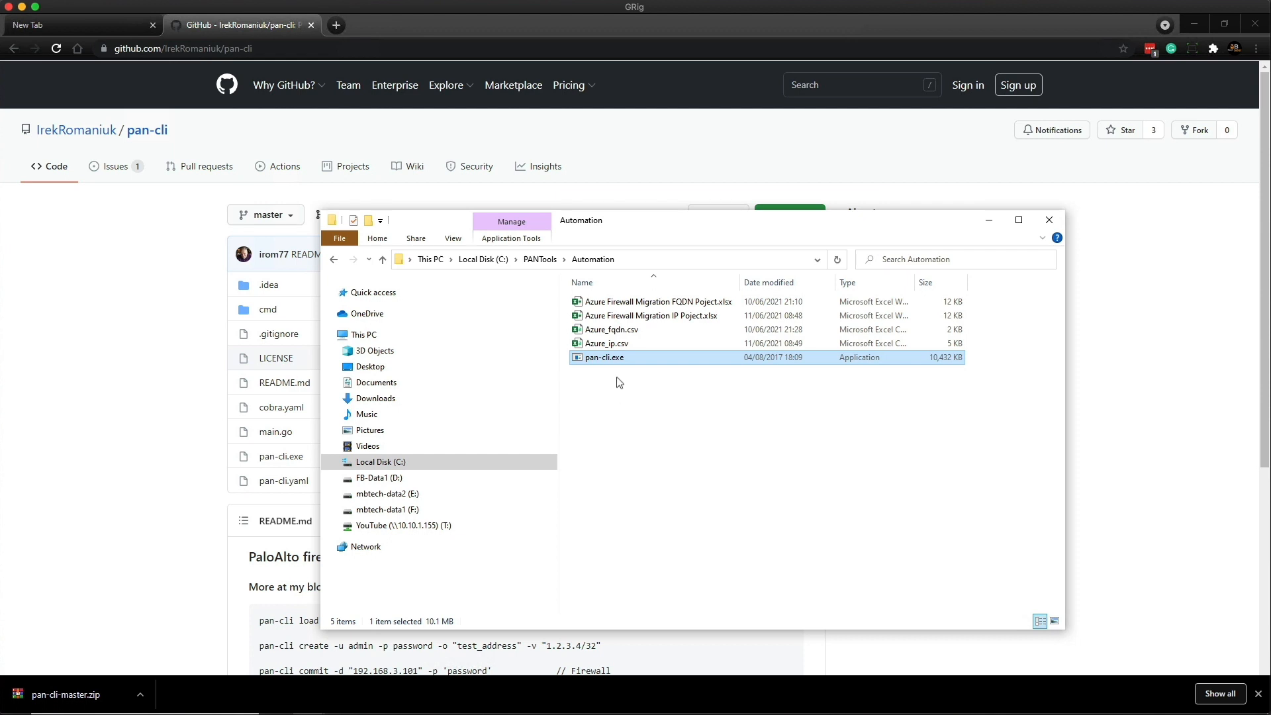
mouse_move(628, 358)
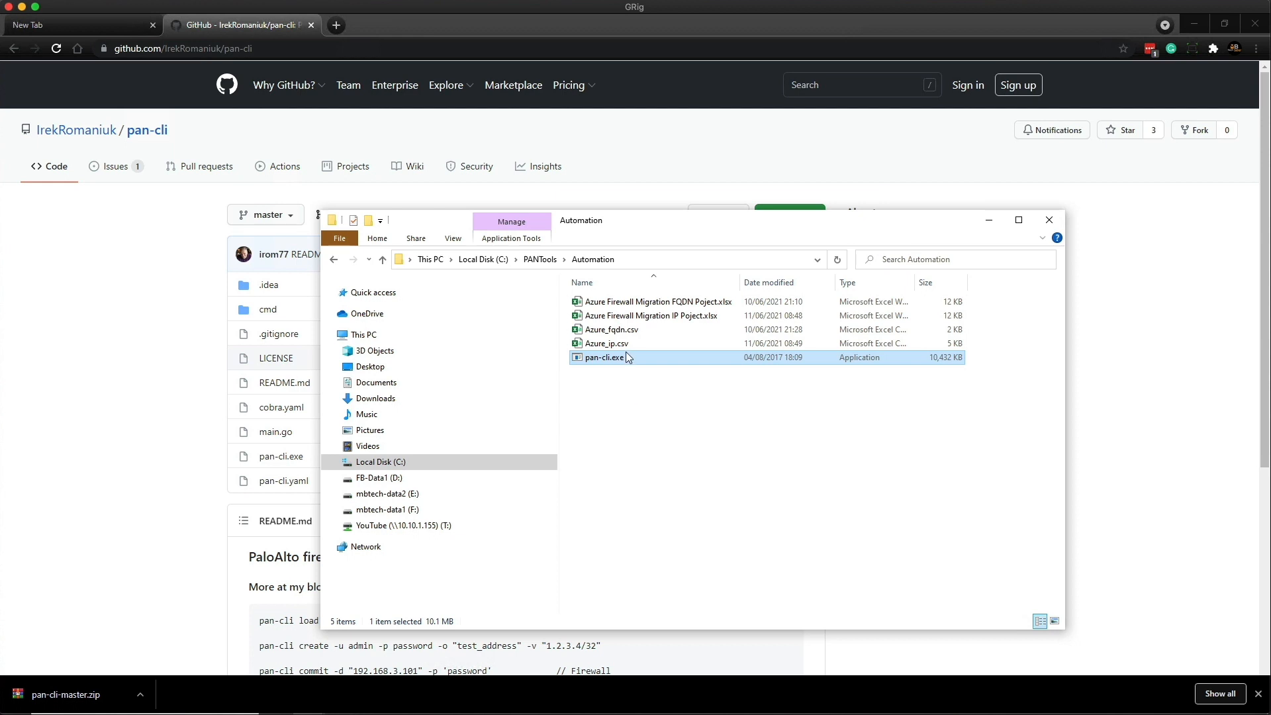
mouse_move(687, 358)
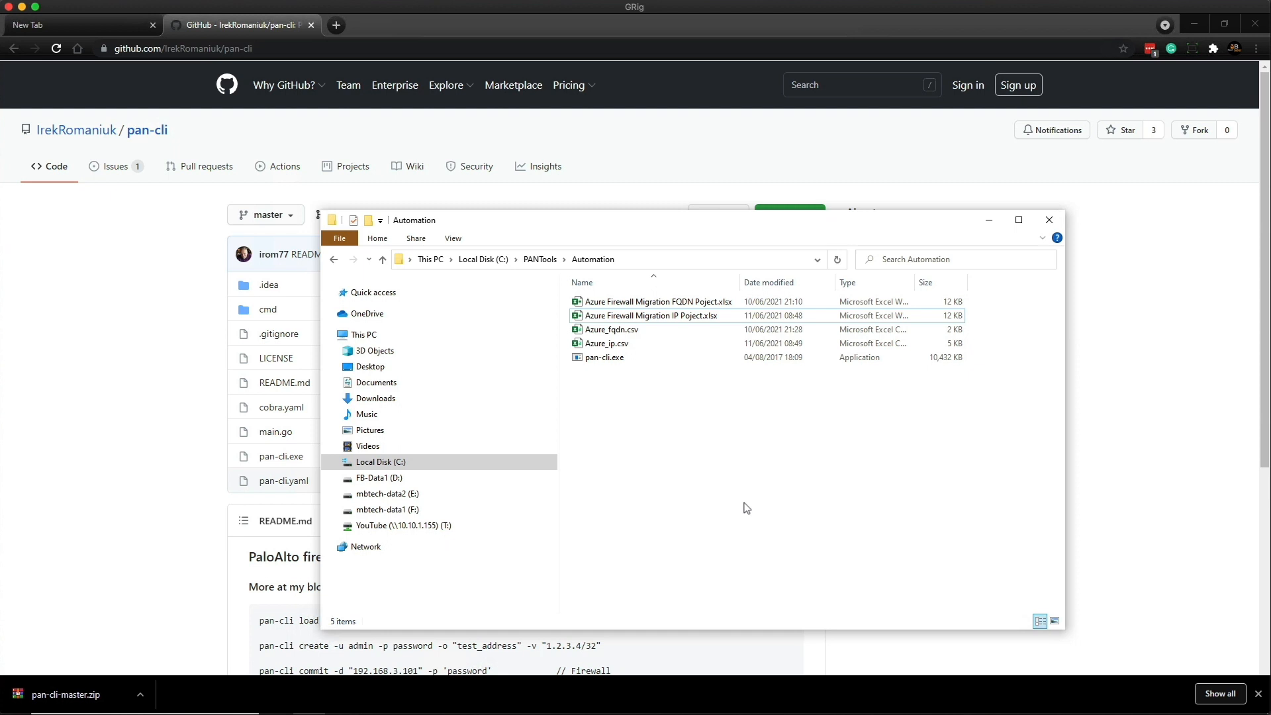
Open Azure Firewall Migration IP Poject.xlsx and review its Azure Public IP rows
left_click(653, 315)
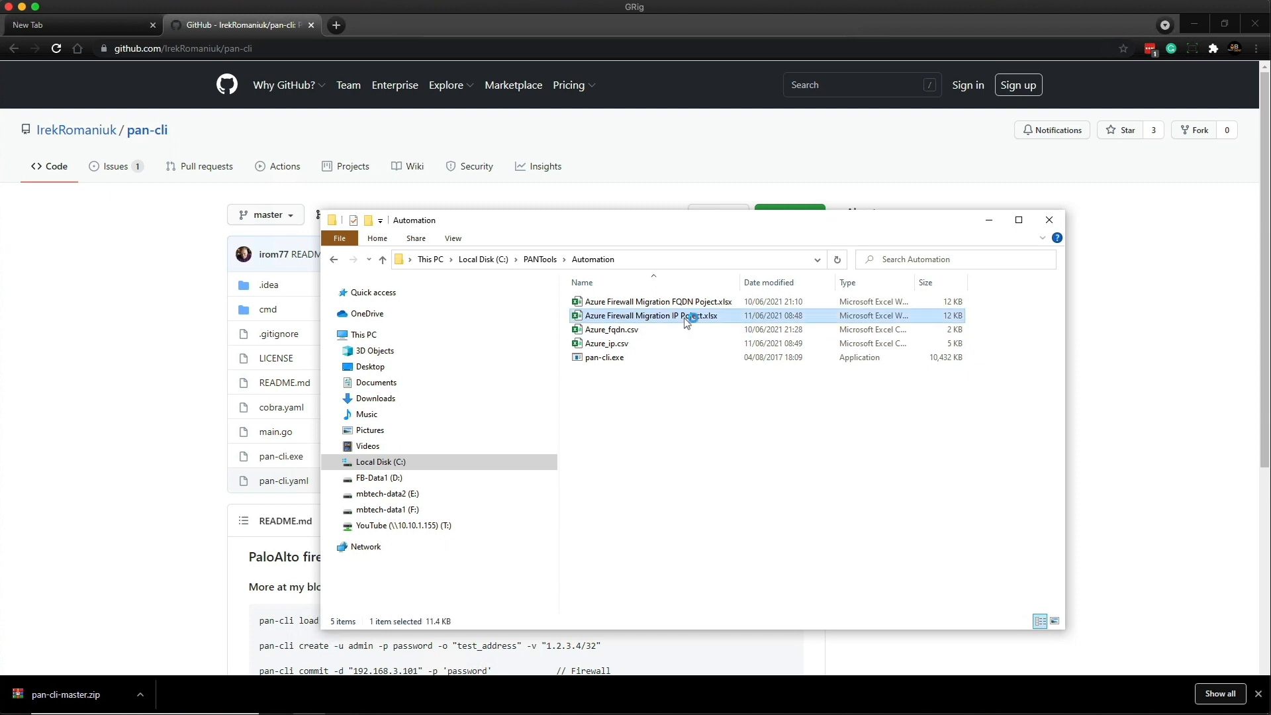
double_click(653, 316)
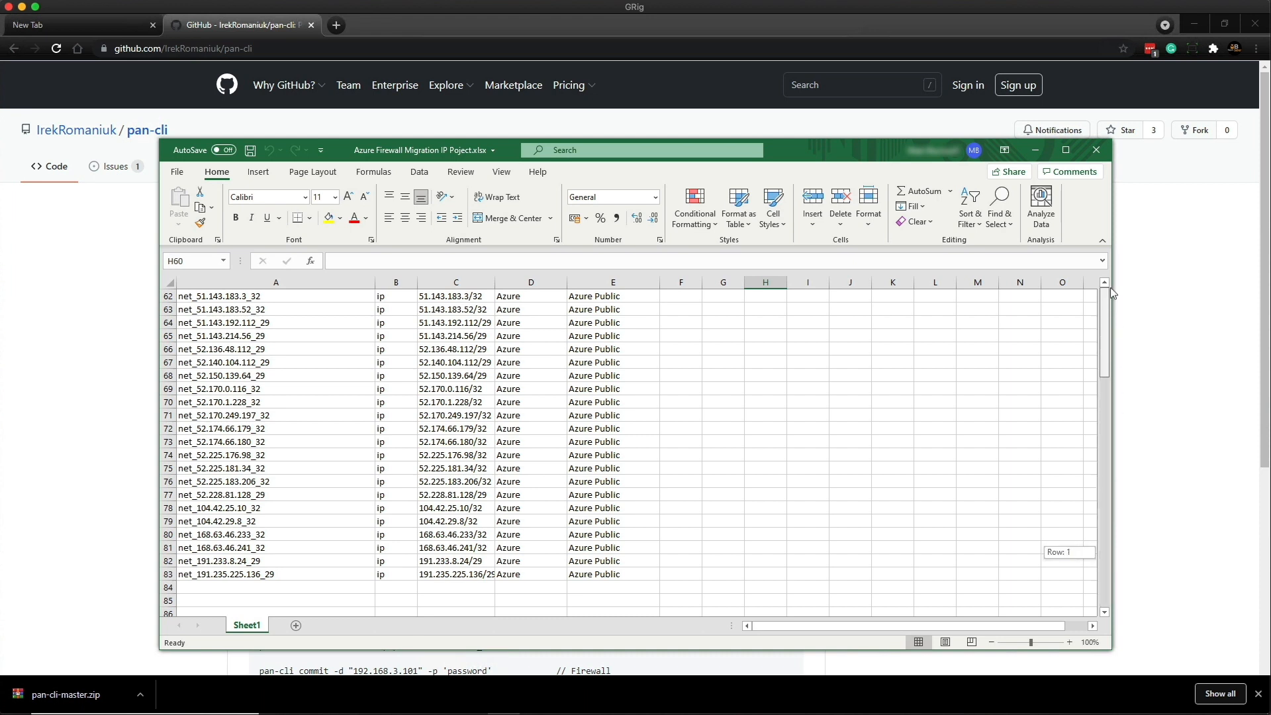
scroll("up", 3)
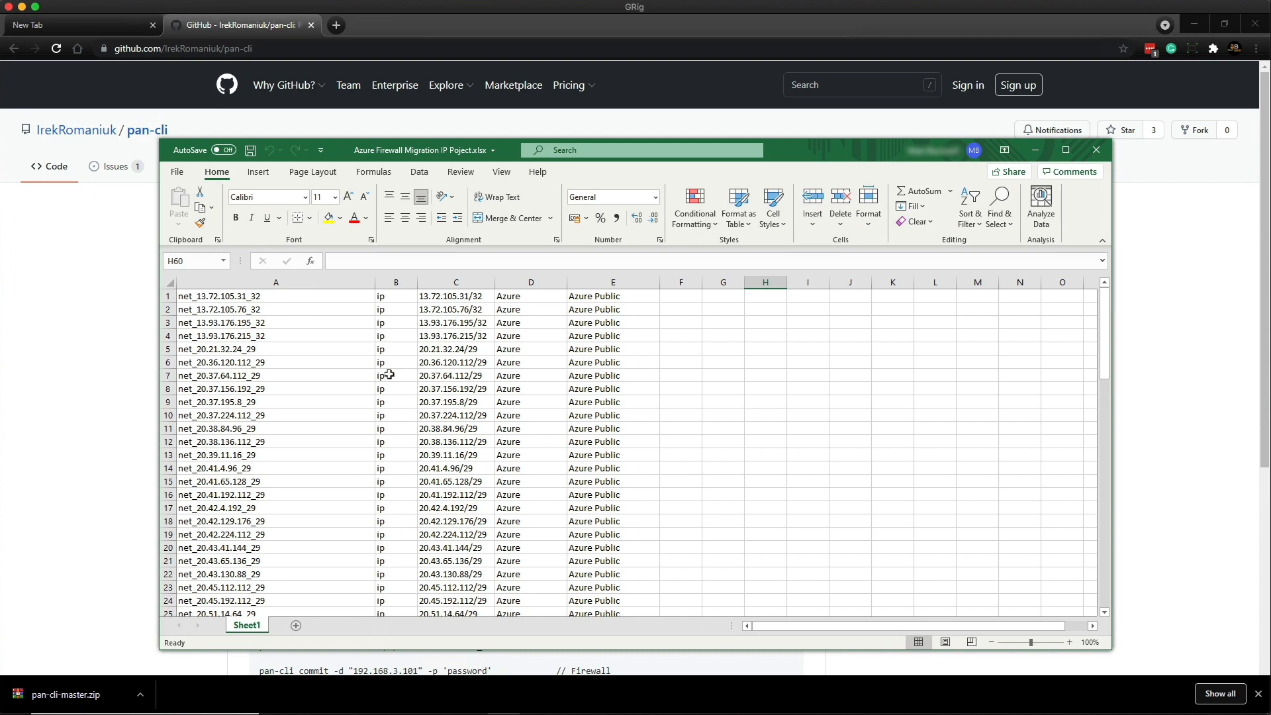
mouse_move(270, 347)
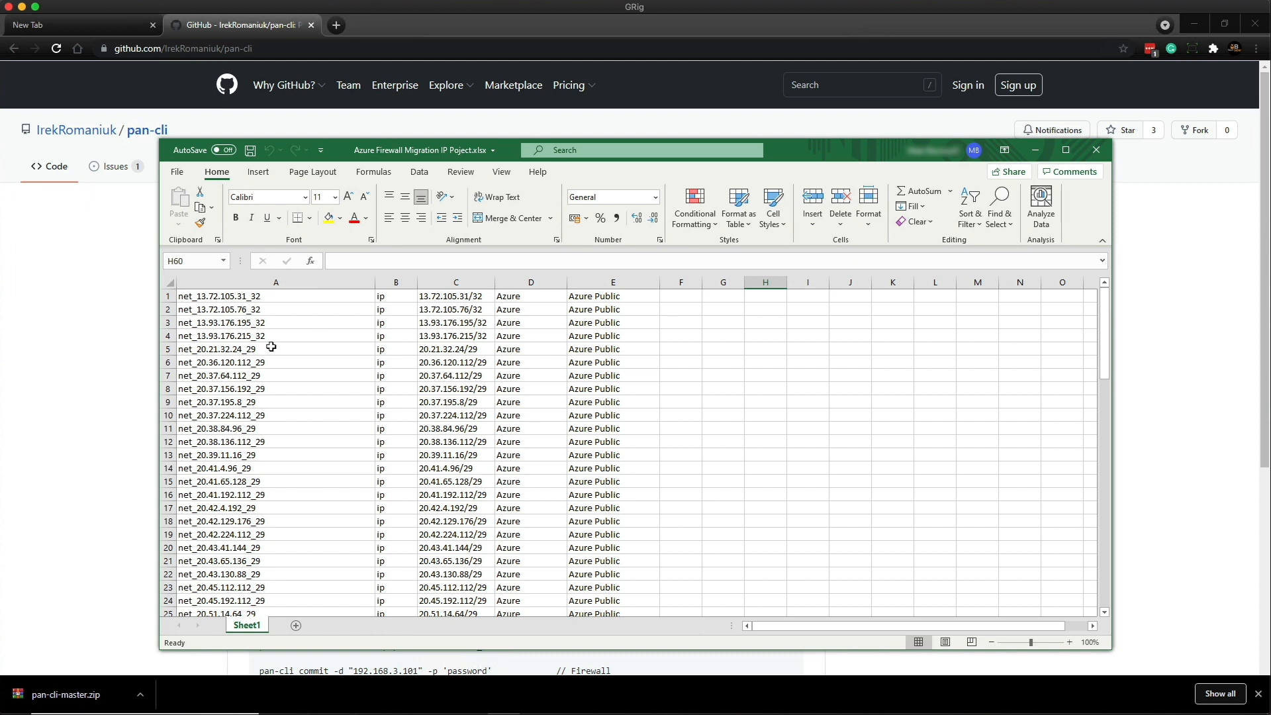
mouse_move(295, 350)
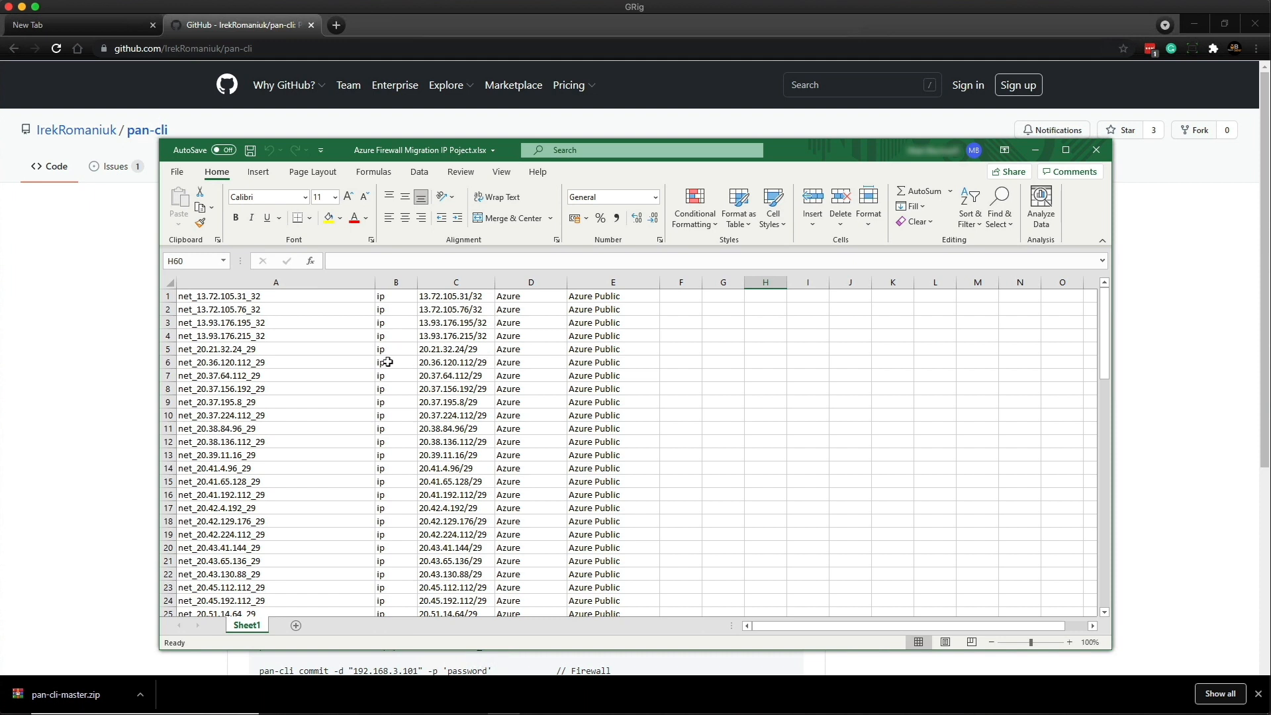
mouse_move(307, 362)
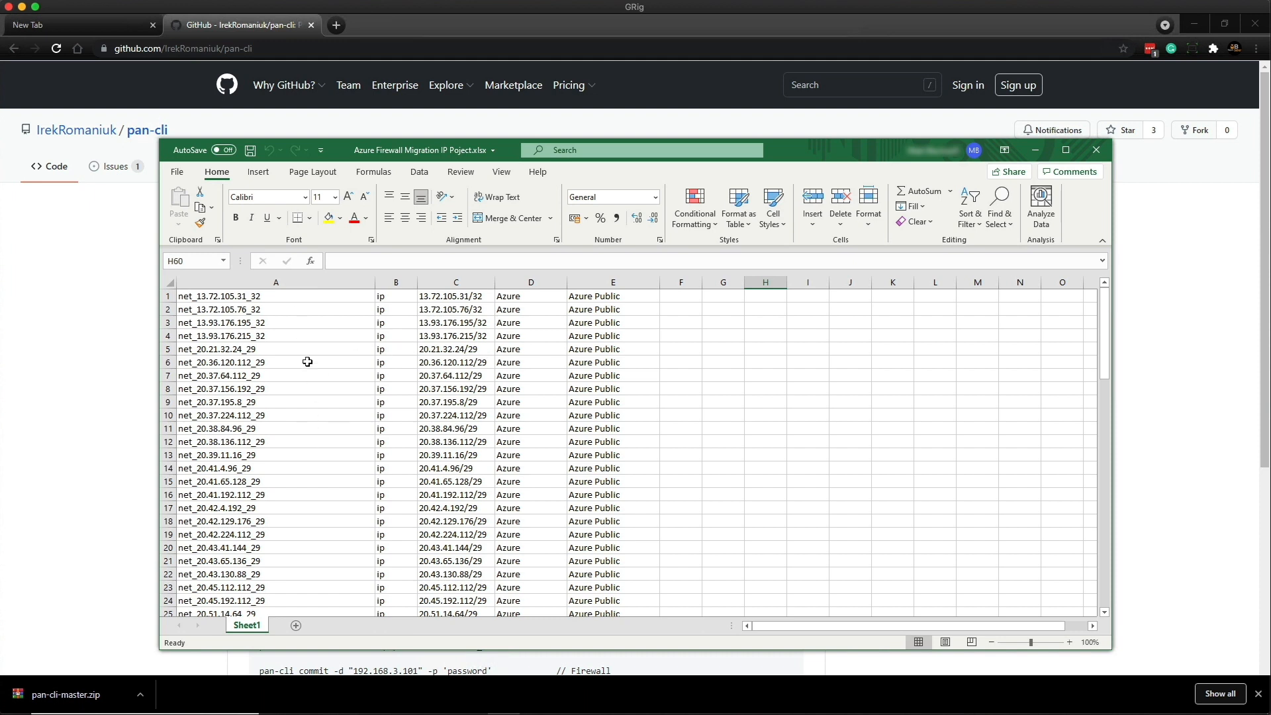
mouse_move(265, 297)
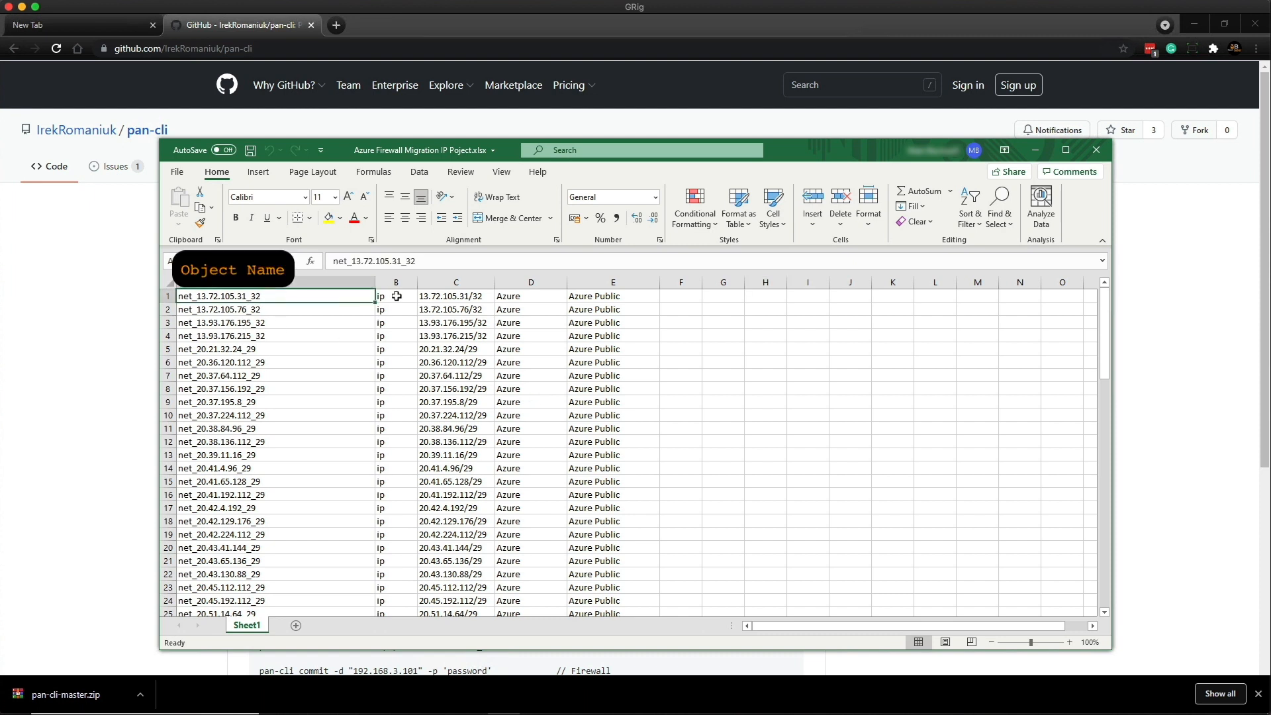
left_click(396, 295)
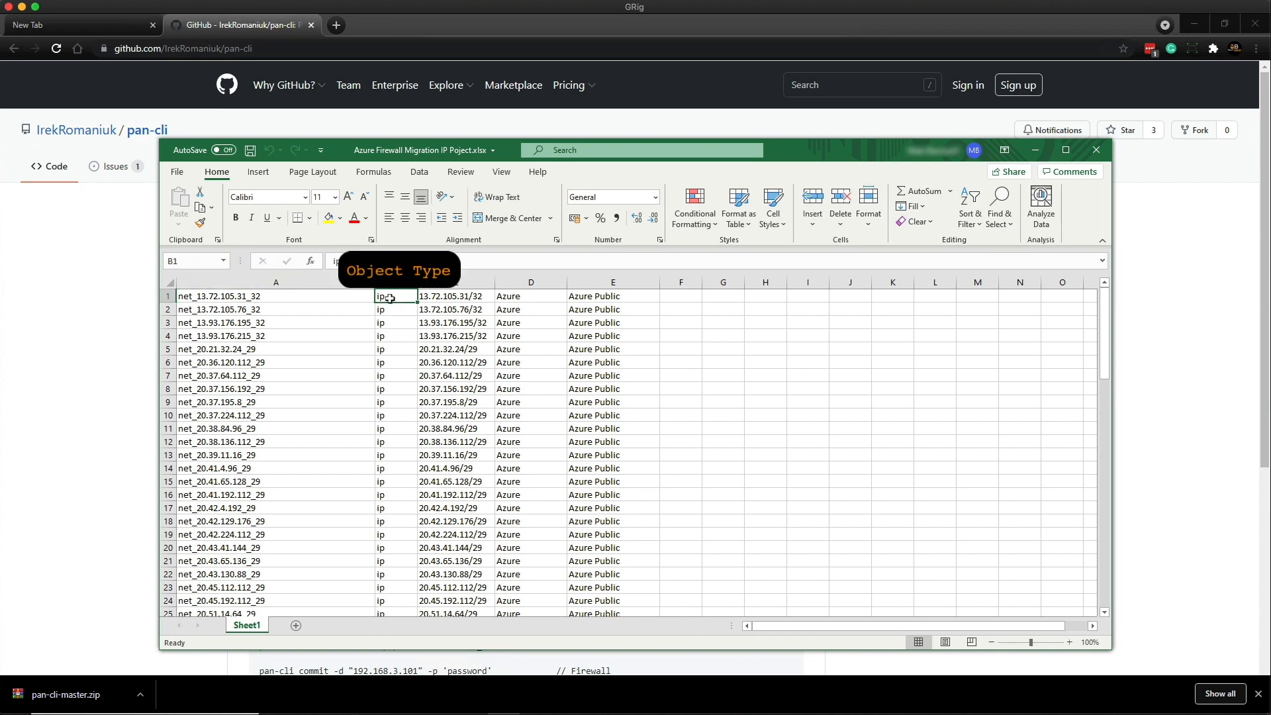
mouse_move(395, 304)
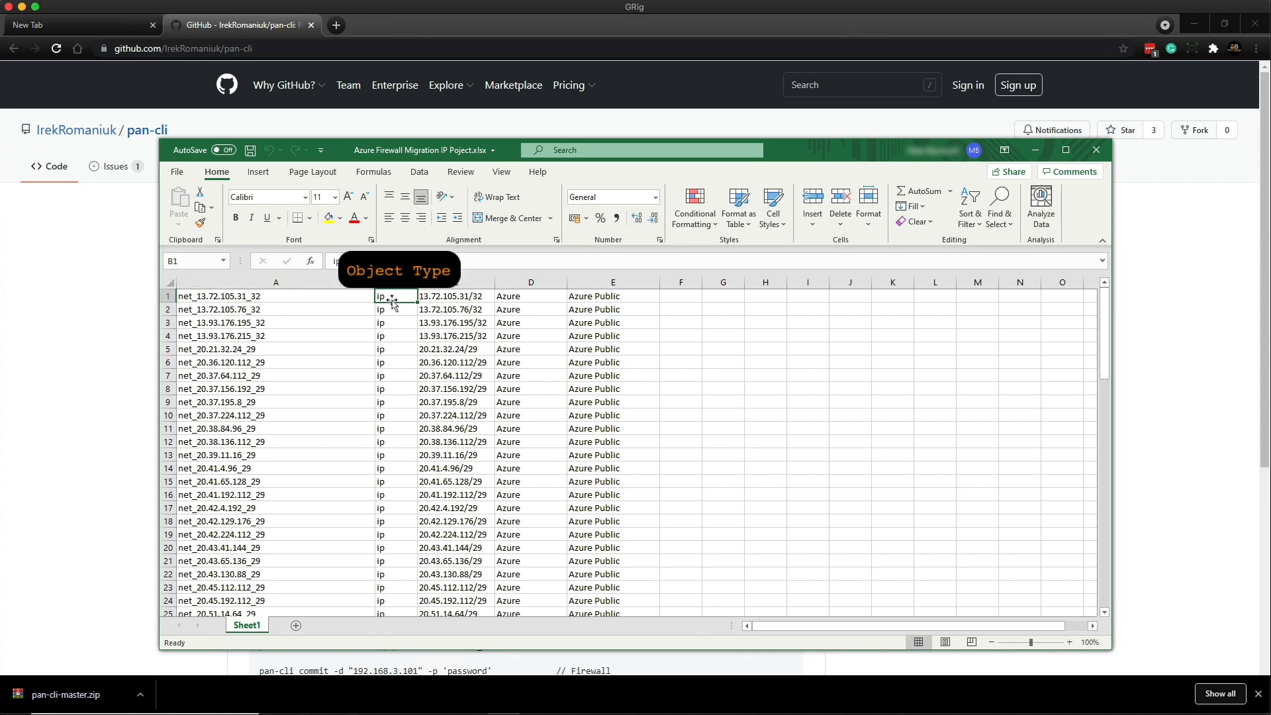
left_click(455, 296)
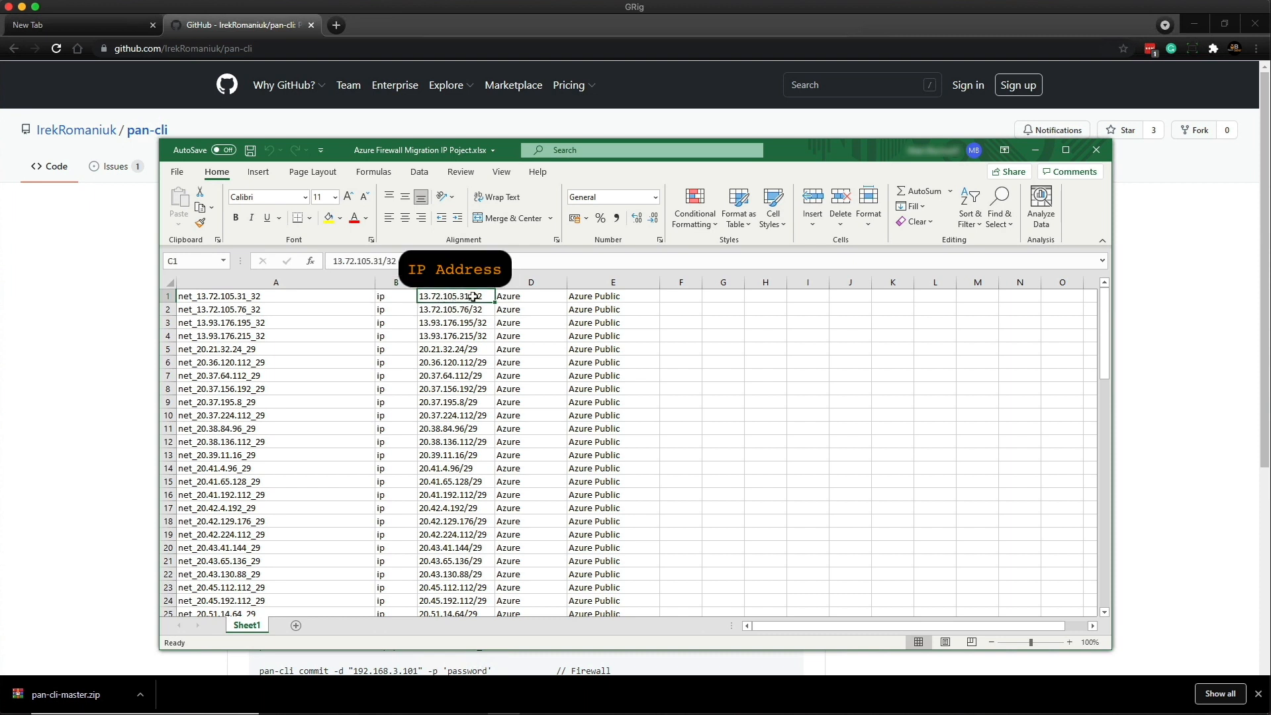
mouse_move(532, 302)
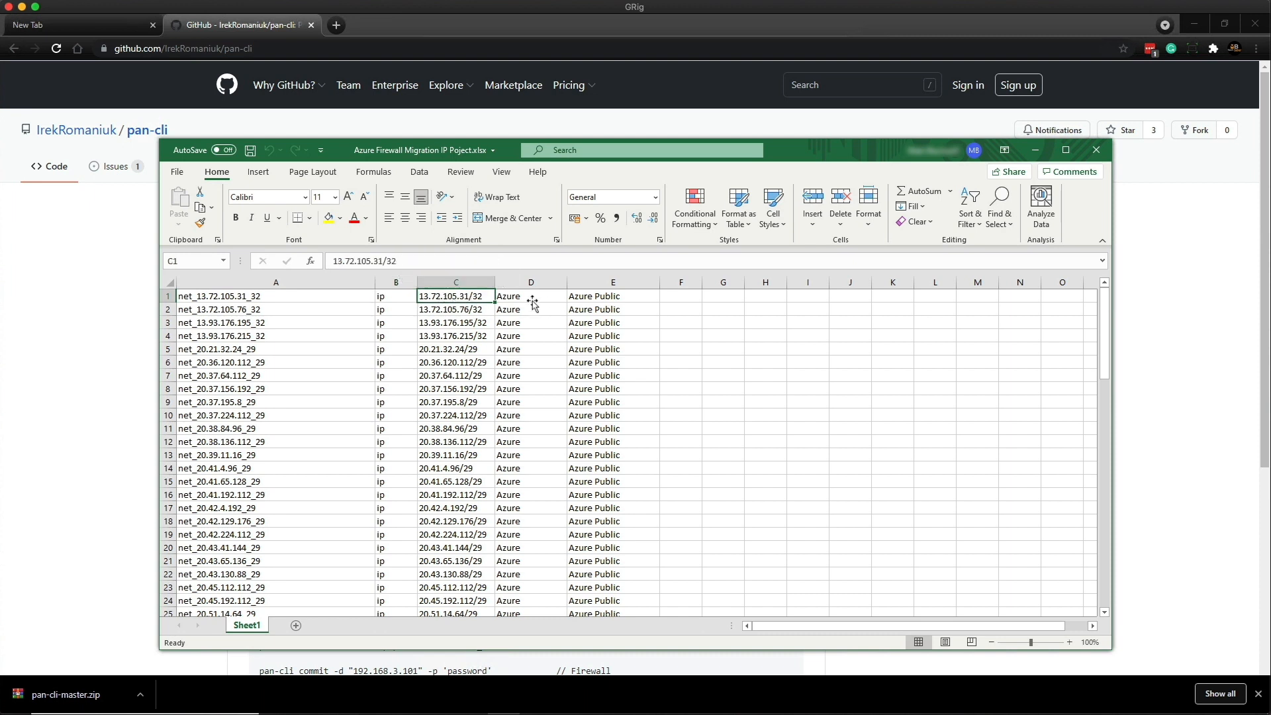
left_click(529, 295)
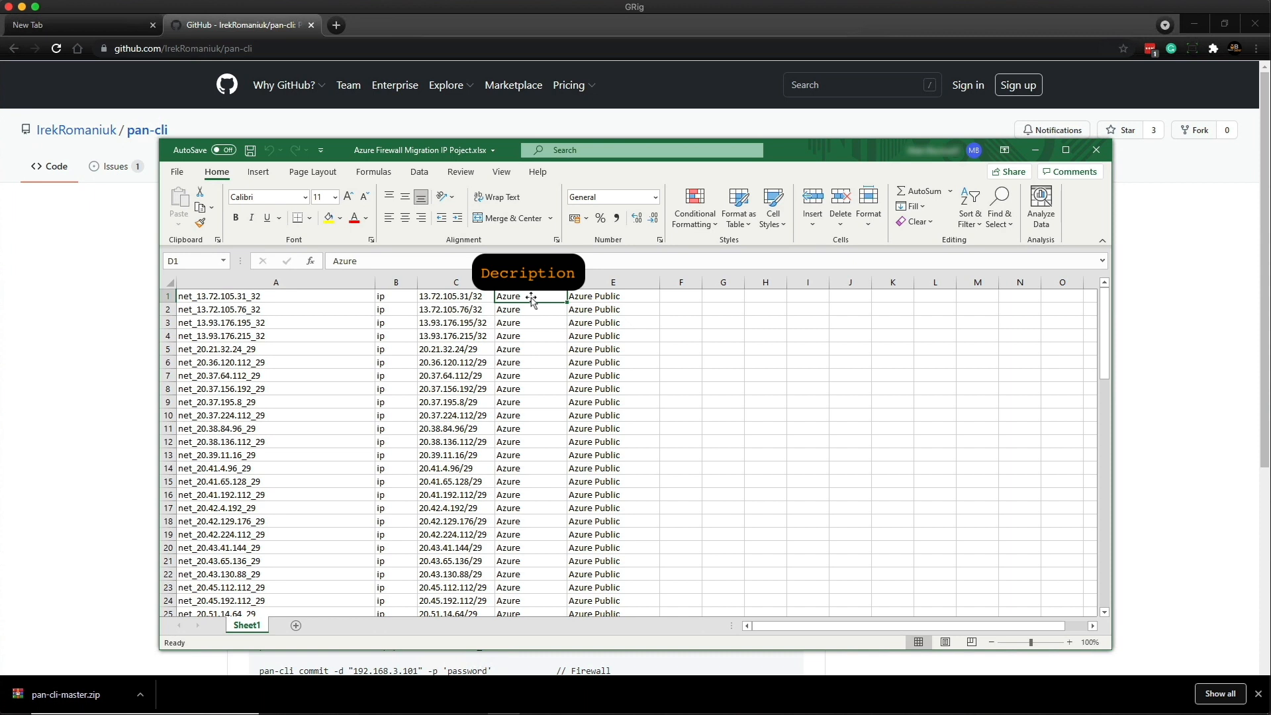
mouse_move(591, 306)
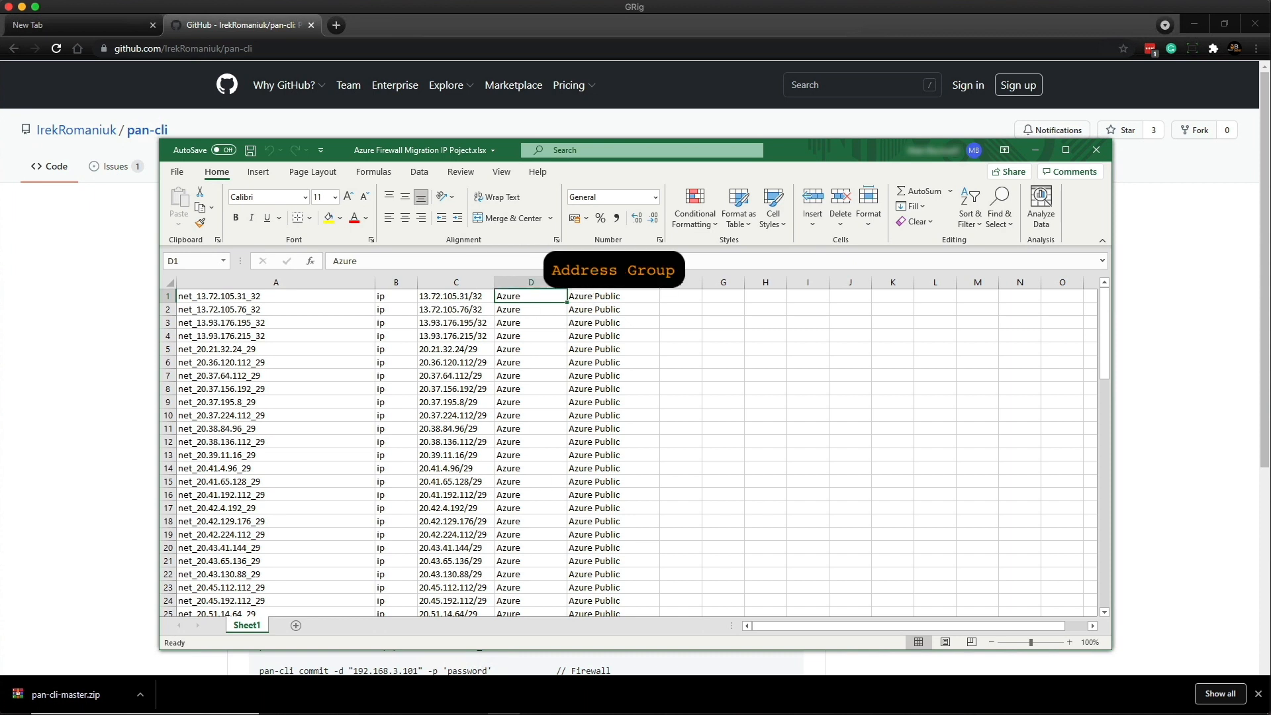
left_click(613, 282)
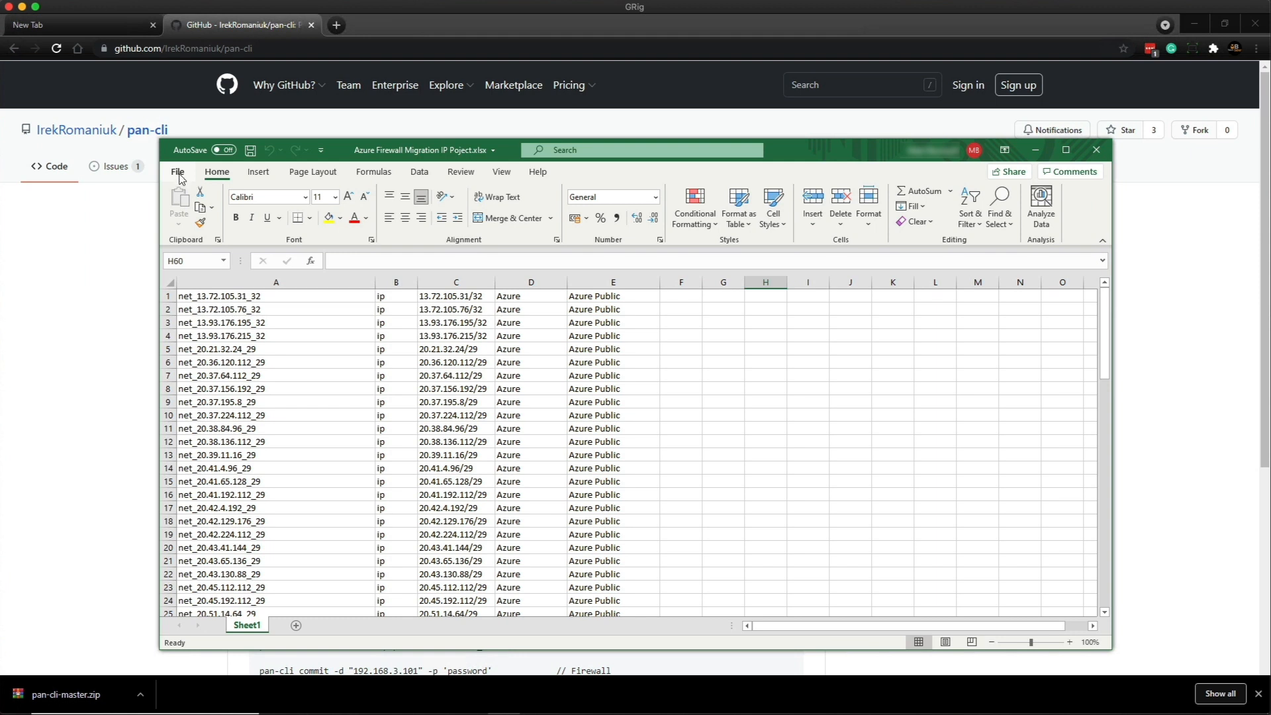
Set up Save As for the workbook as CSV (Comma delimited) in the Automation folder
left_click(176, 172)
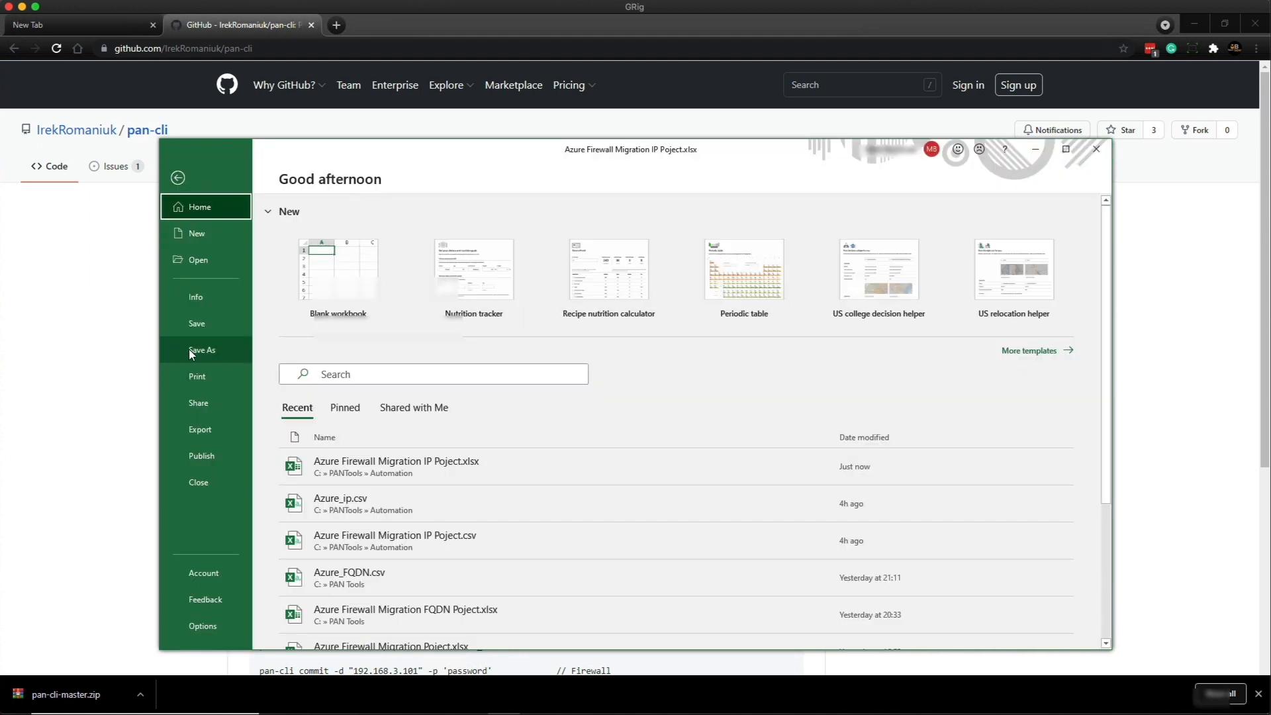
left_click(201, 350)
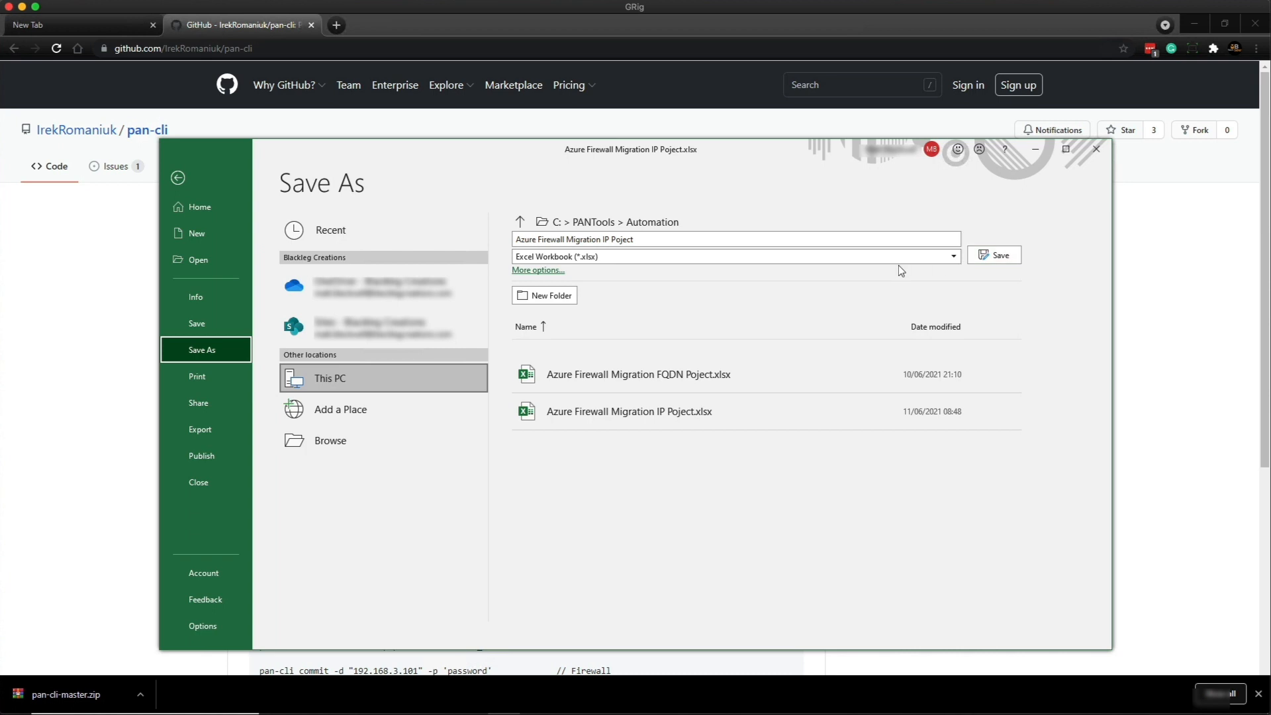
left_click(953, 256)
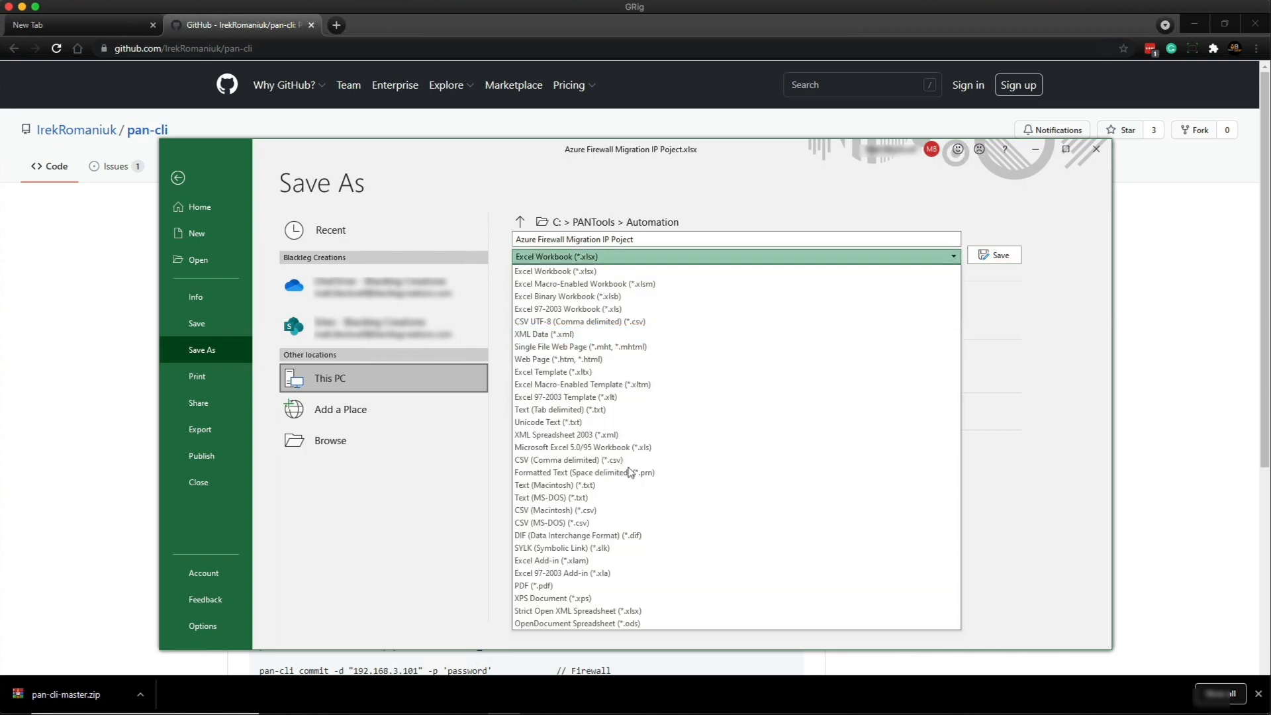
left_click(564, 459)
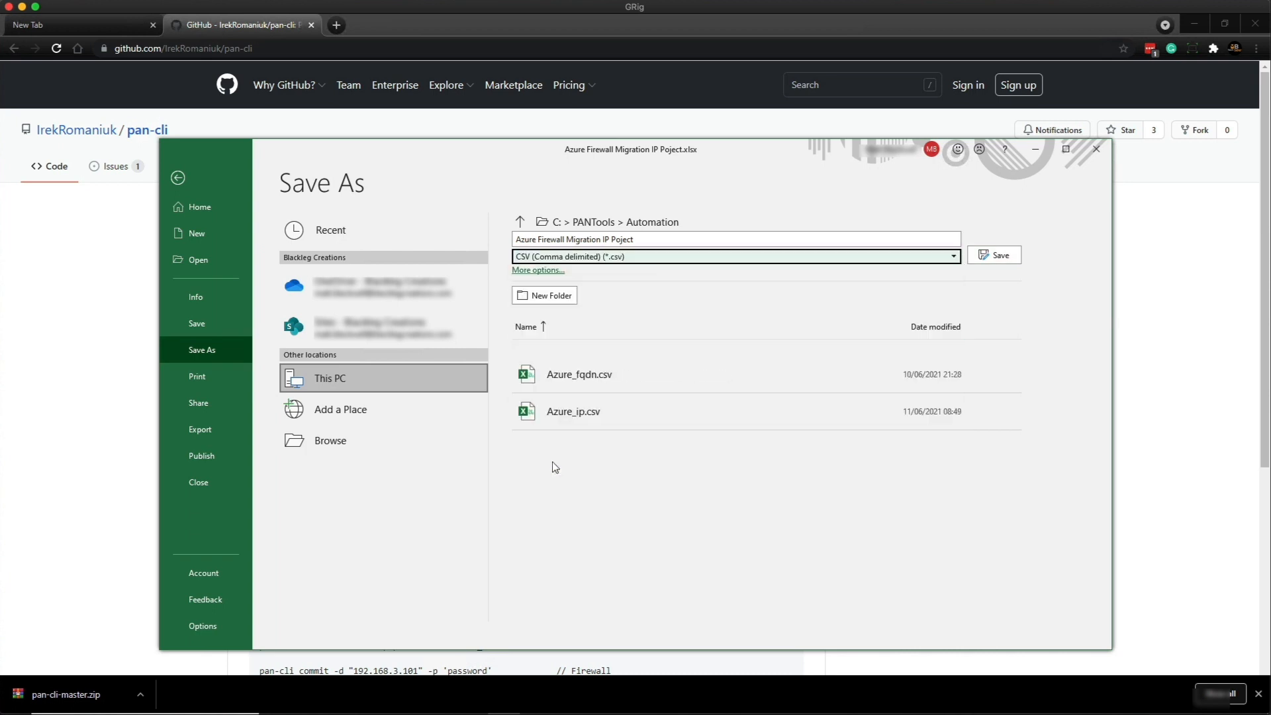
mouse_move(359, 434)
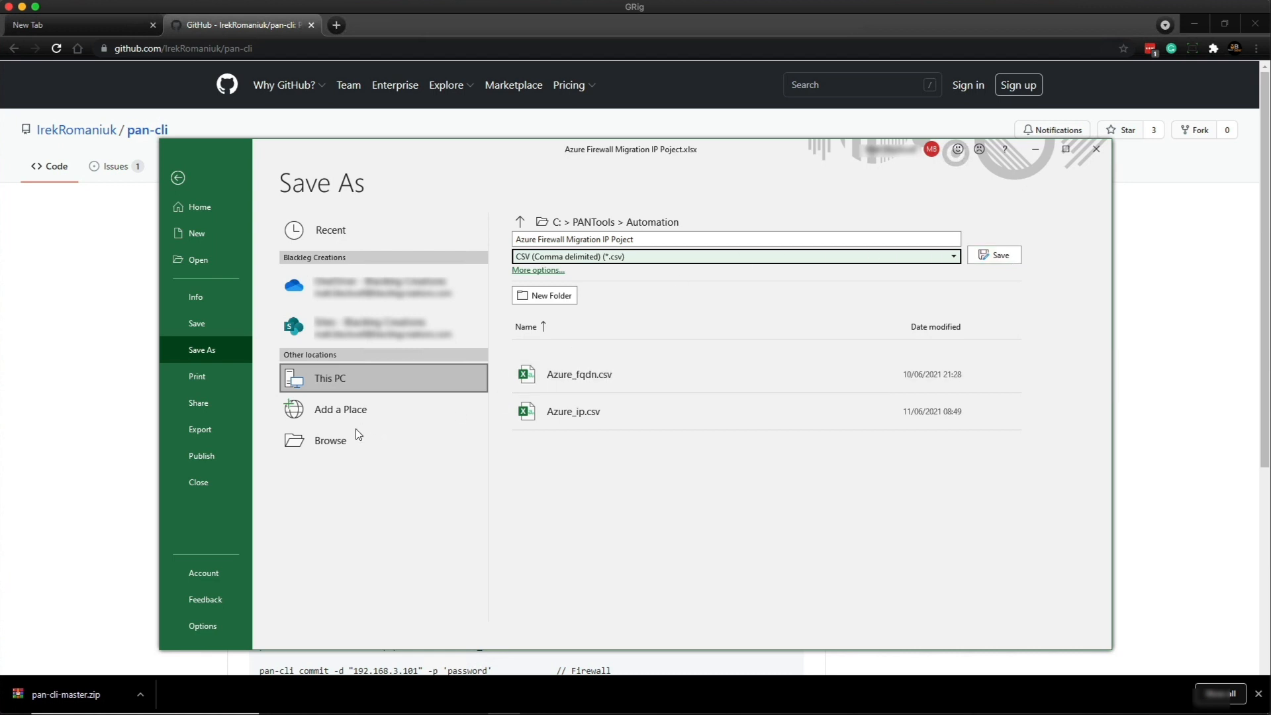
left_click(330, 440)
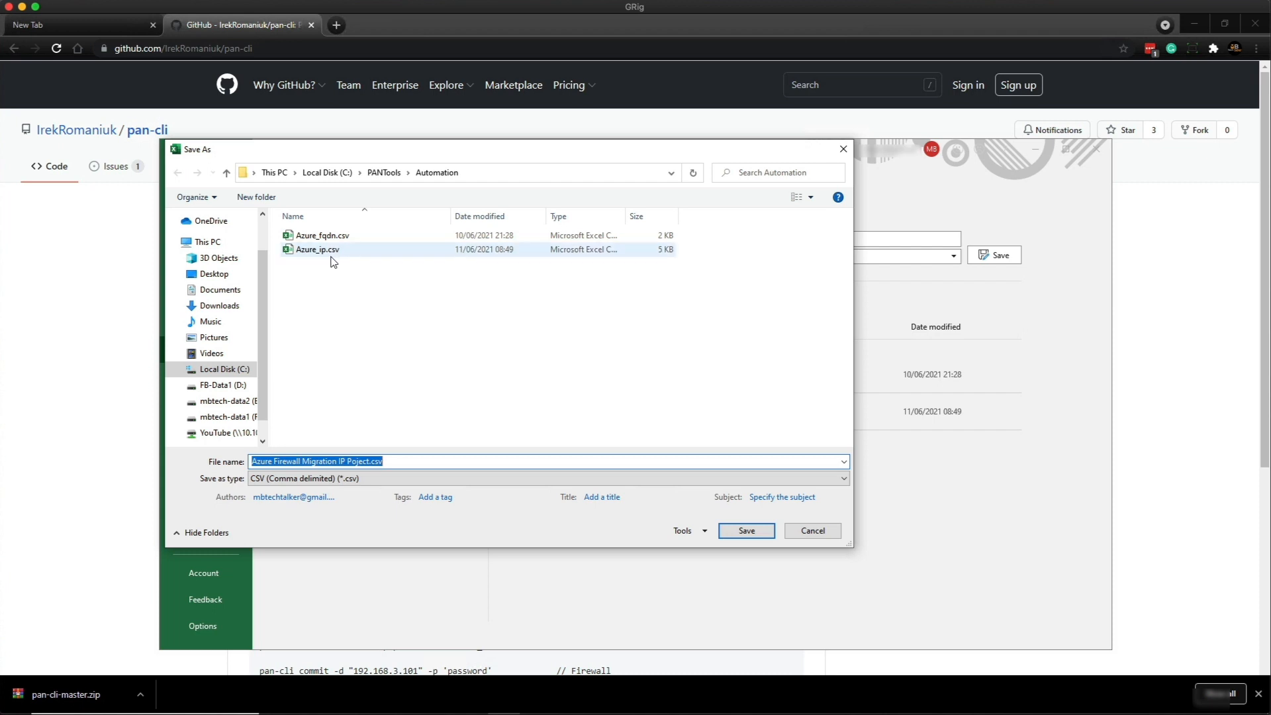
mouse_move(812, 530)
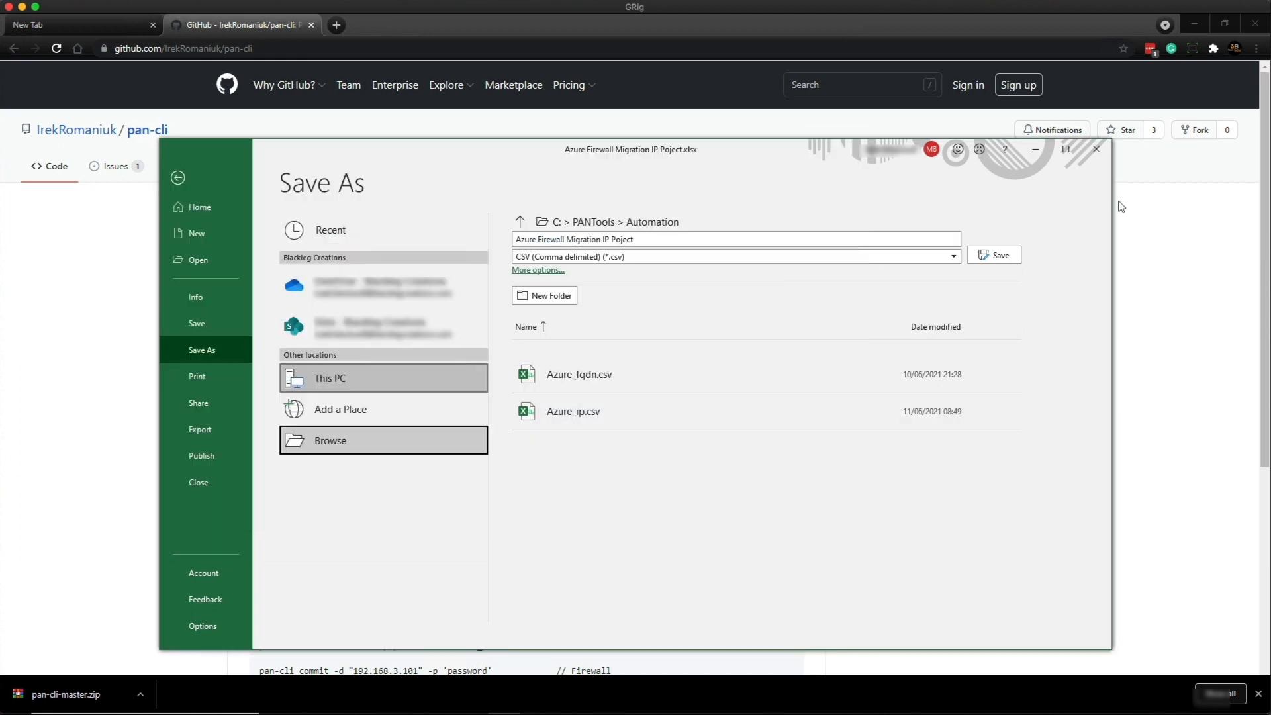
mouse_move(1119, 194)
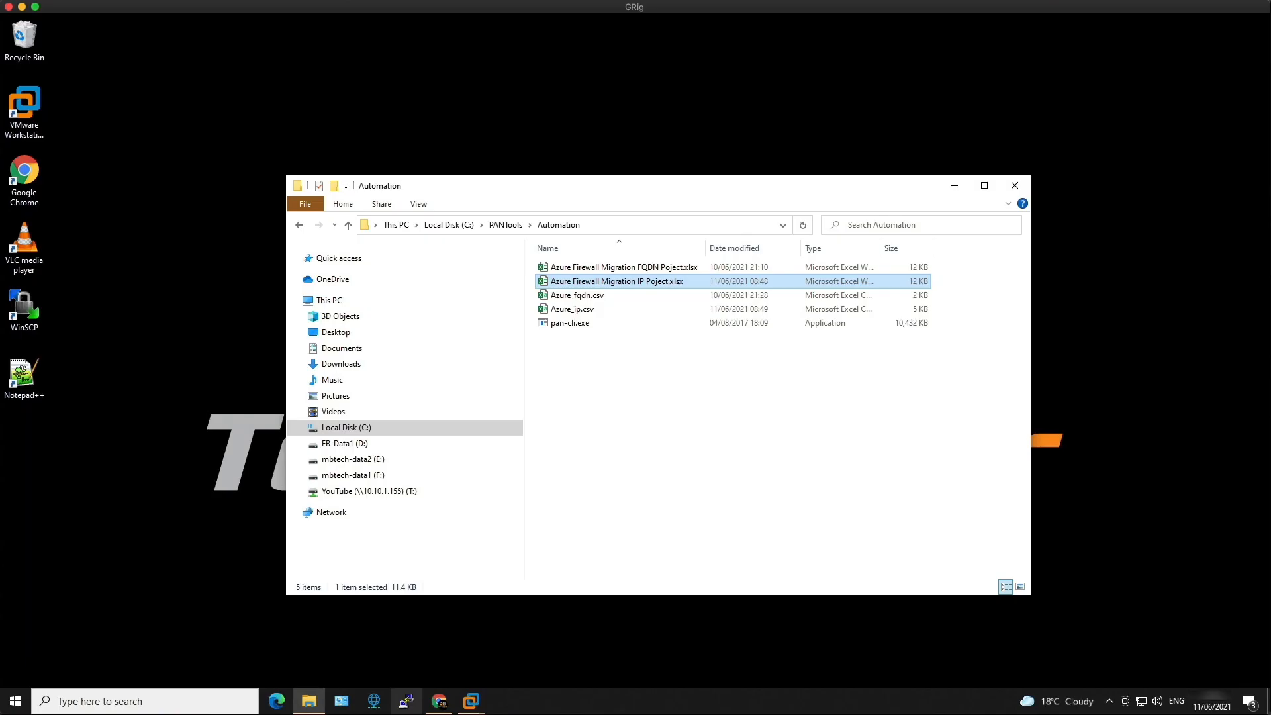
mouse_move(376, 620)
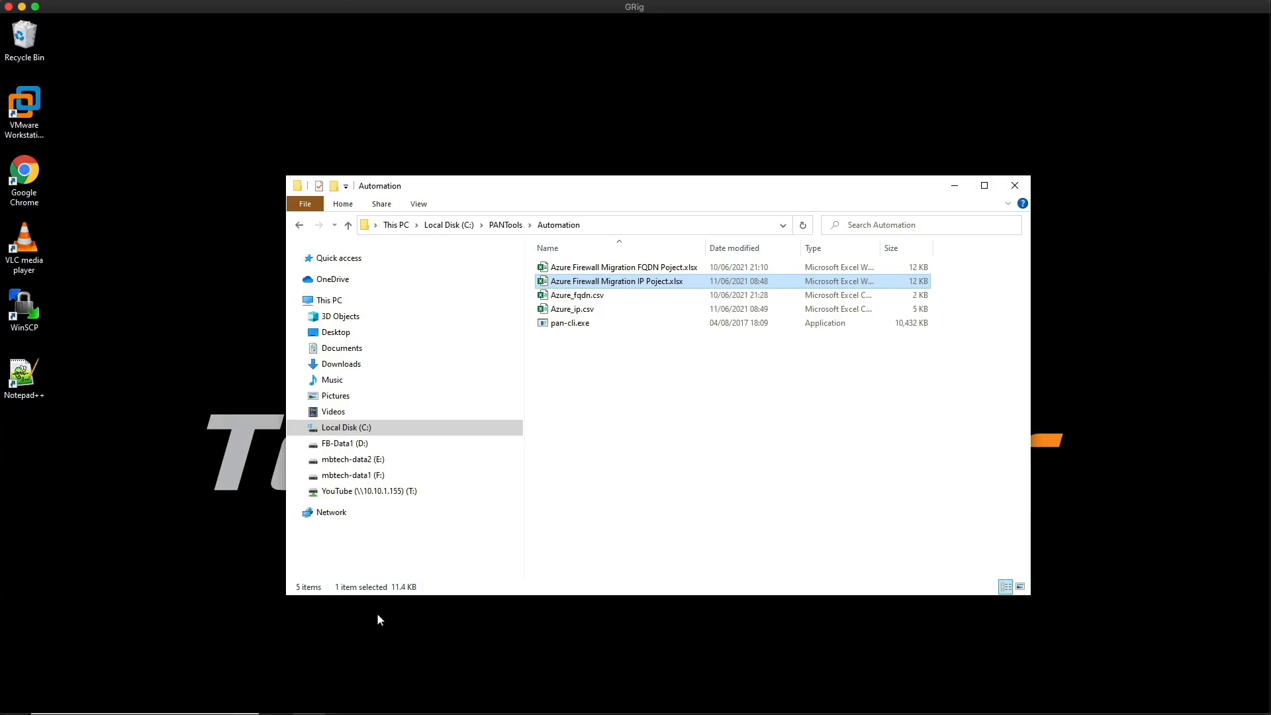
mouse_move(436, 710)
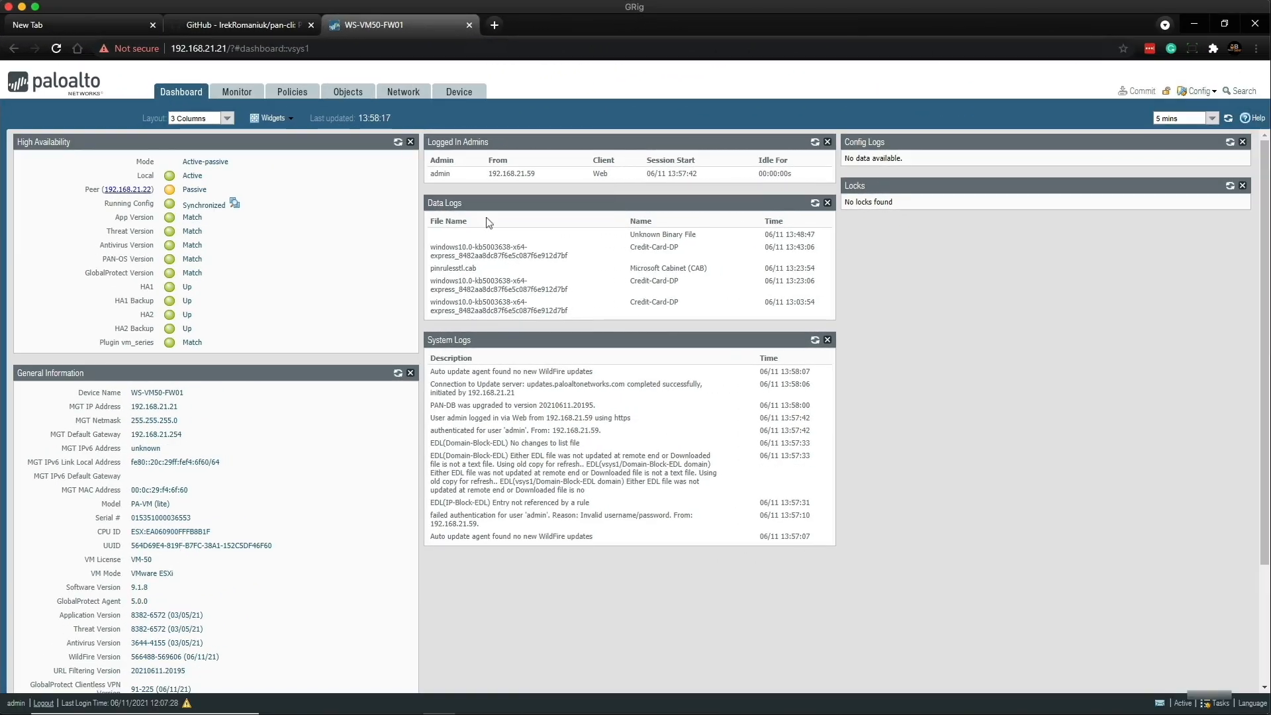
Check under Objects that the firewall's Addresses and Address Groups lists are empty
left_click(348, 91)
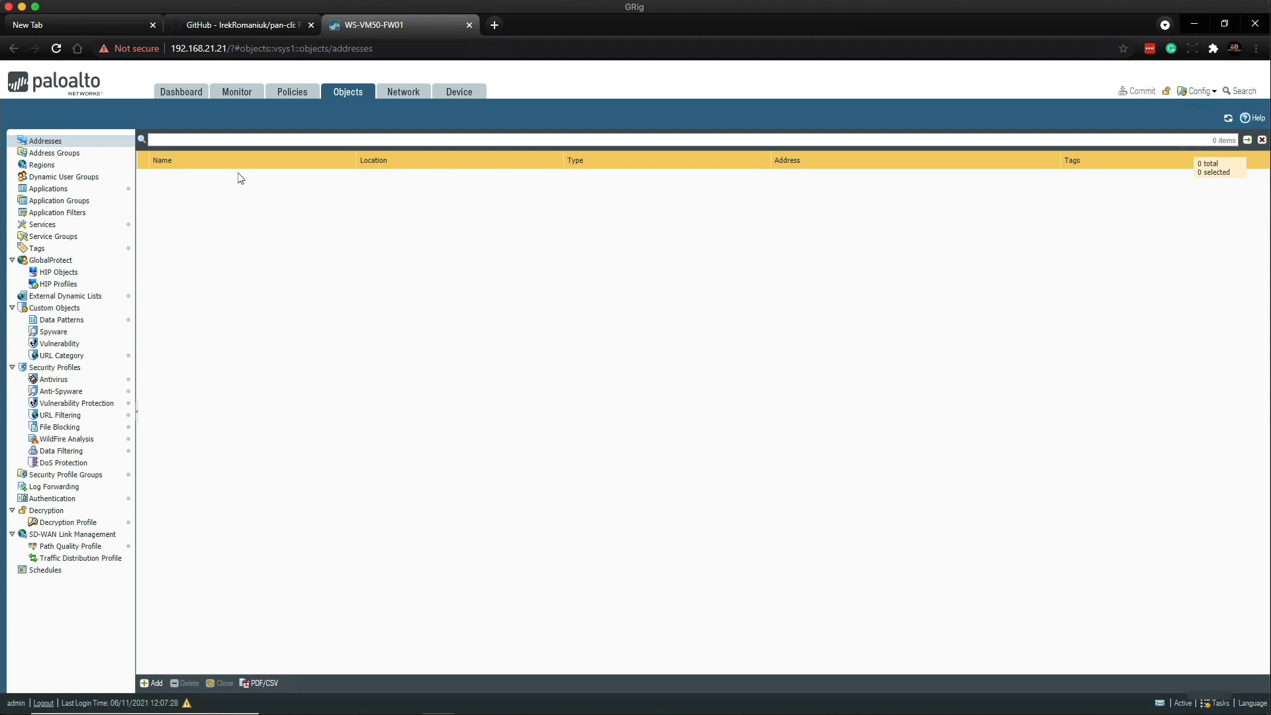
left_click(53, 152)
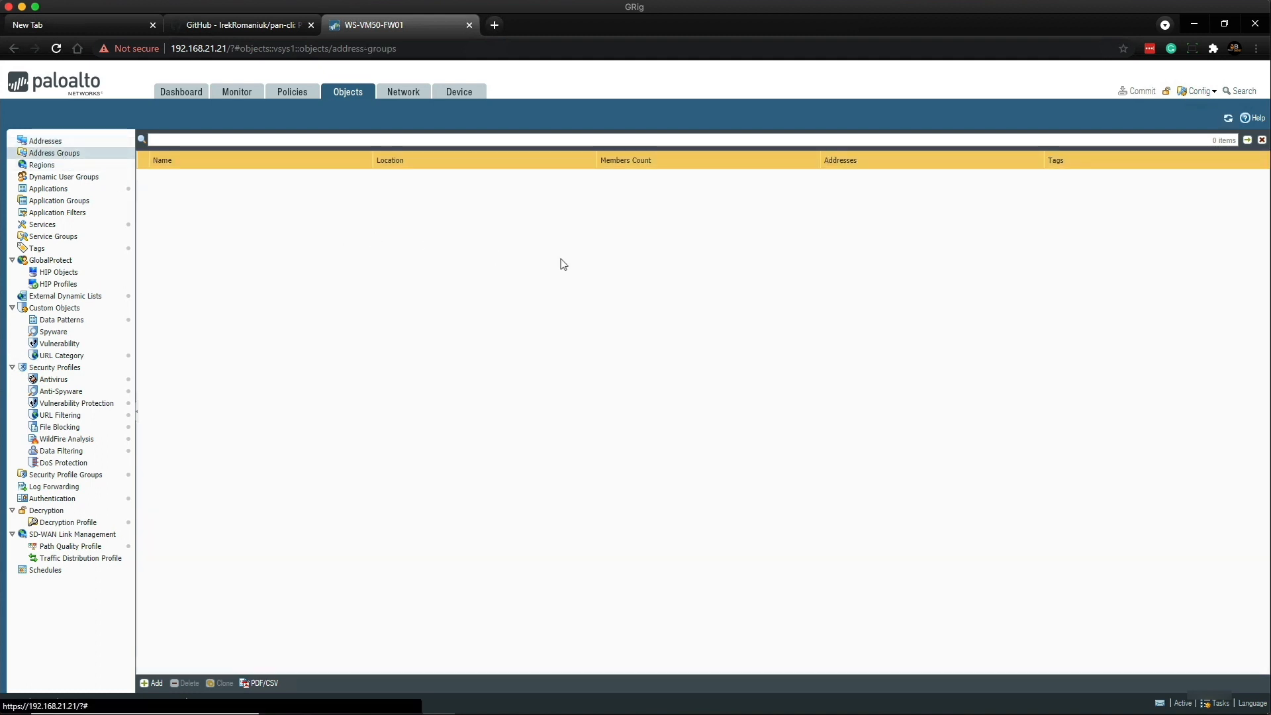
mouse_move(612, 366)
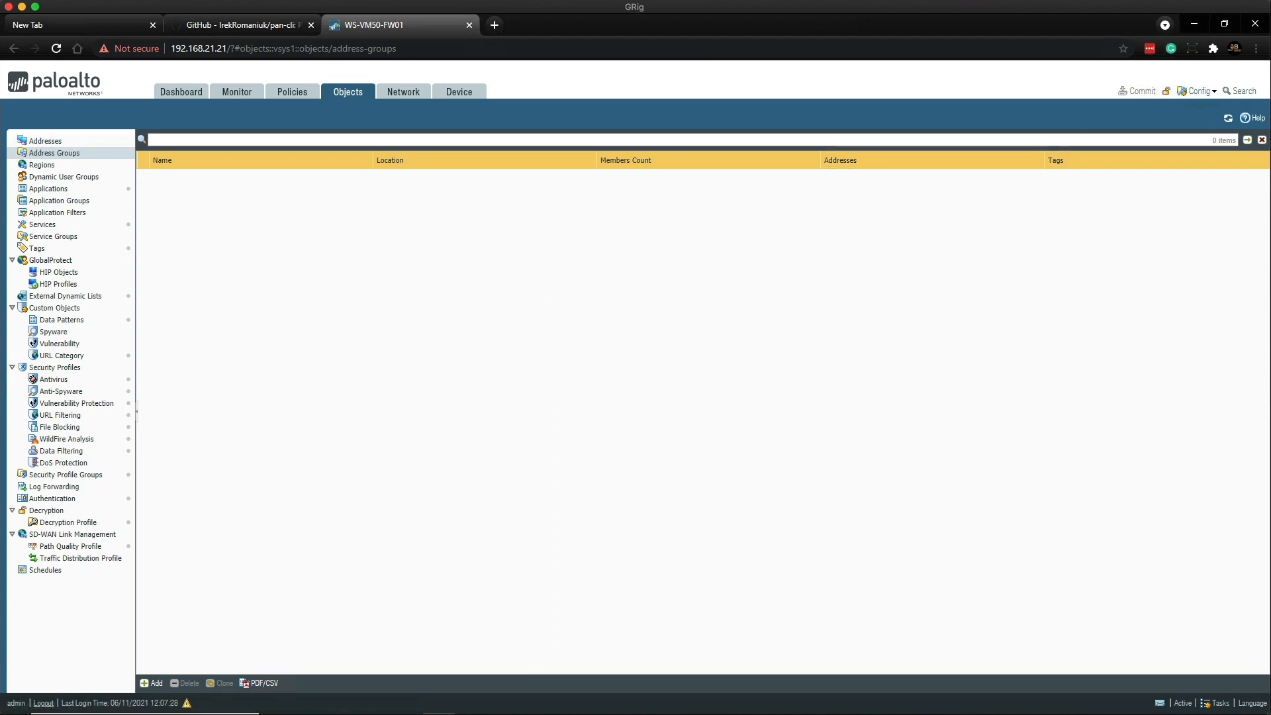
mouse_move(1194, 24)
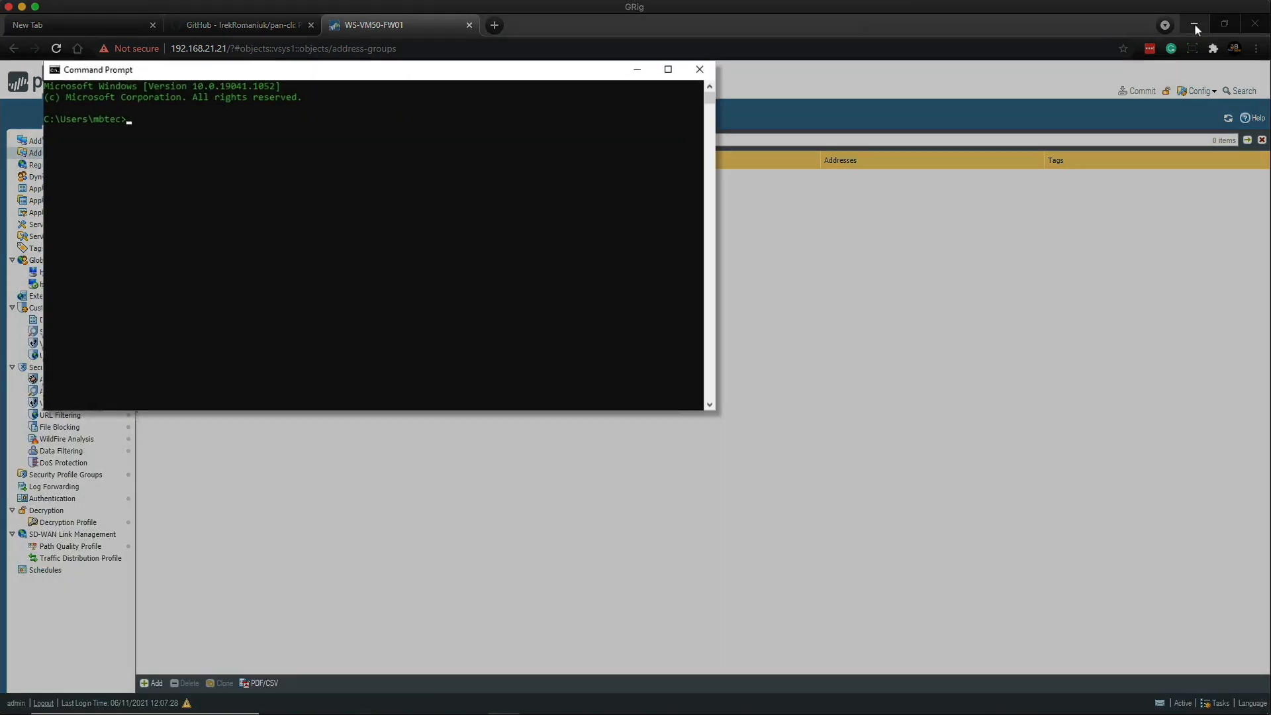
Ping the firewall at 192.168.21.21 to confirm it answers
type("ping")
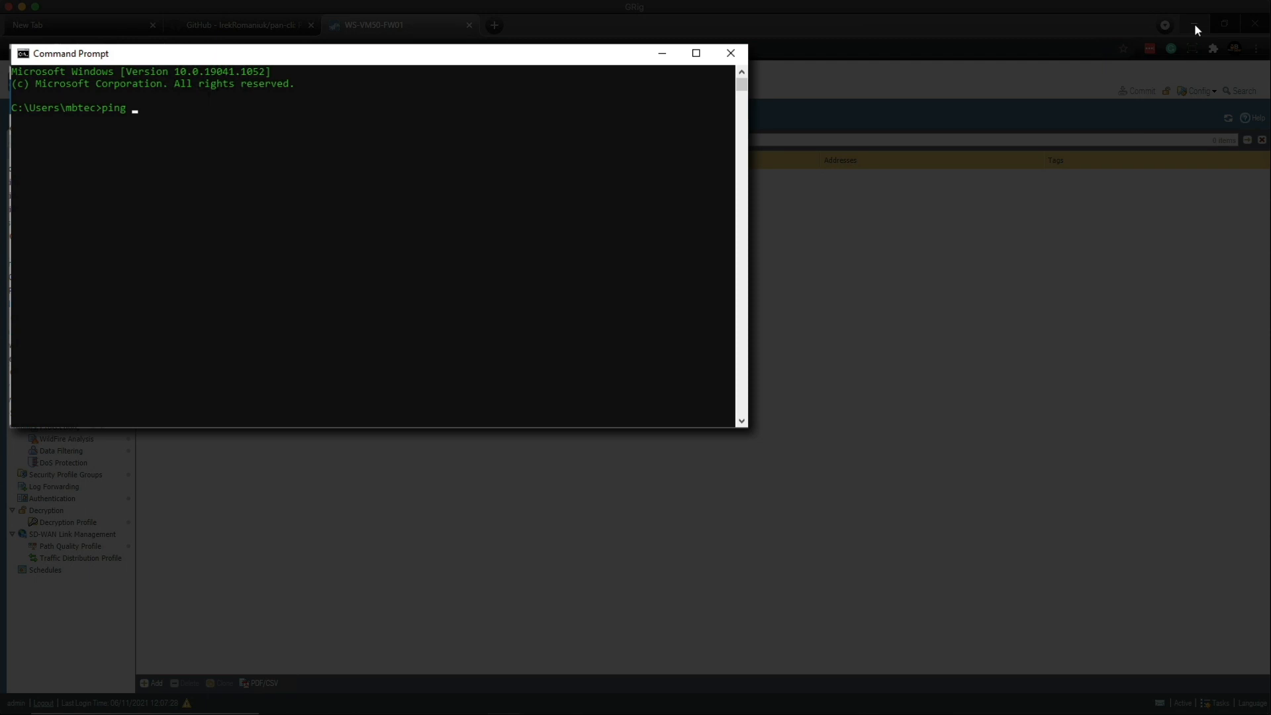
type("1")
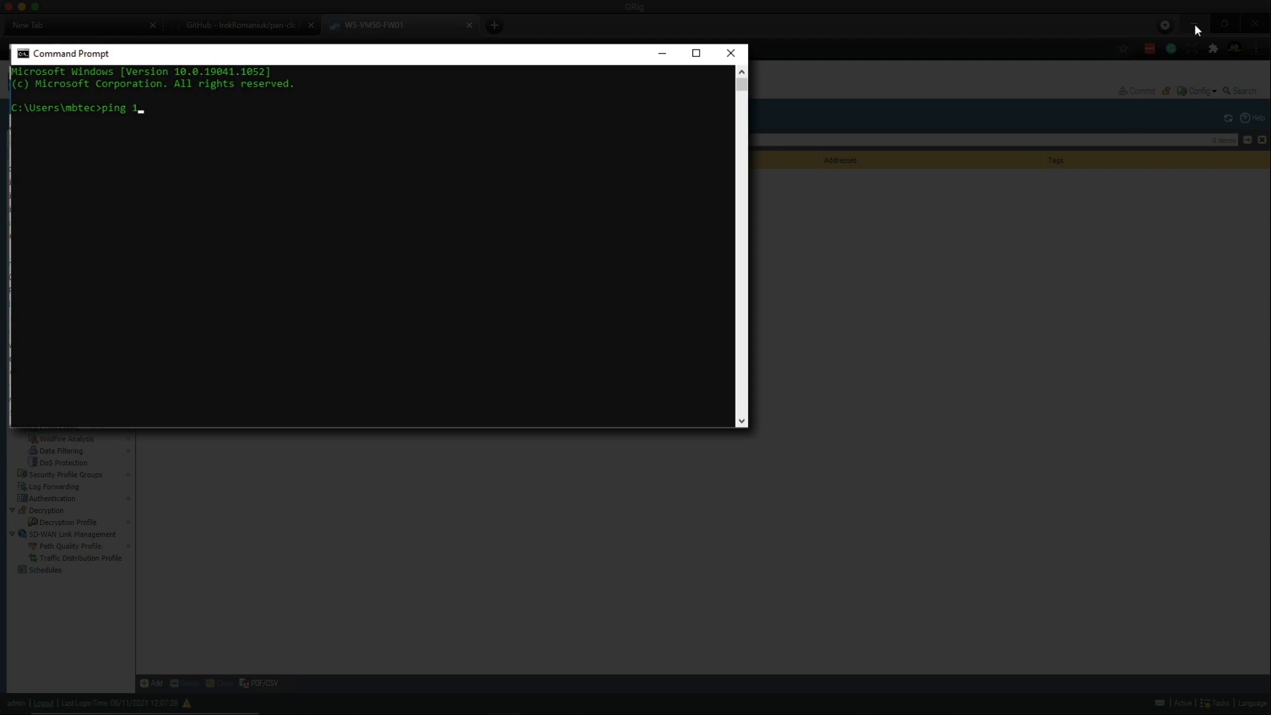
type("92.168.21.21")
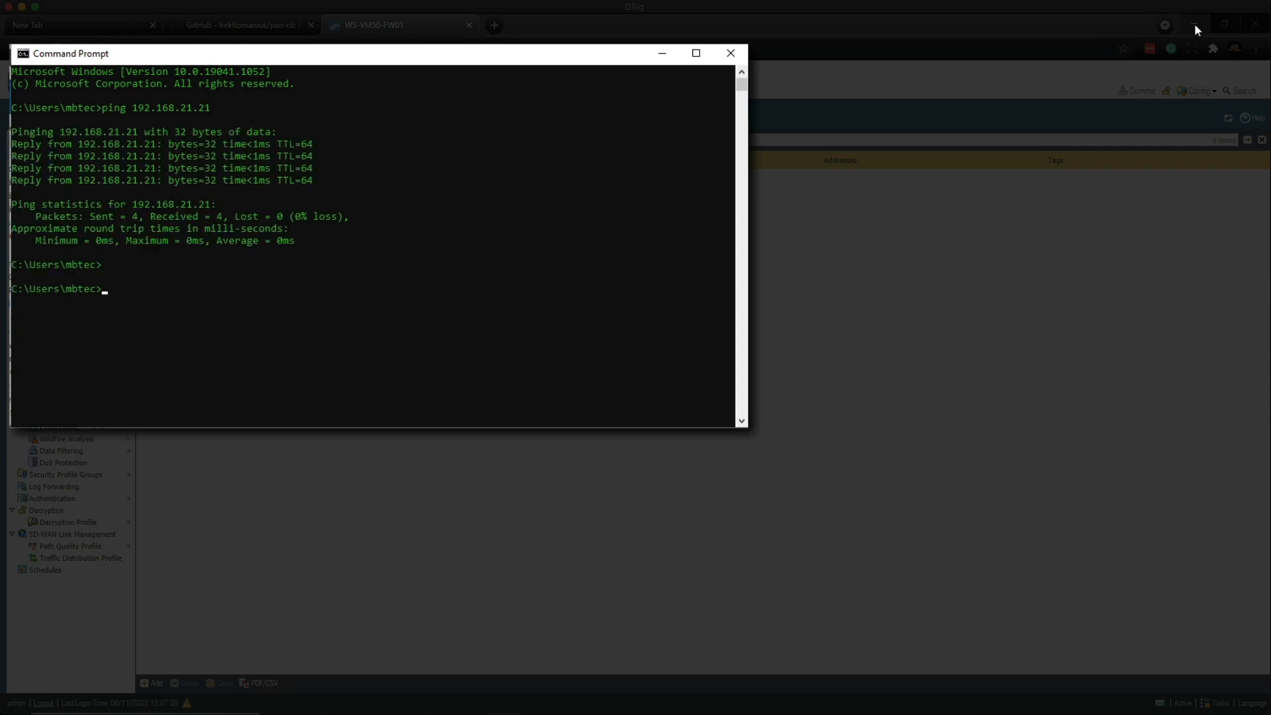
Change to c:\PANTools\Automation, list its contents and show pan-cli.exe usage
type("cd")
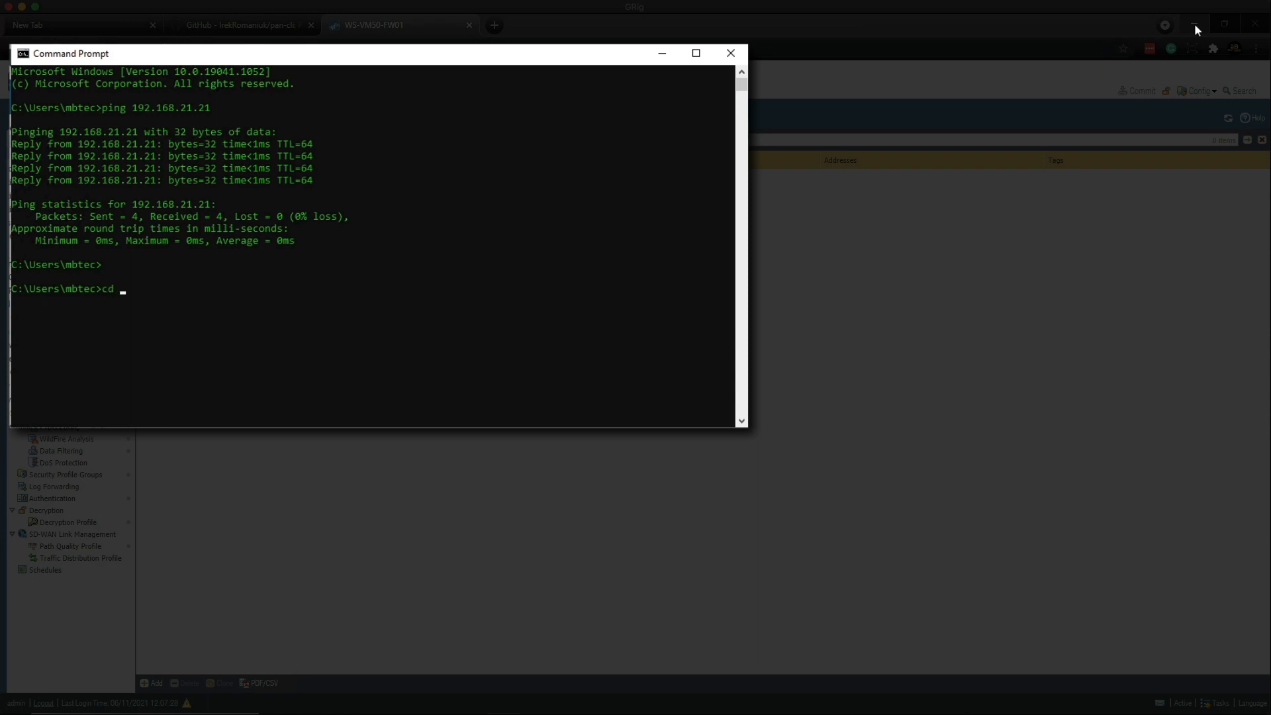
type("c@\\")
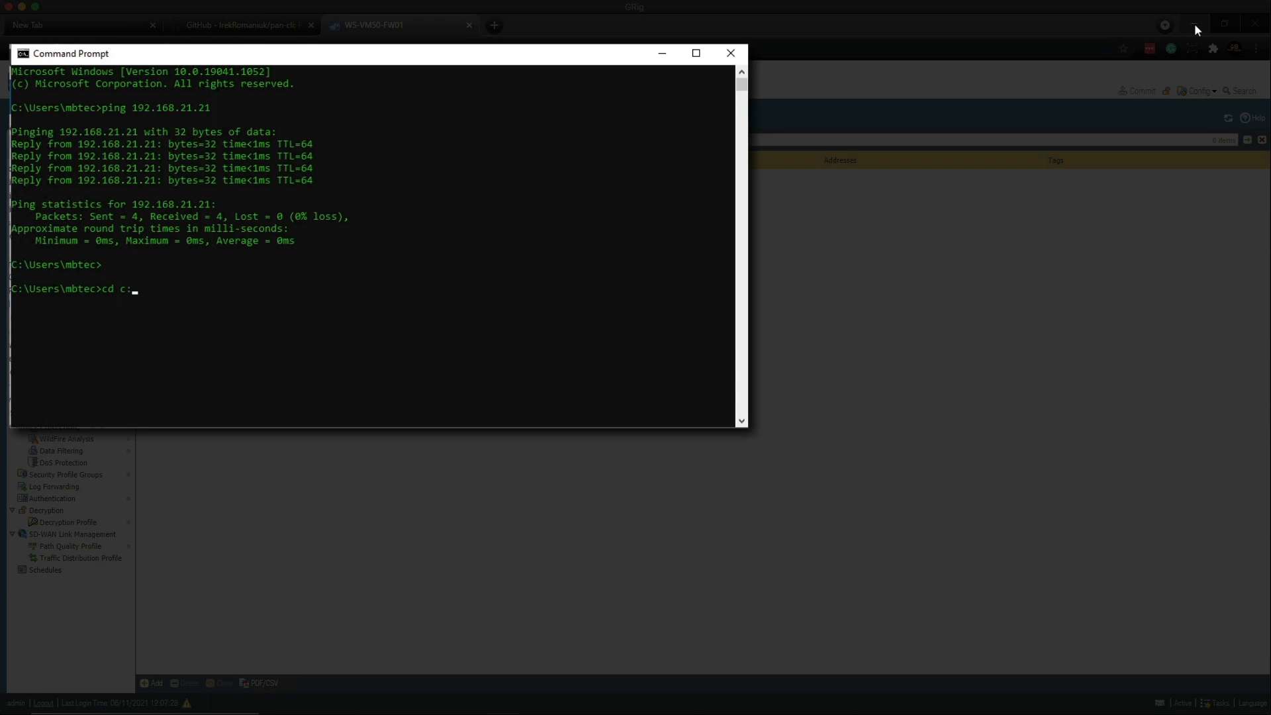
type("\\")
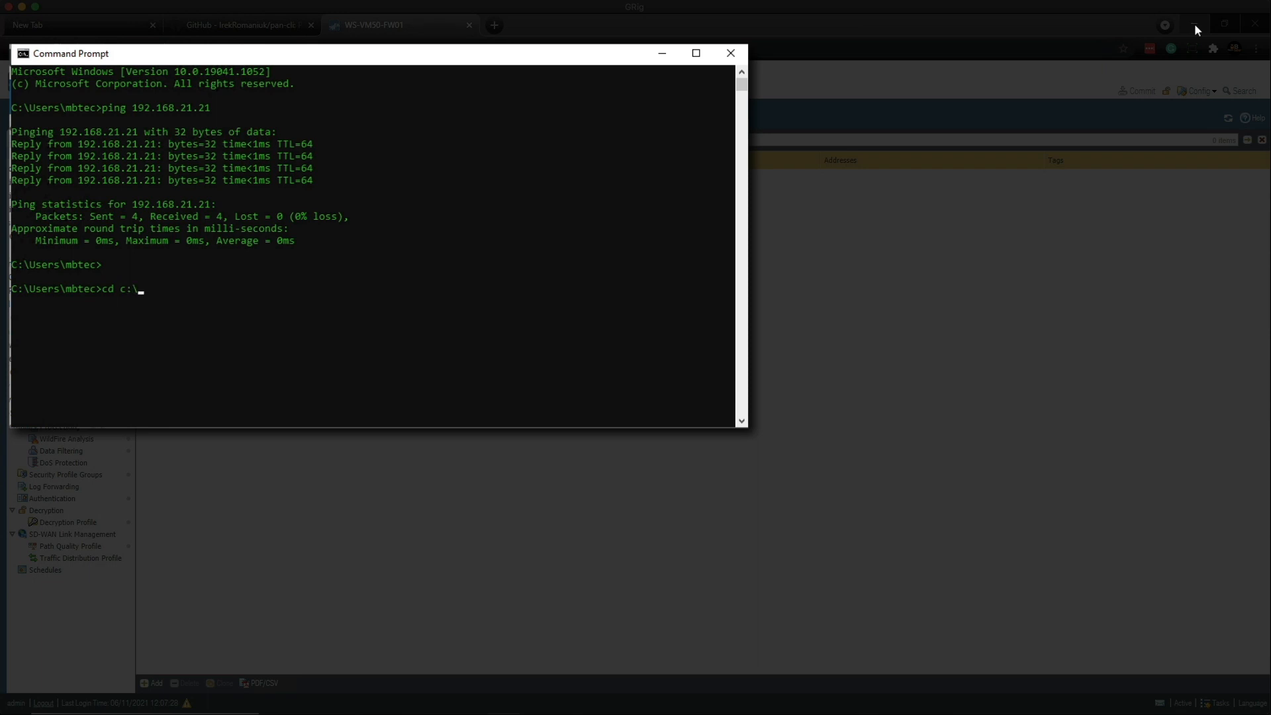
type("PANTools\\")
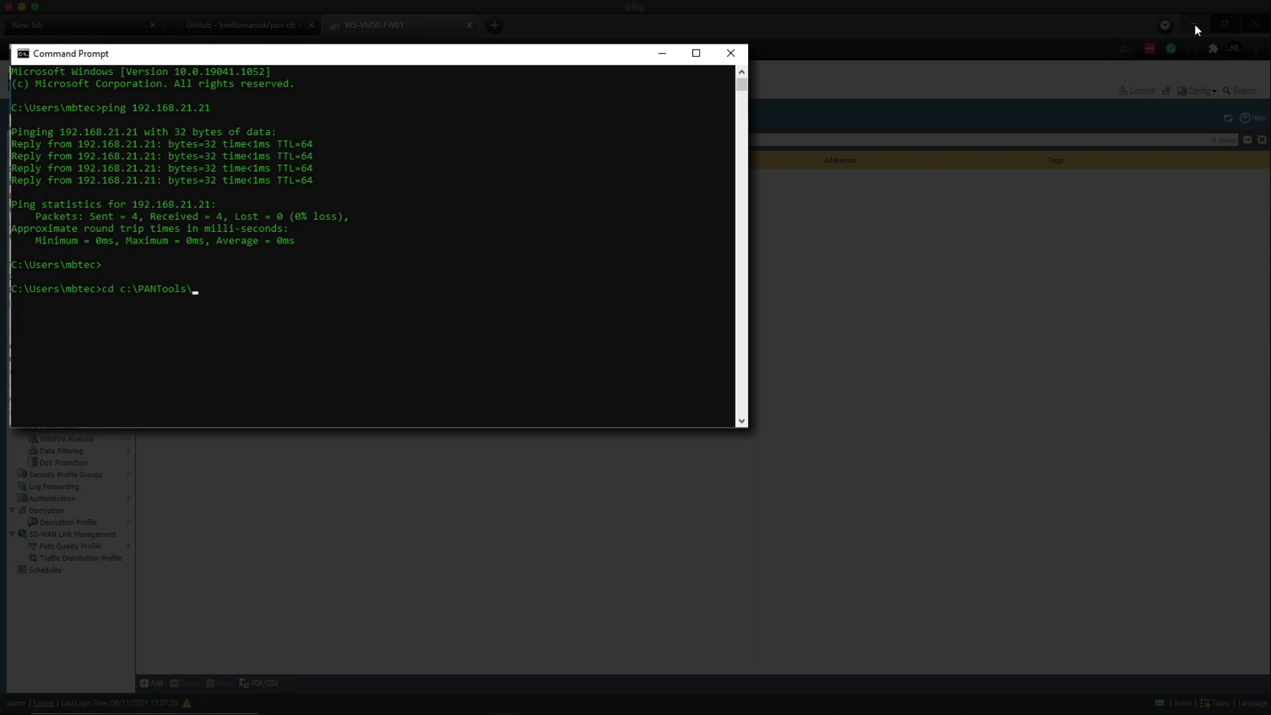
type("Automation")
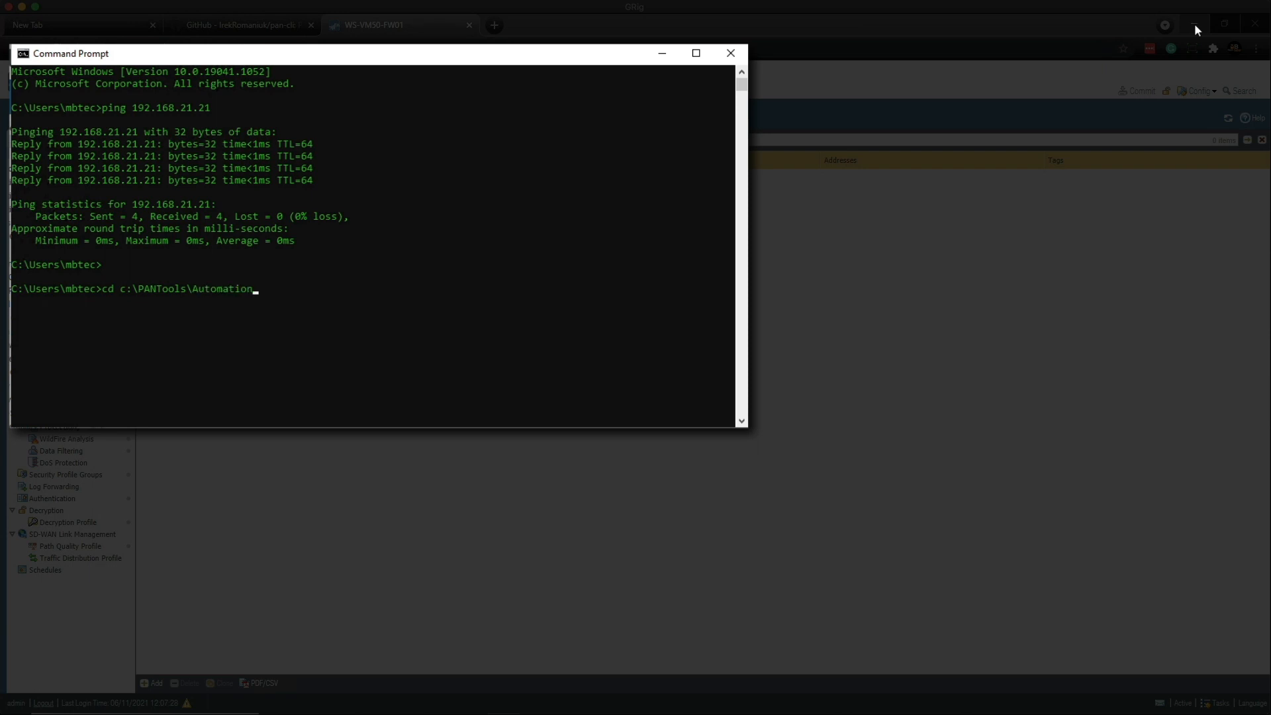
type("d")
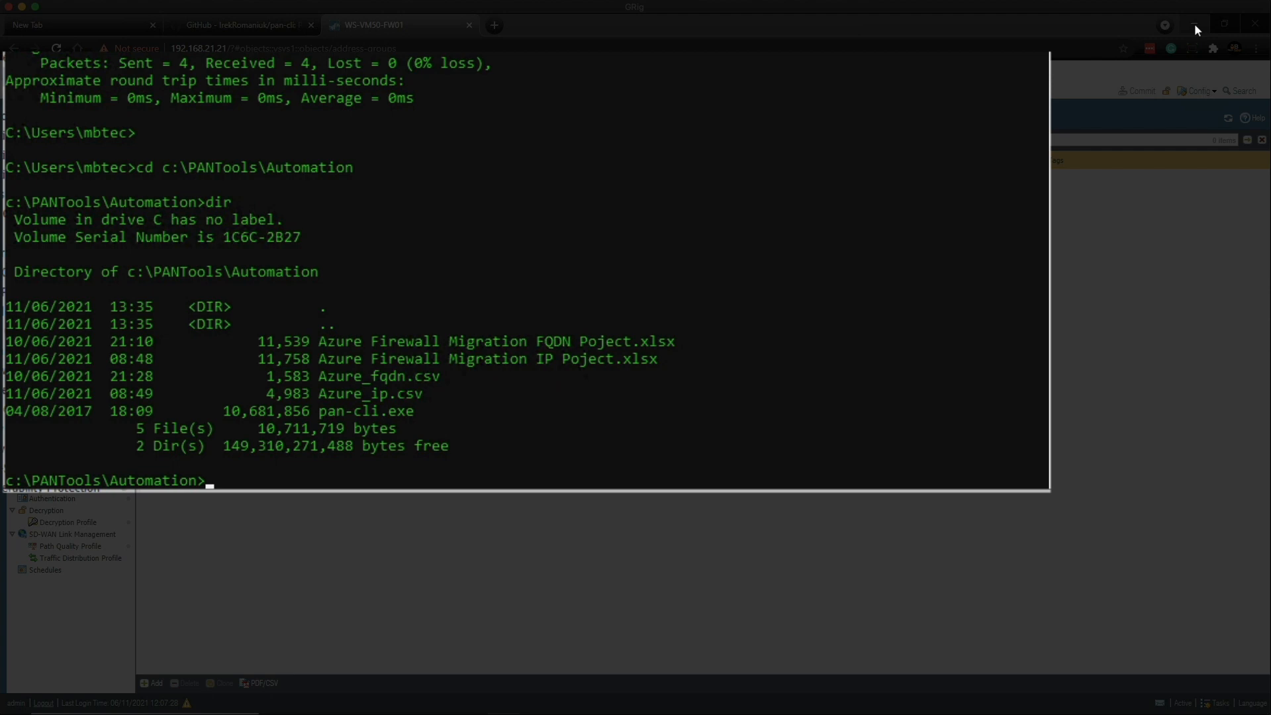
type("pan-cli.exe")
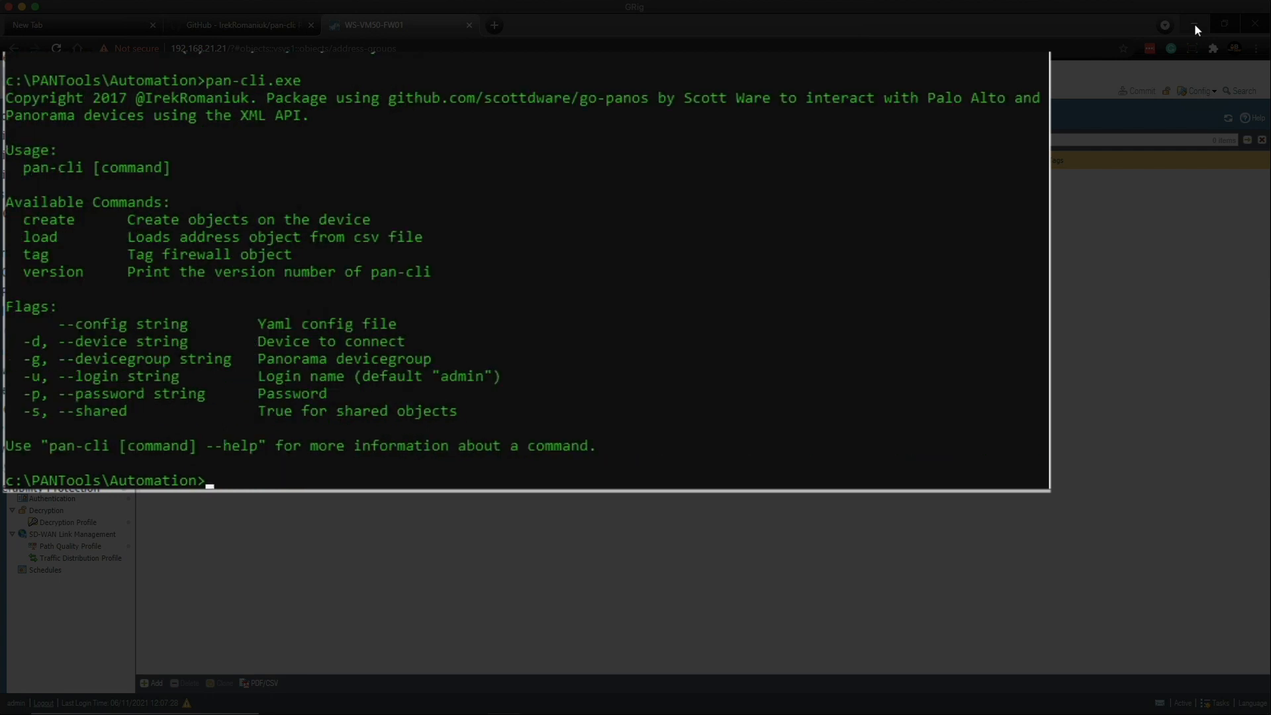
mouse_move(801, 104)
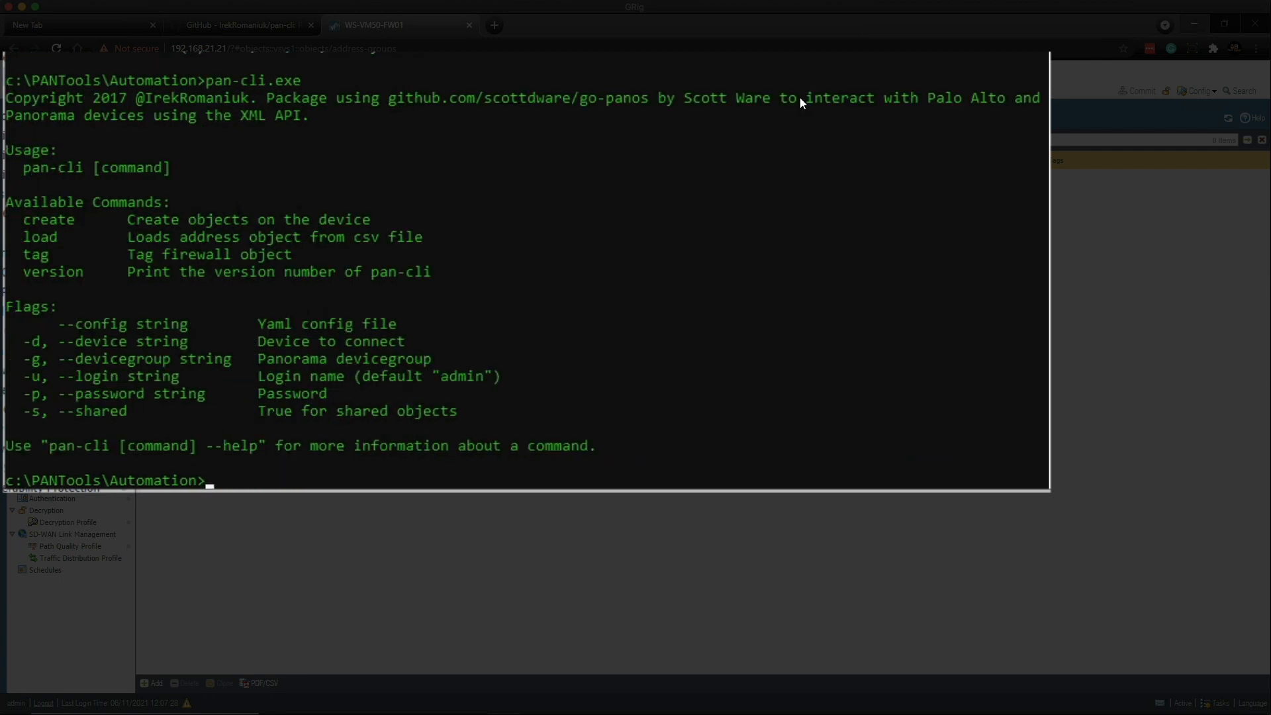
mouse_move(43, 336)
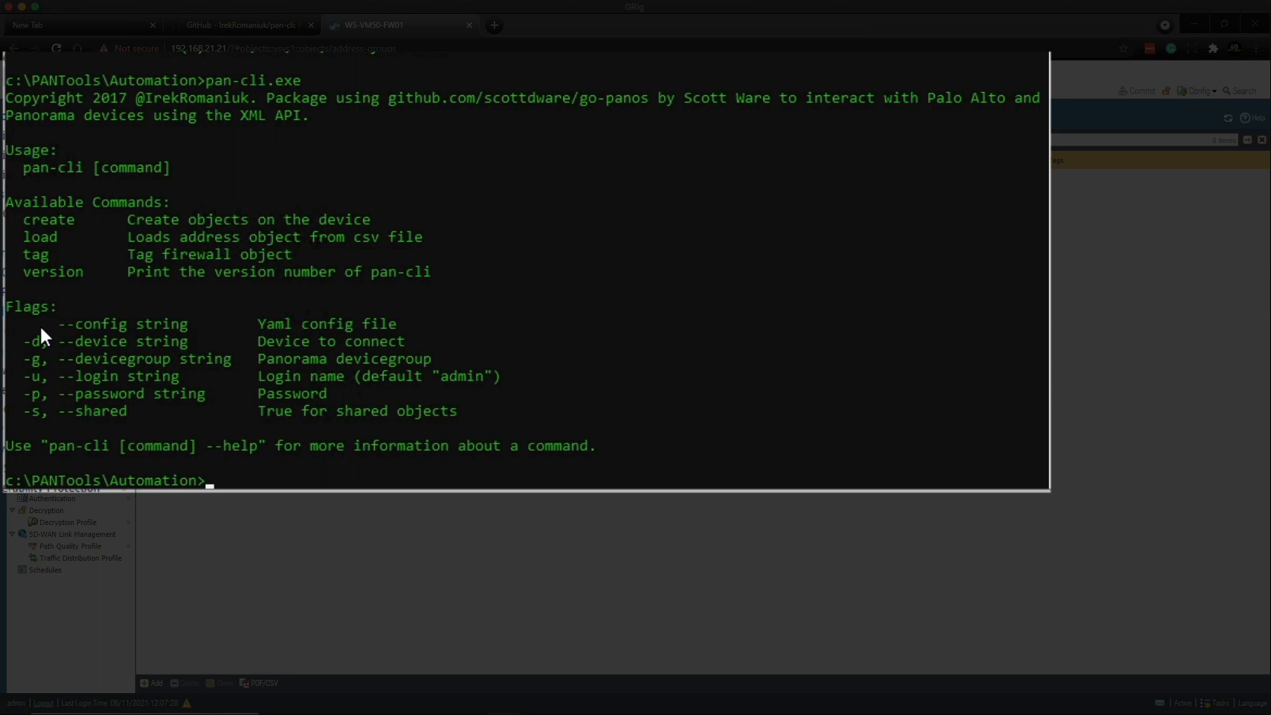
mouse_move(184, 454)
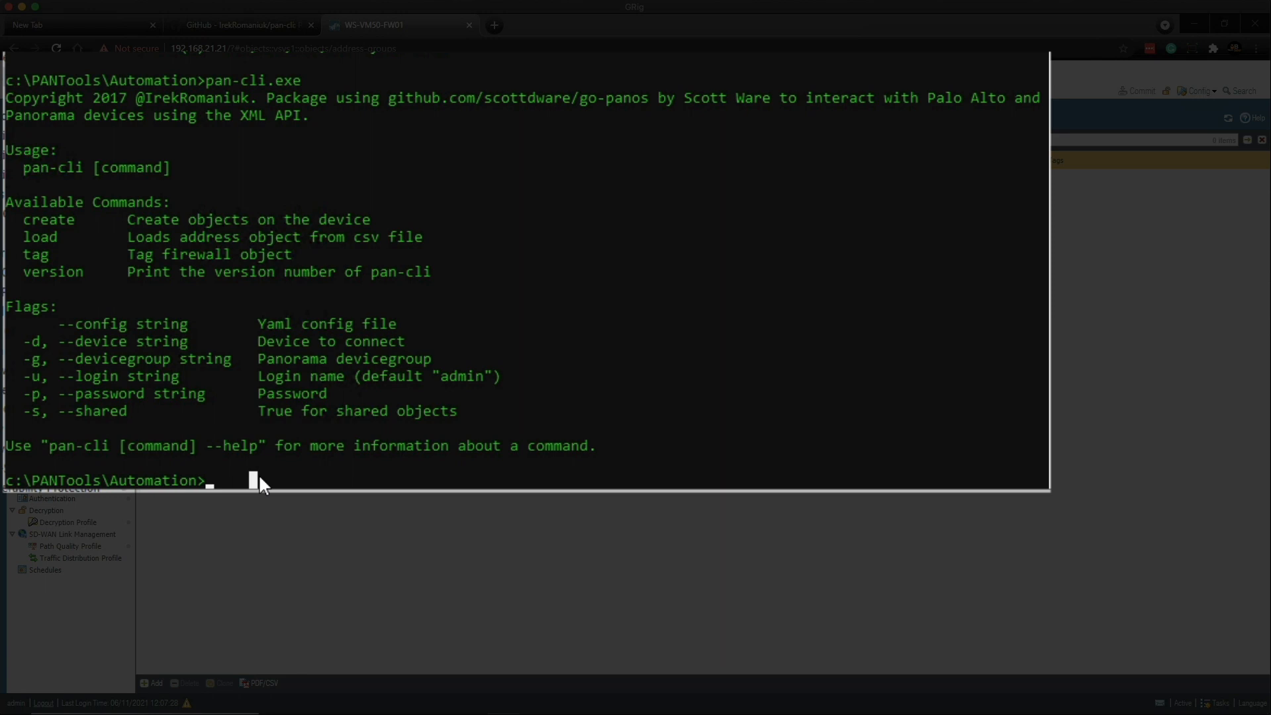
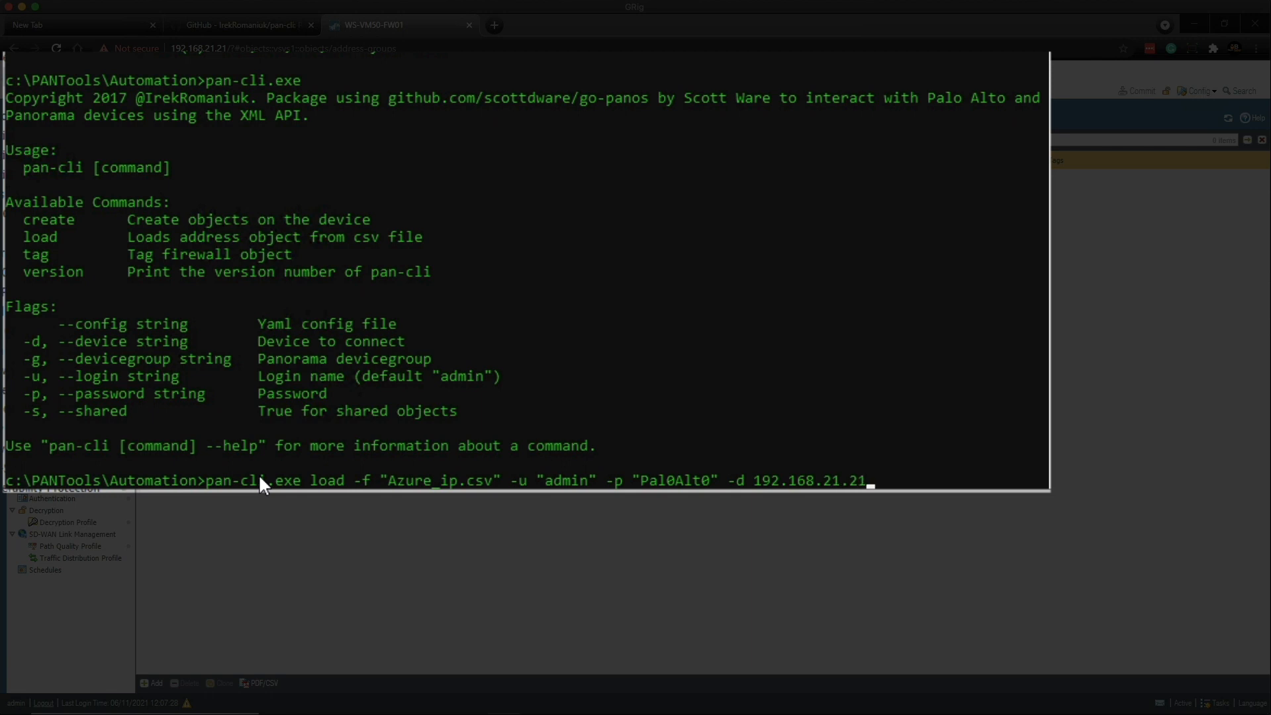
Compose pan-cli.exe load -f "Azure_ip.csv" -u "admin" at the prompt
mouse_move(214, 492)
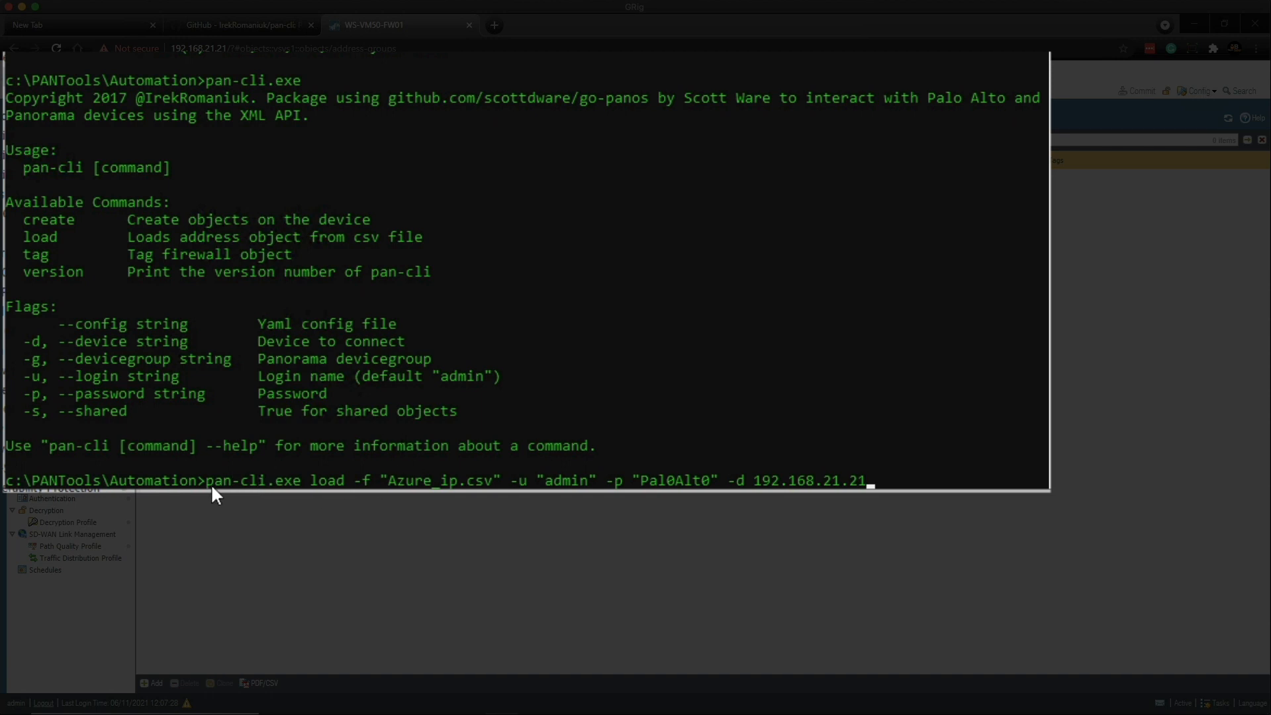
mouse_move(306, 492)
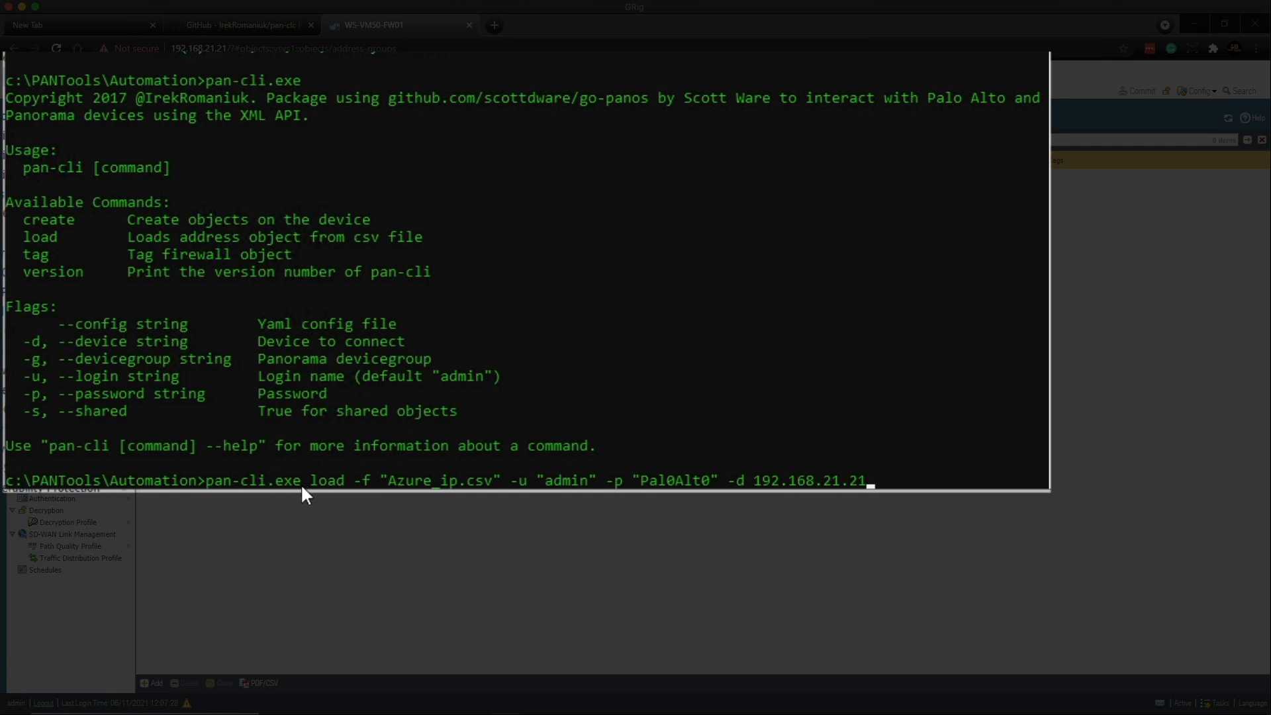
mouse_move(51, 251)
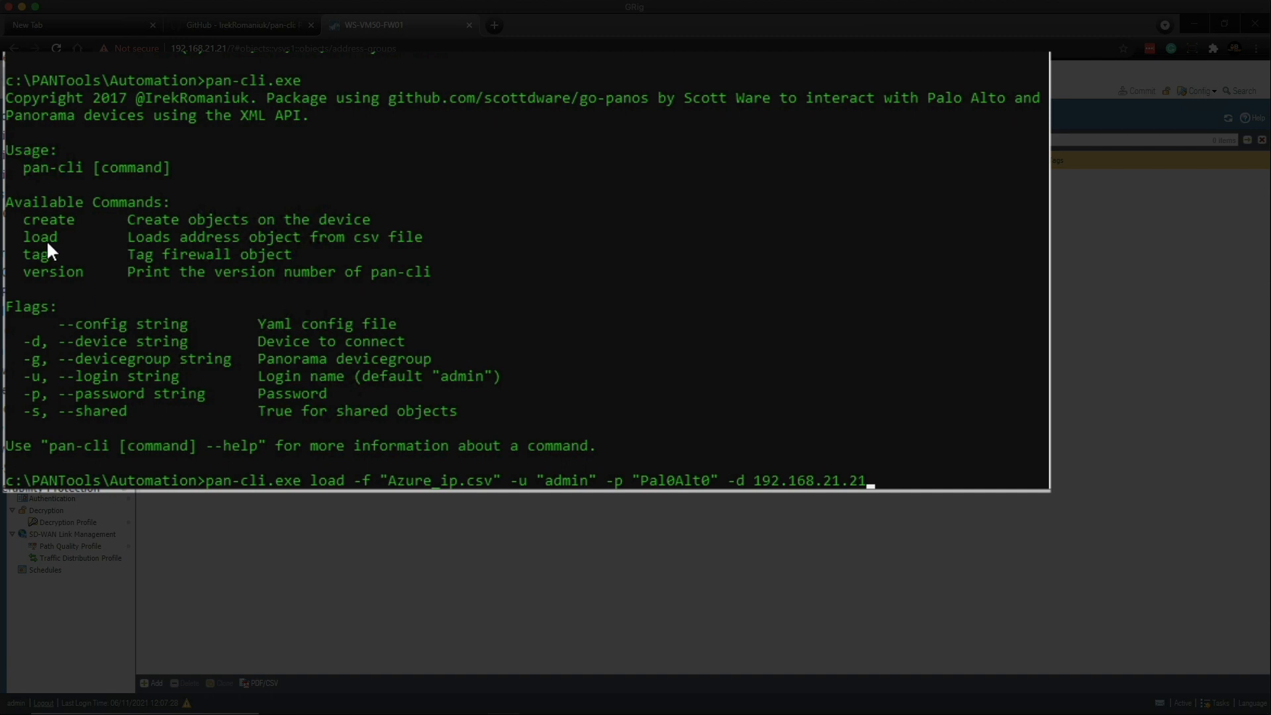
mouse_move(230, 254)
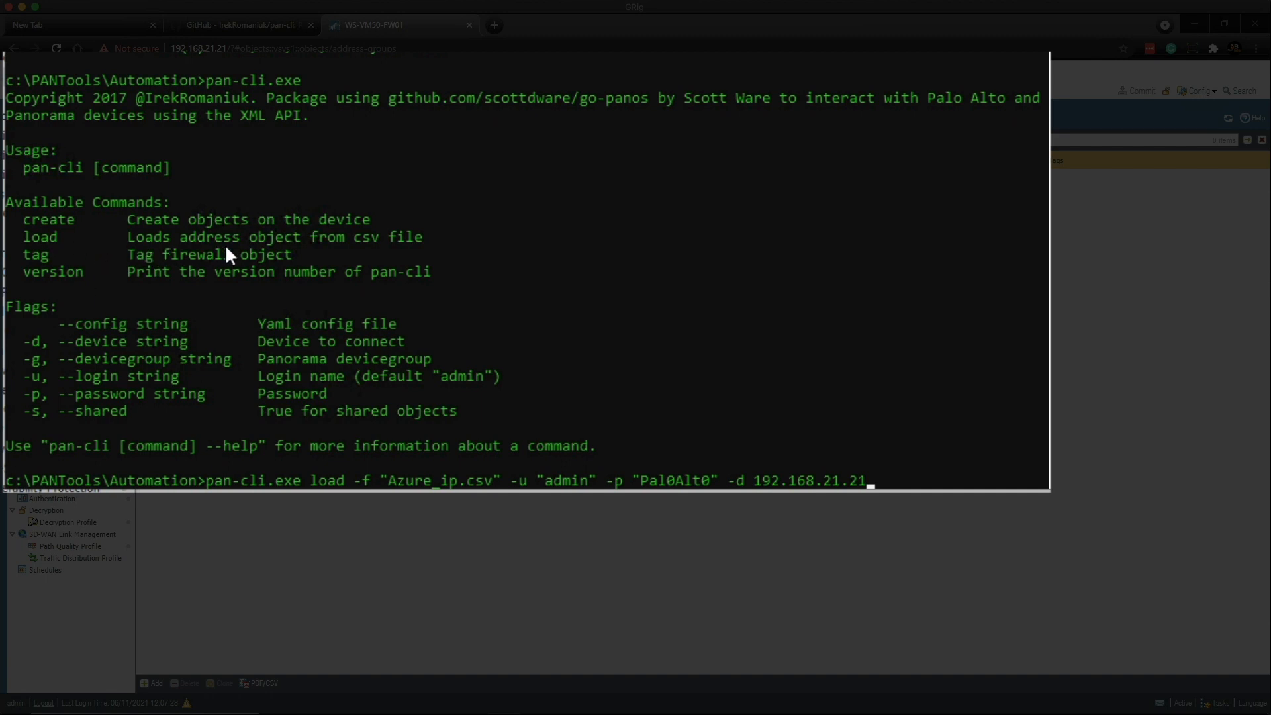
mouse_move(229, 255)
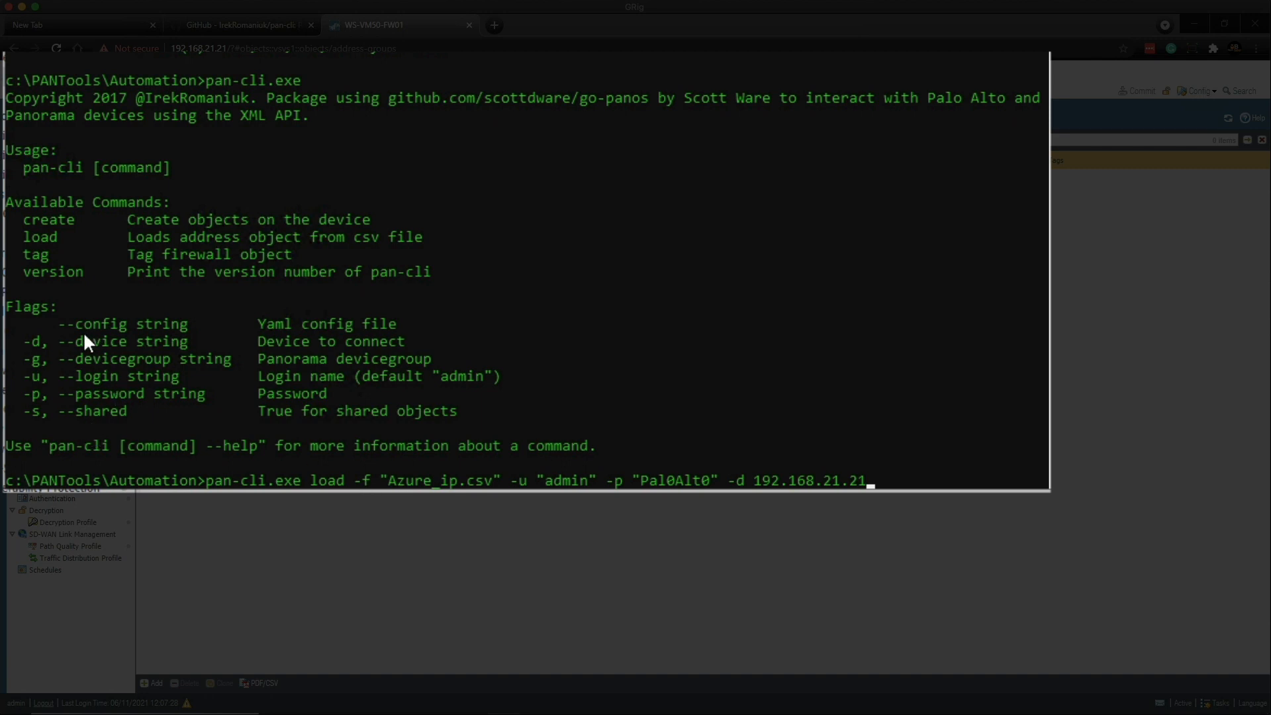
mouse_move(374, 497)
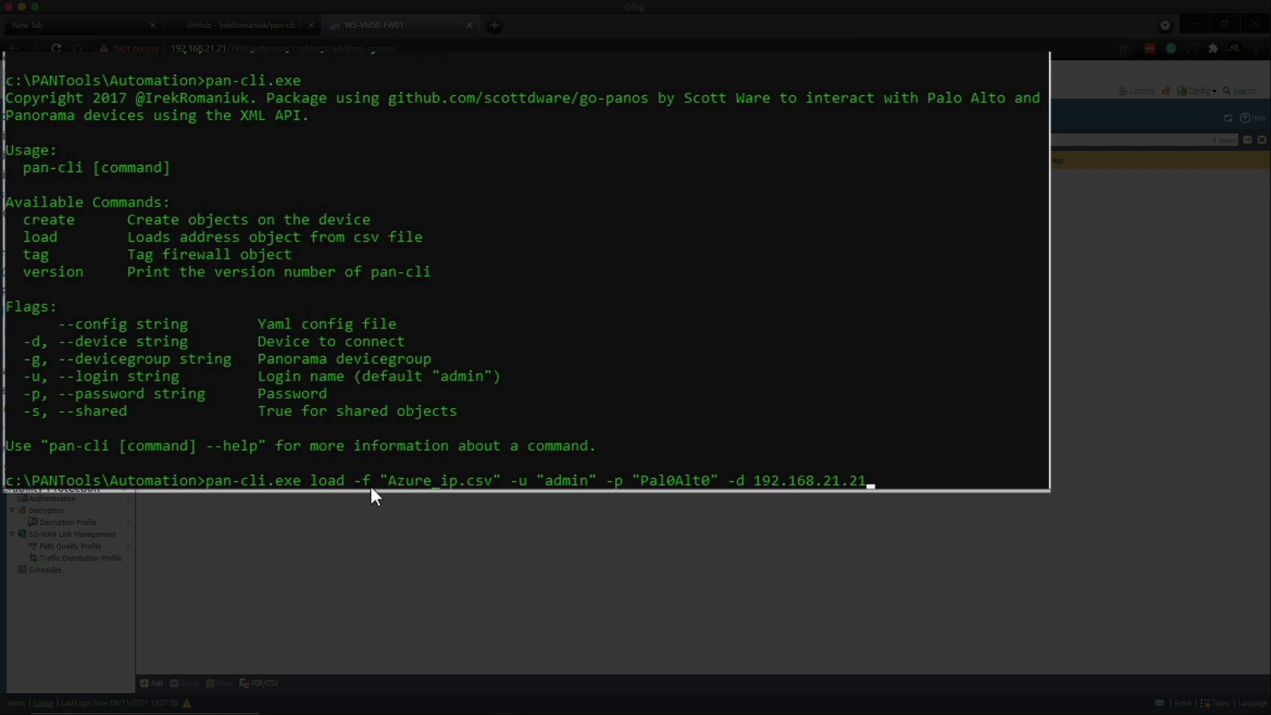
mouse_move(467, 493)
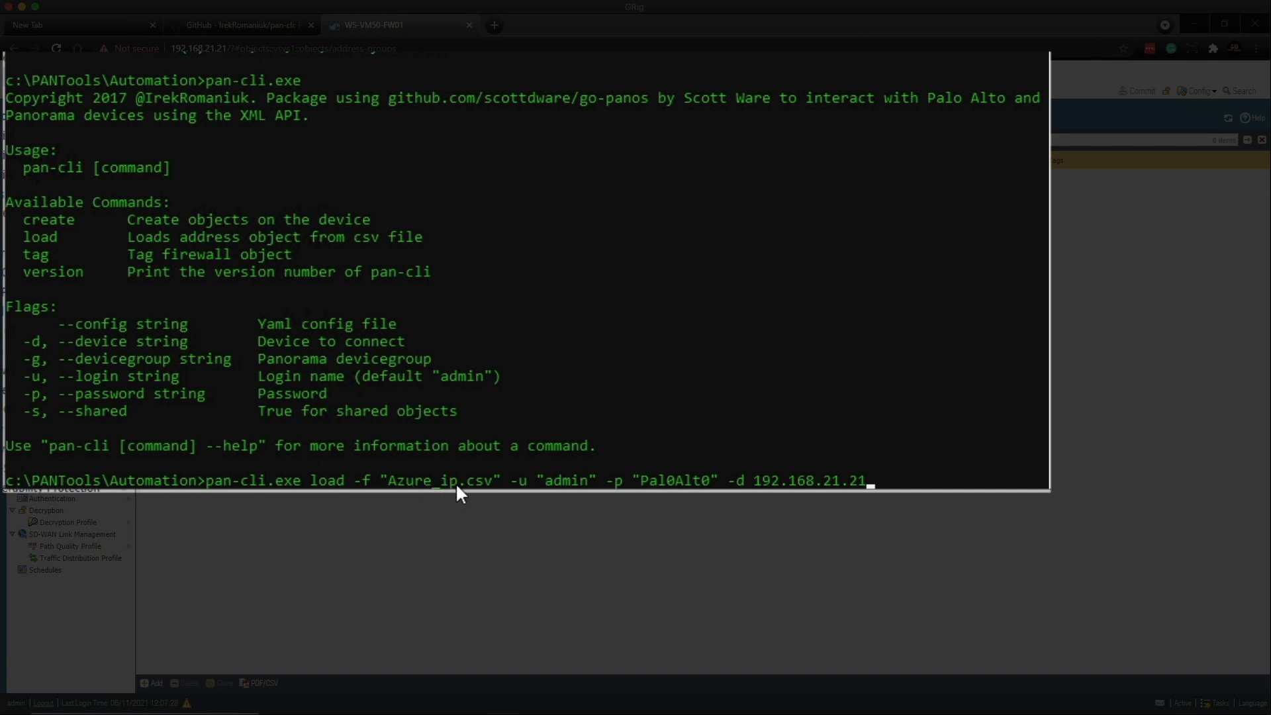
mouse_move(522, 494)
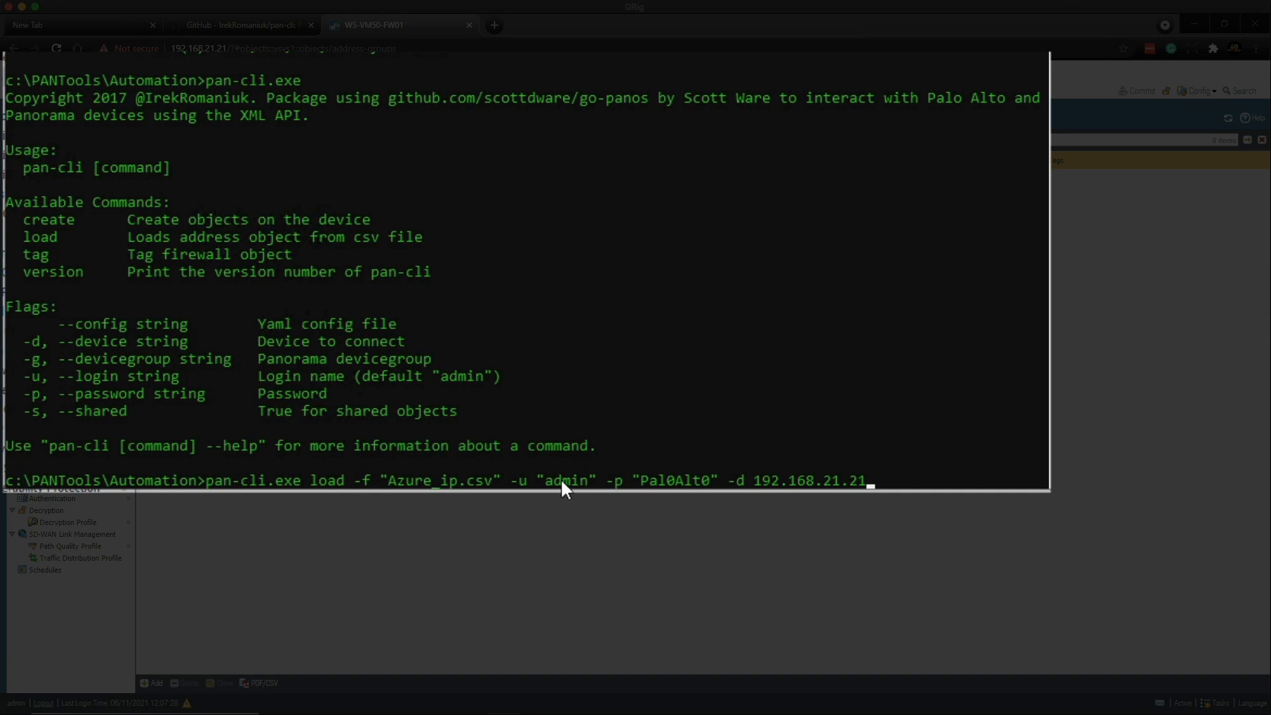
mouse_move(580, 484)
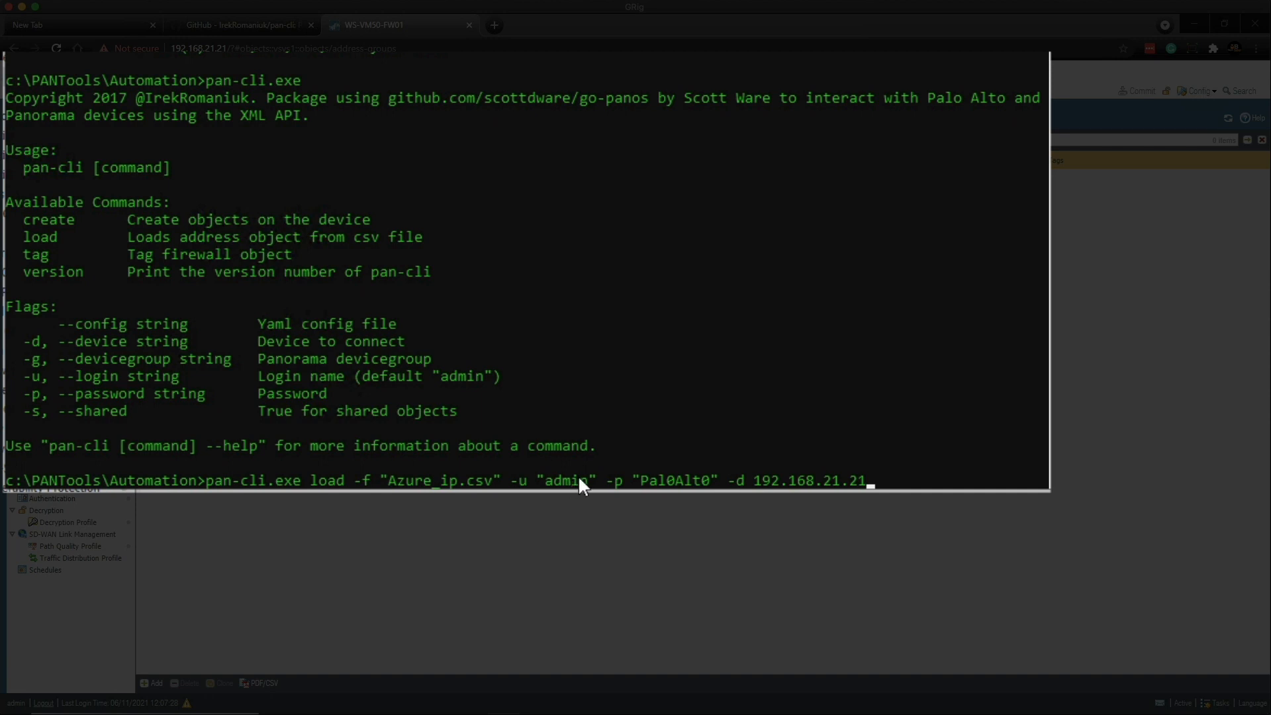
mouse_move(624, 493)
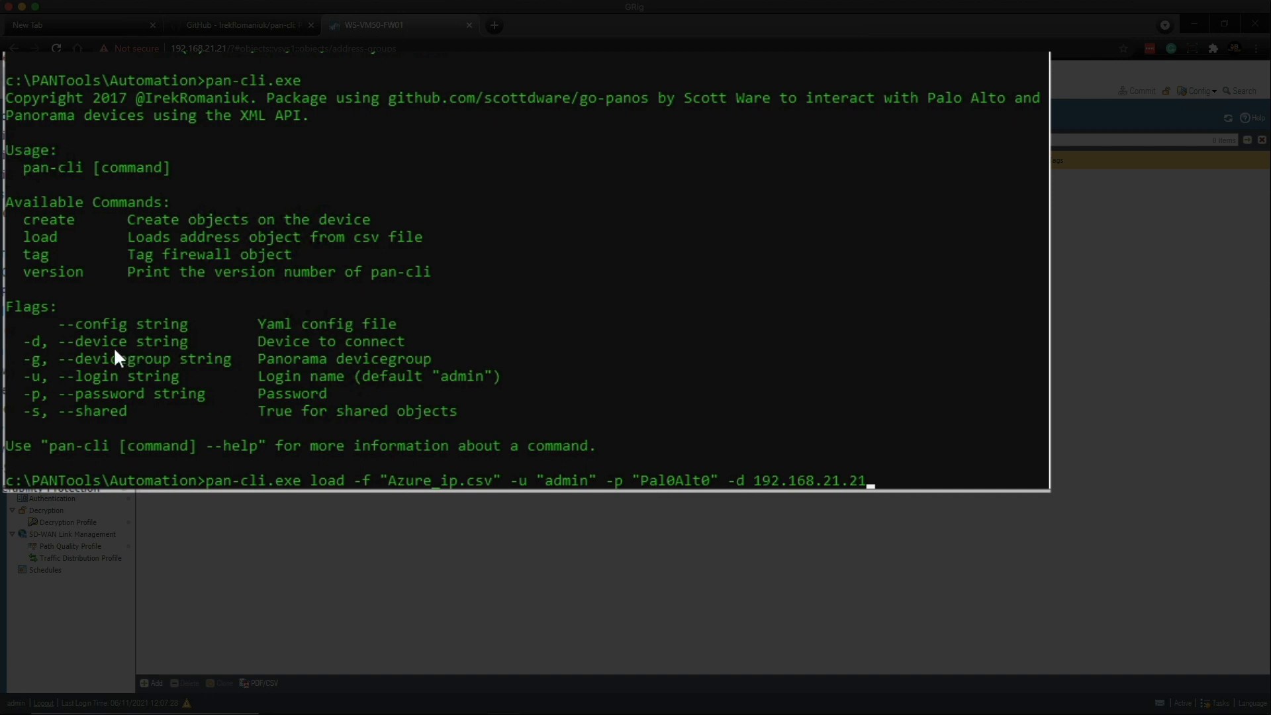
mouse_move(778, 492)
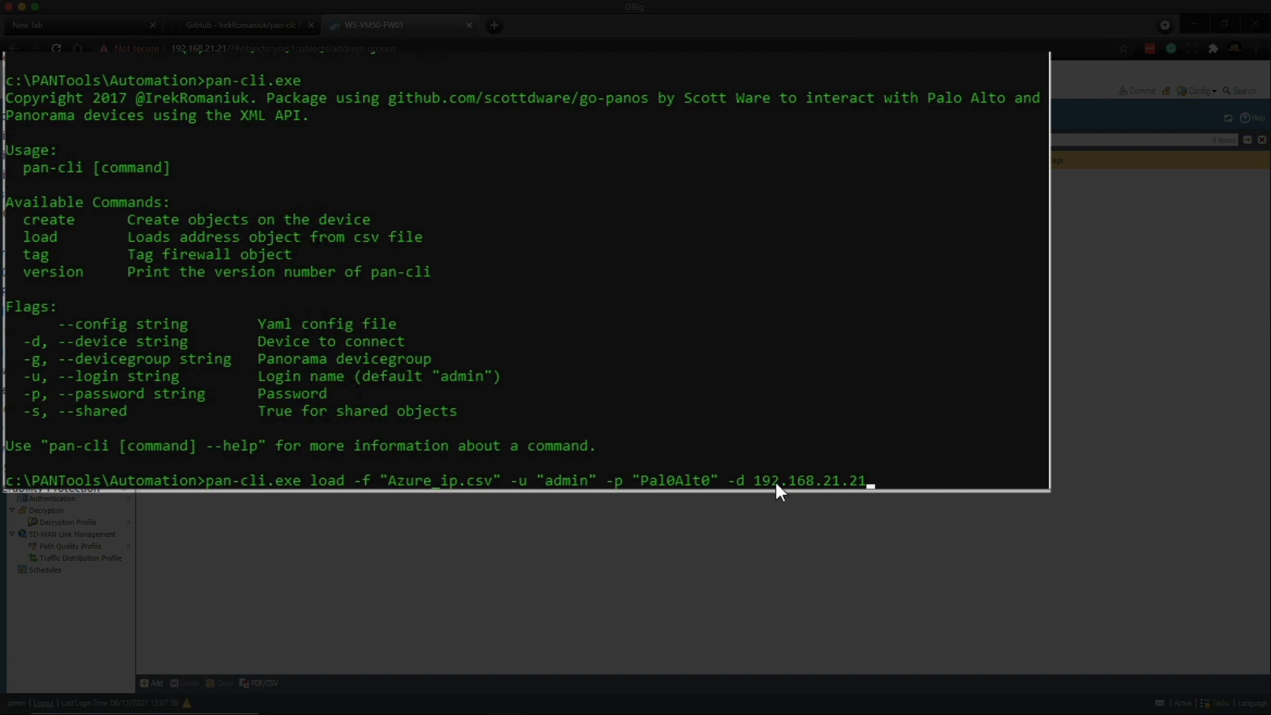
mouse_move(900, 500)
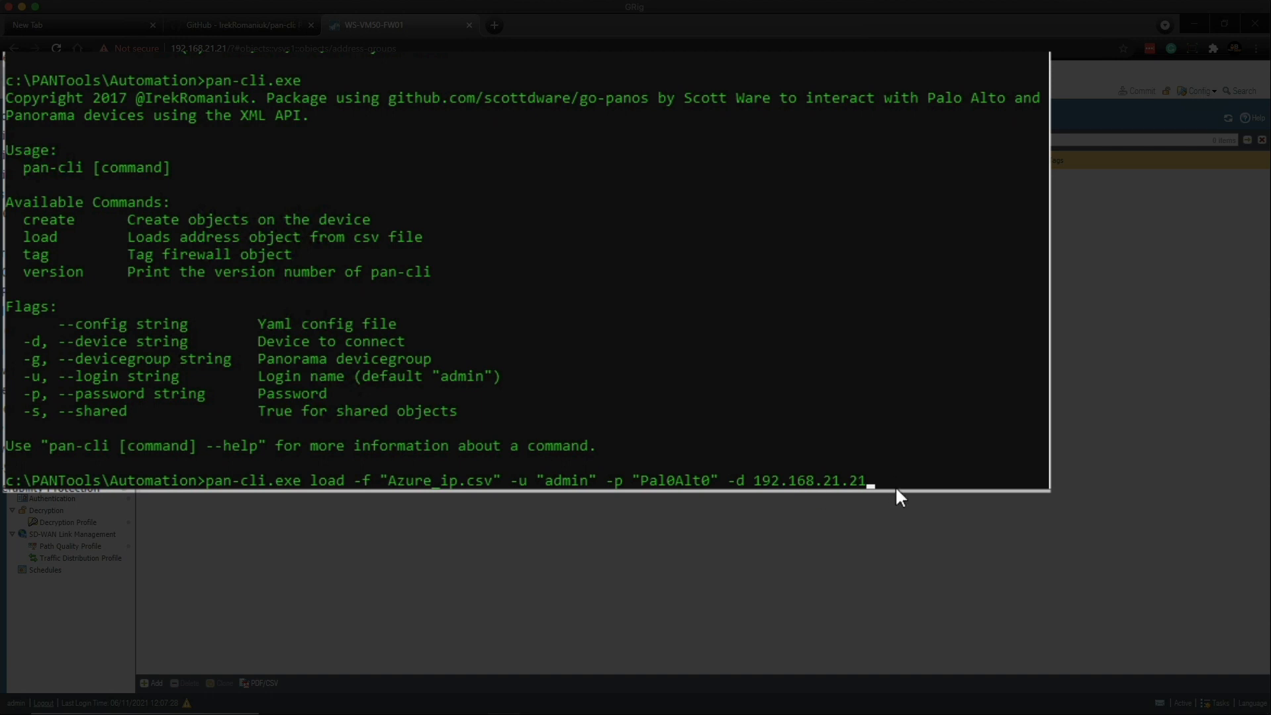
mouse_move(882, 485)
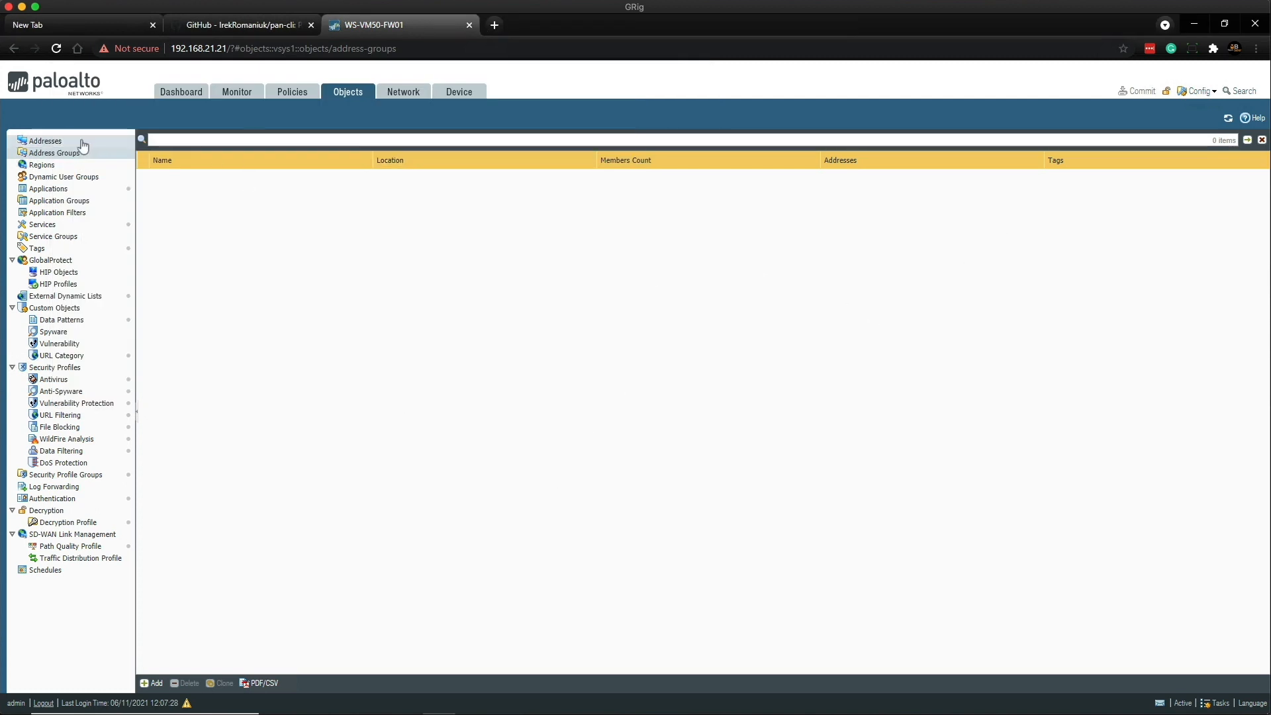
Confirm the 83 imported net_ addresses, then view the Azure Public group with 83 members
left_click(45, 140)
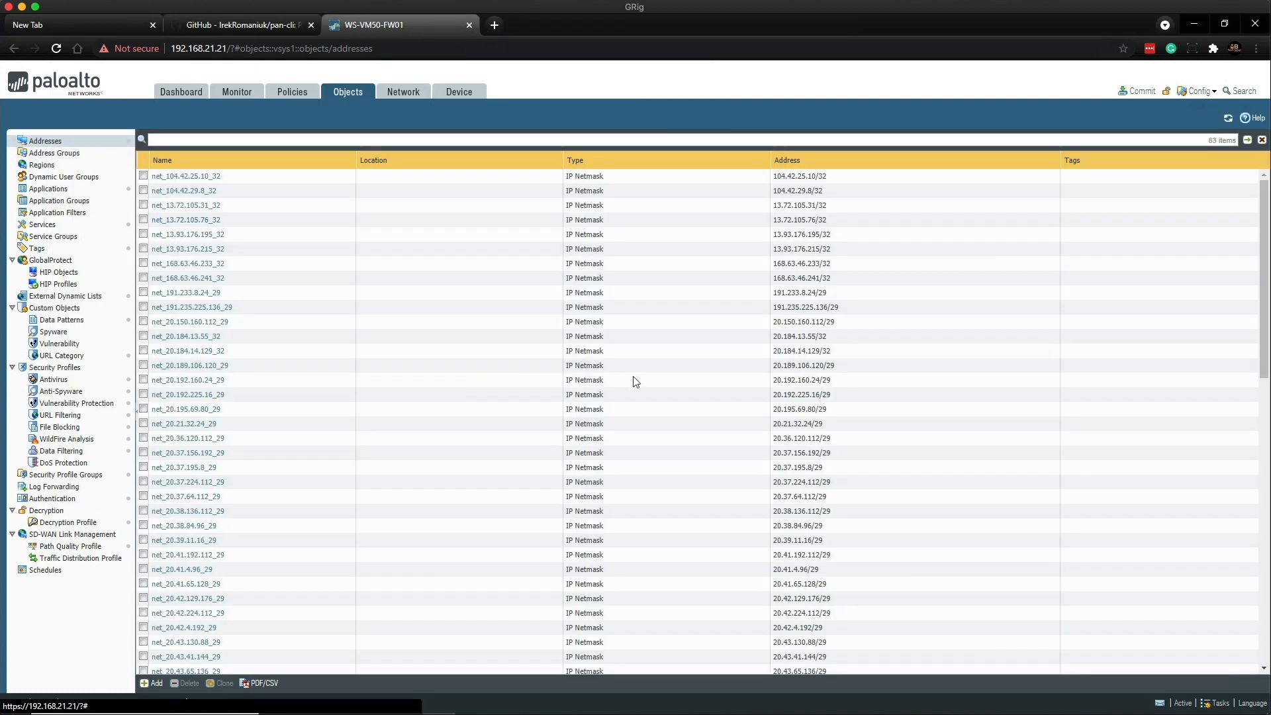
mouse_move(688, 390)
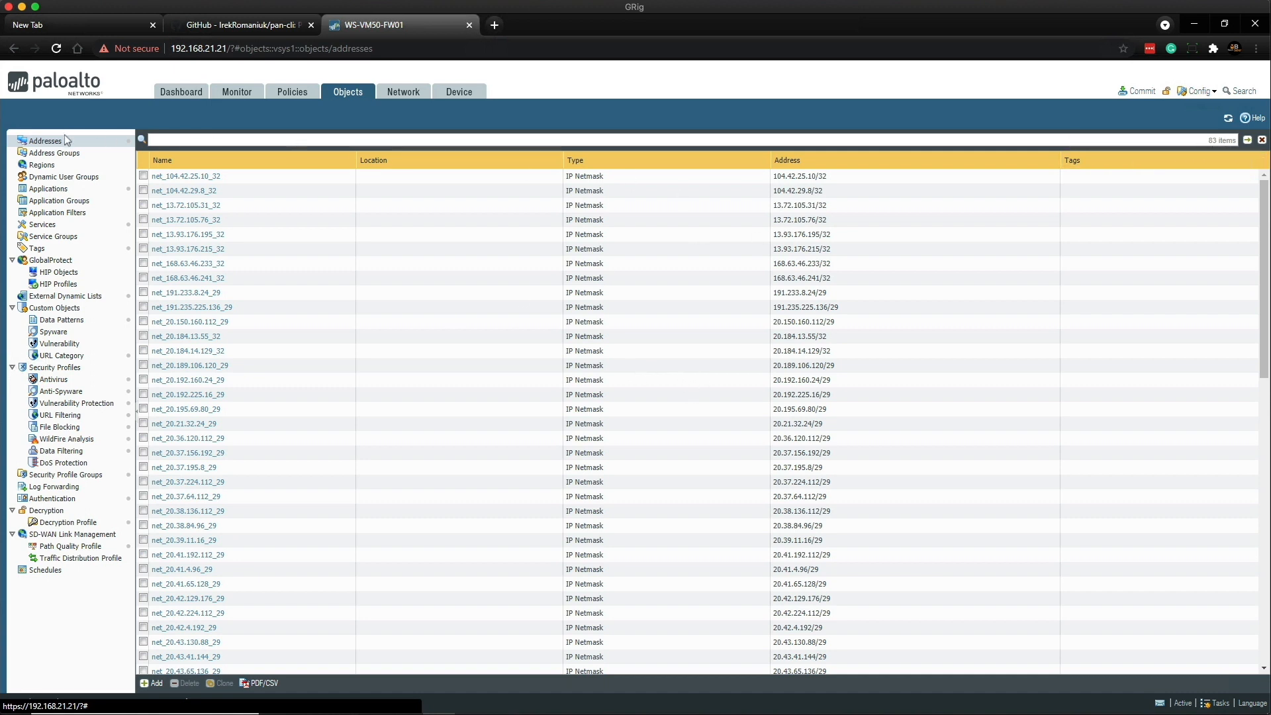
left_click(53, 152)
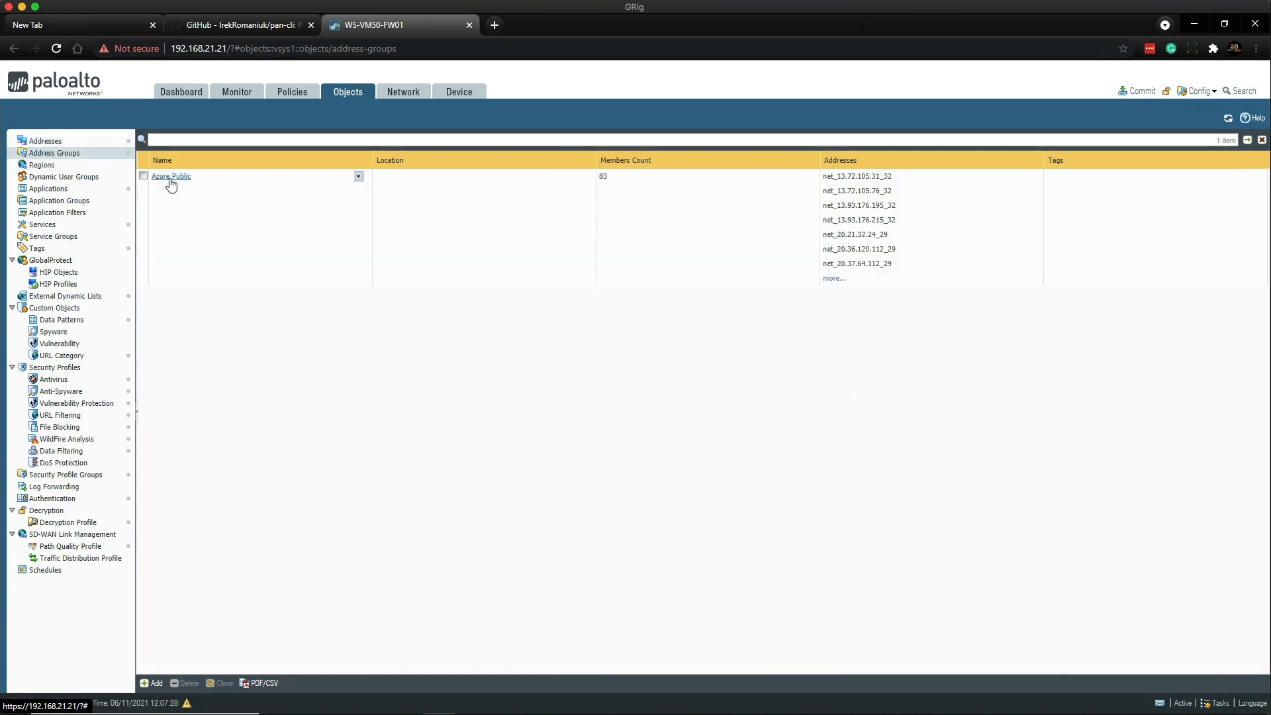
Open the Azure Public address group showing its static list of net_ addresses
left_click(171, 176)
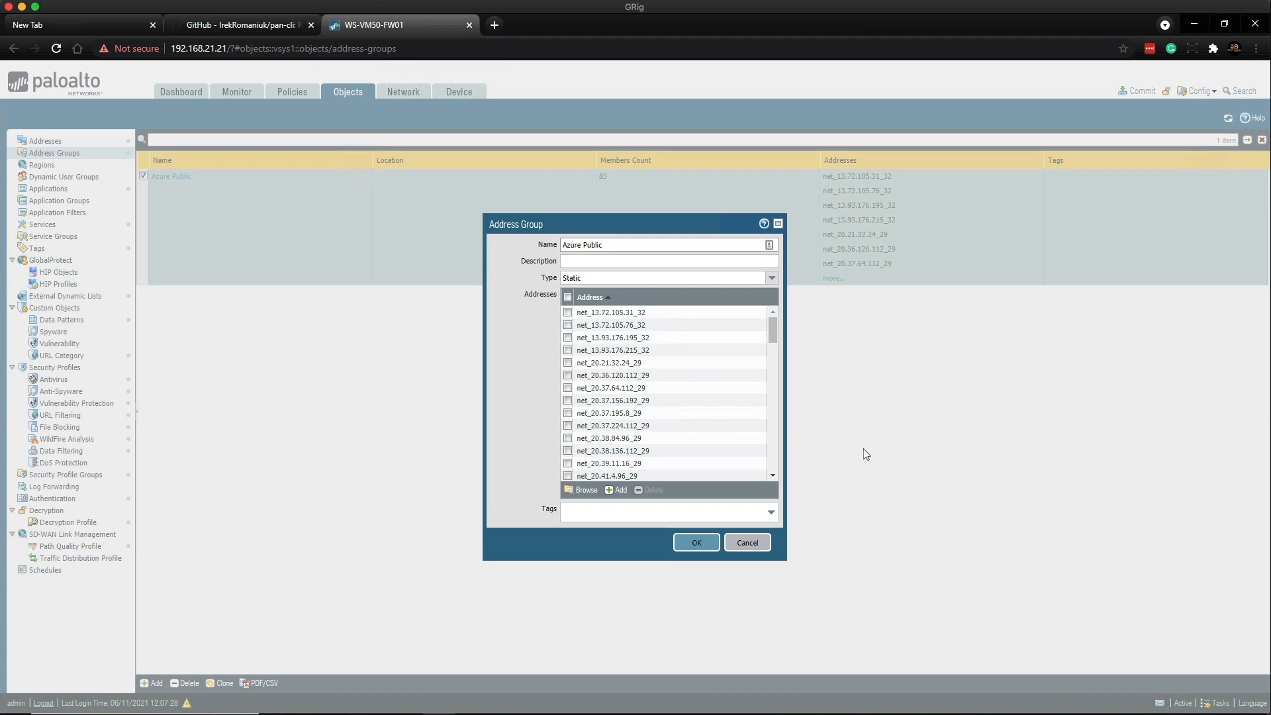
mouse_move(846, 459)
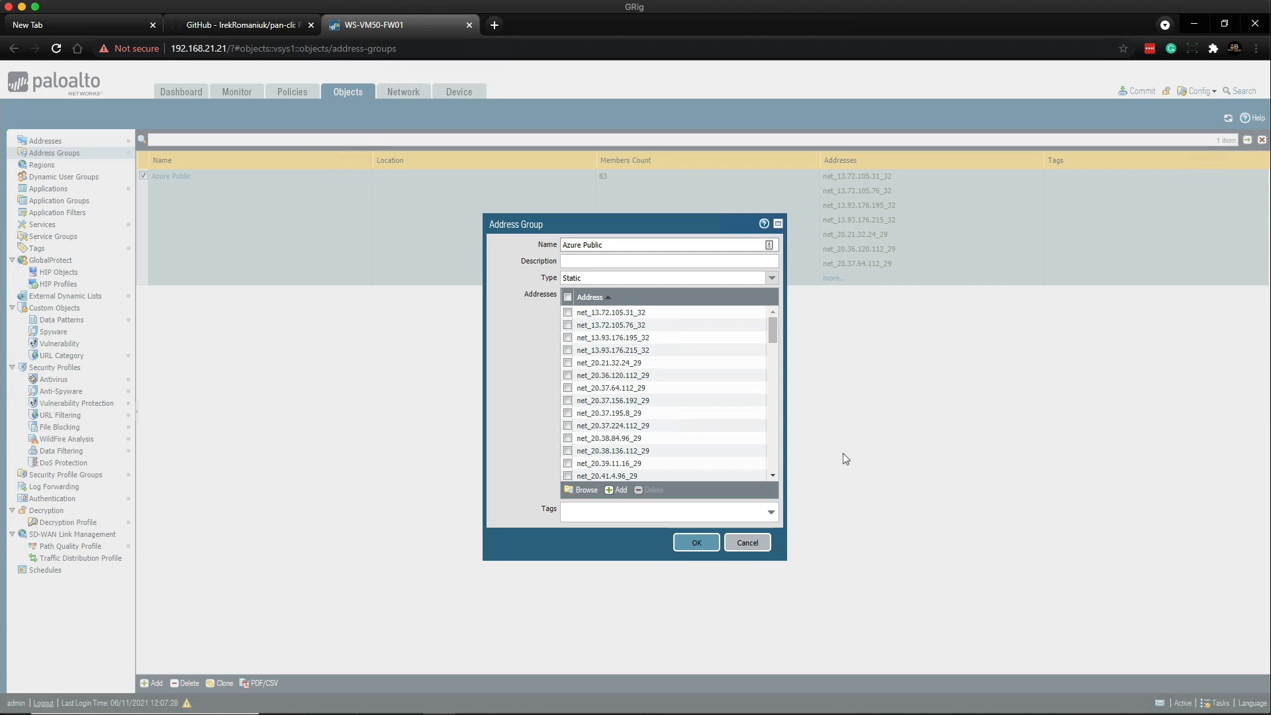
mouse_move(341, 639)
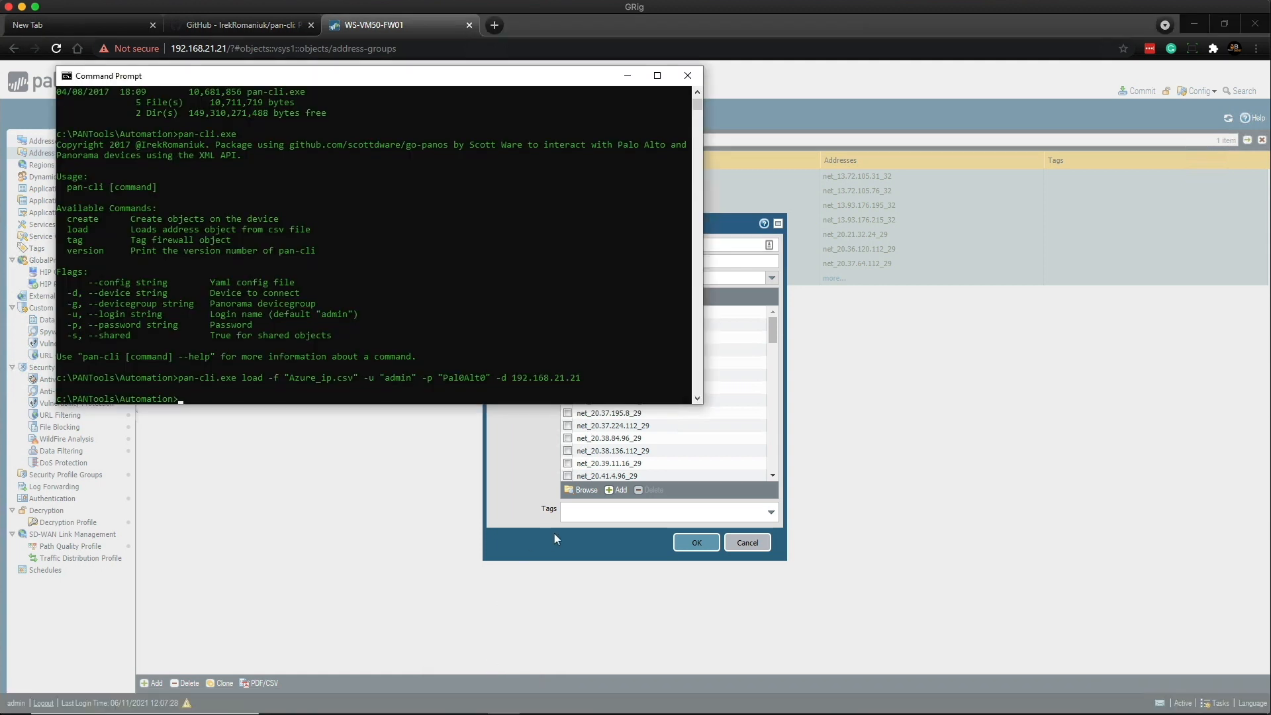
mouse_move(85, 346)
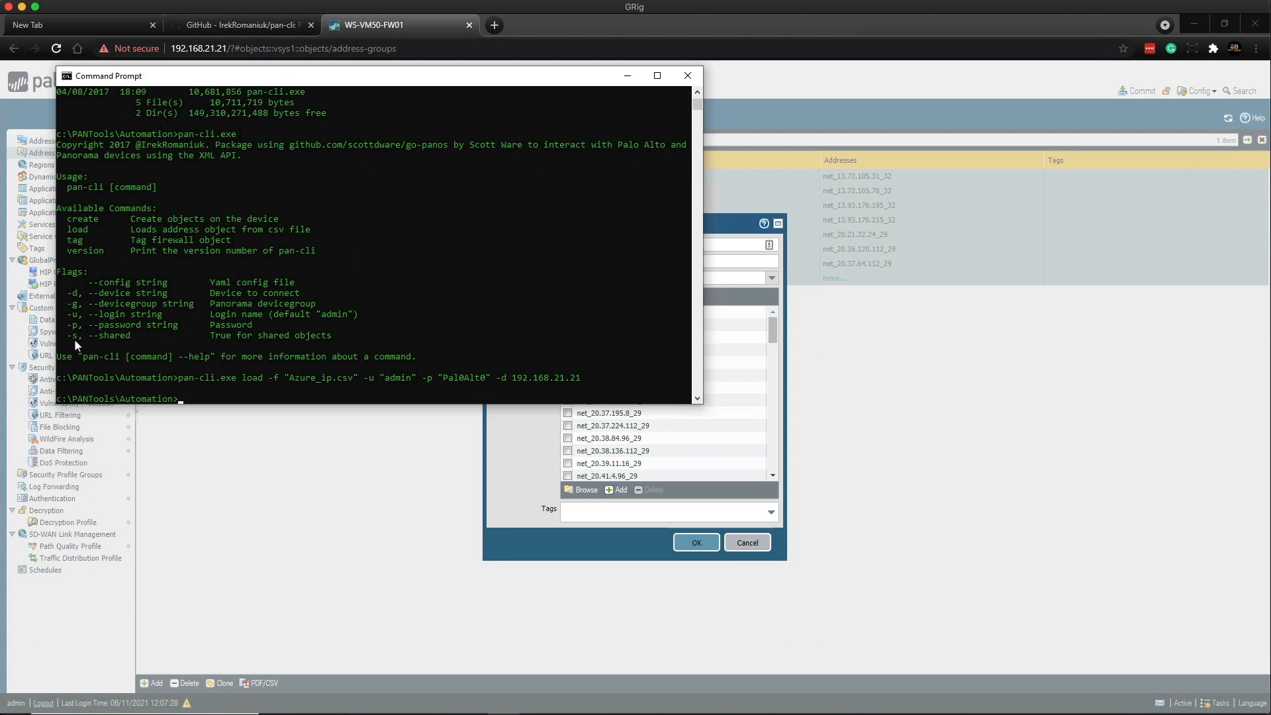
mouse_move(116, 348)
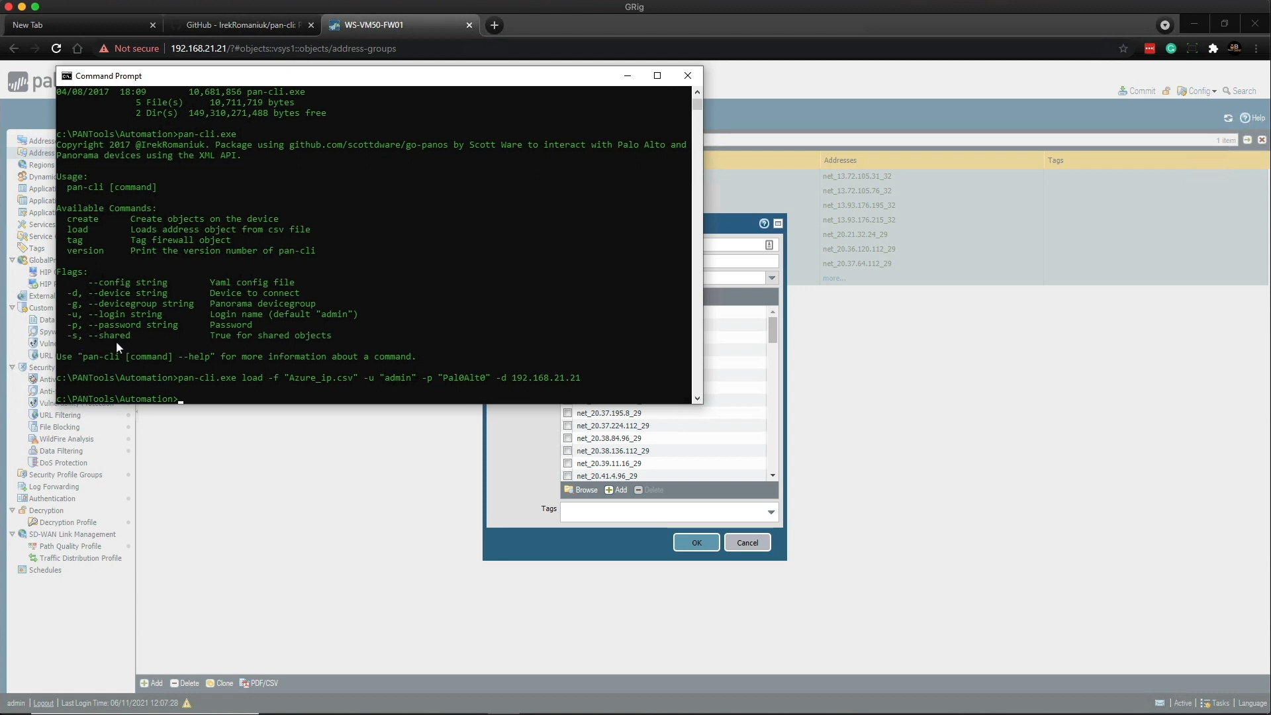
mouse_move(78, 315)
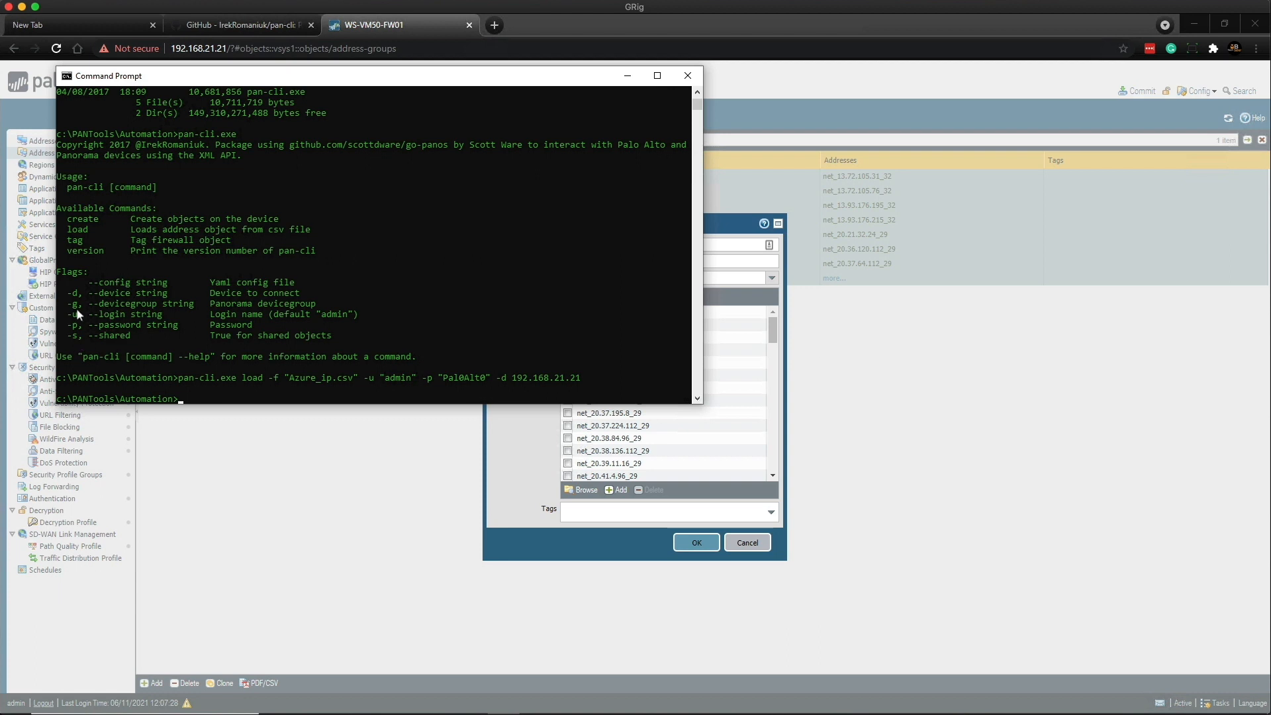
mouse_move(172, 308)
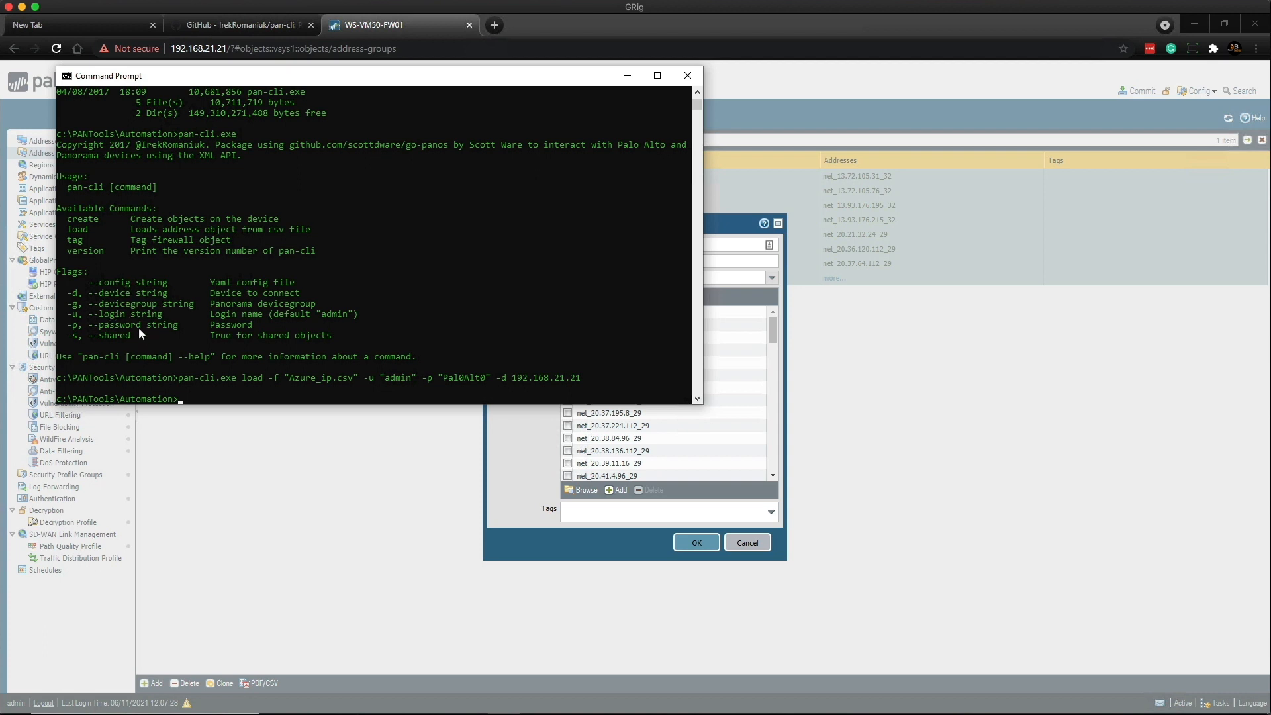
mouse_move(124, 307)
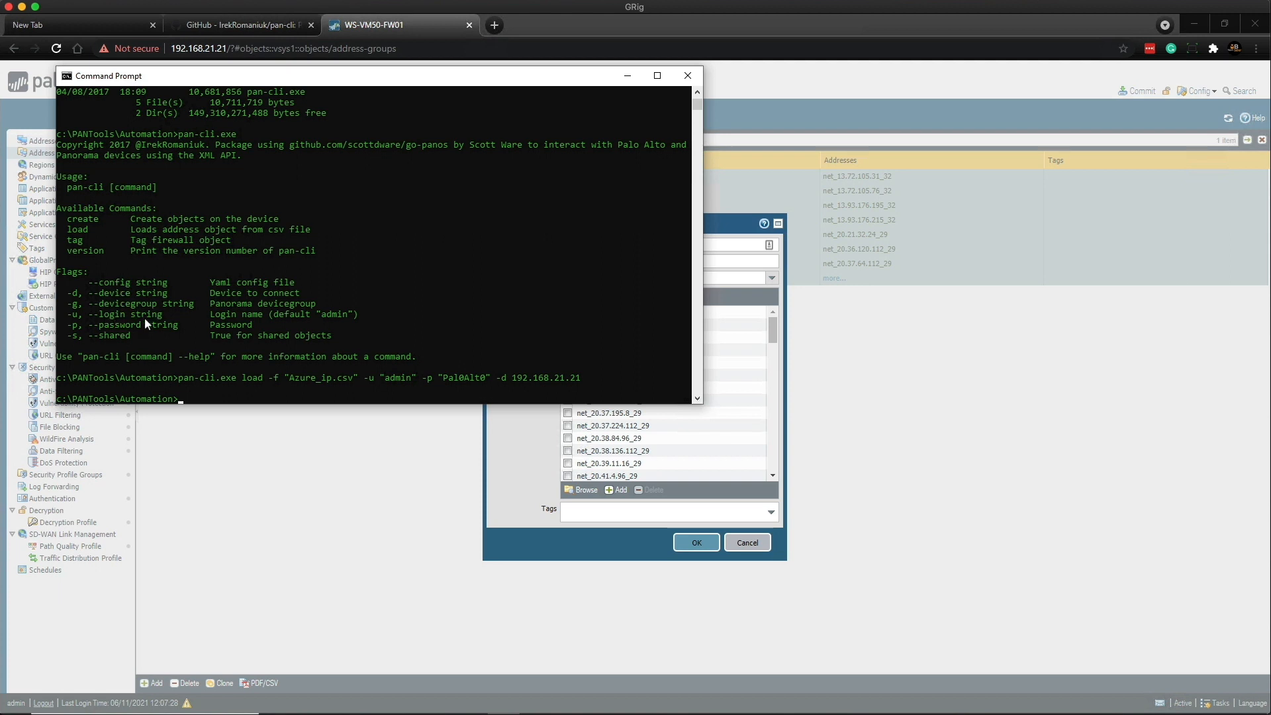
mouse_move(188, 328)
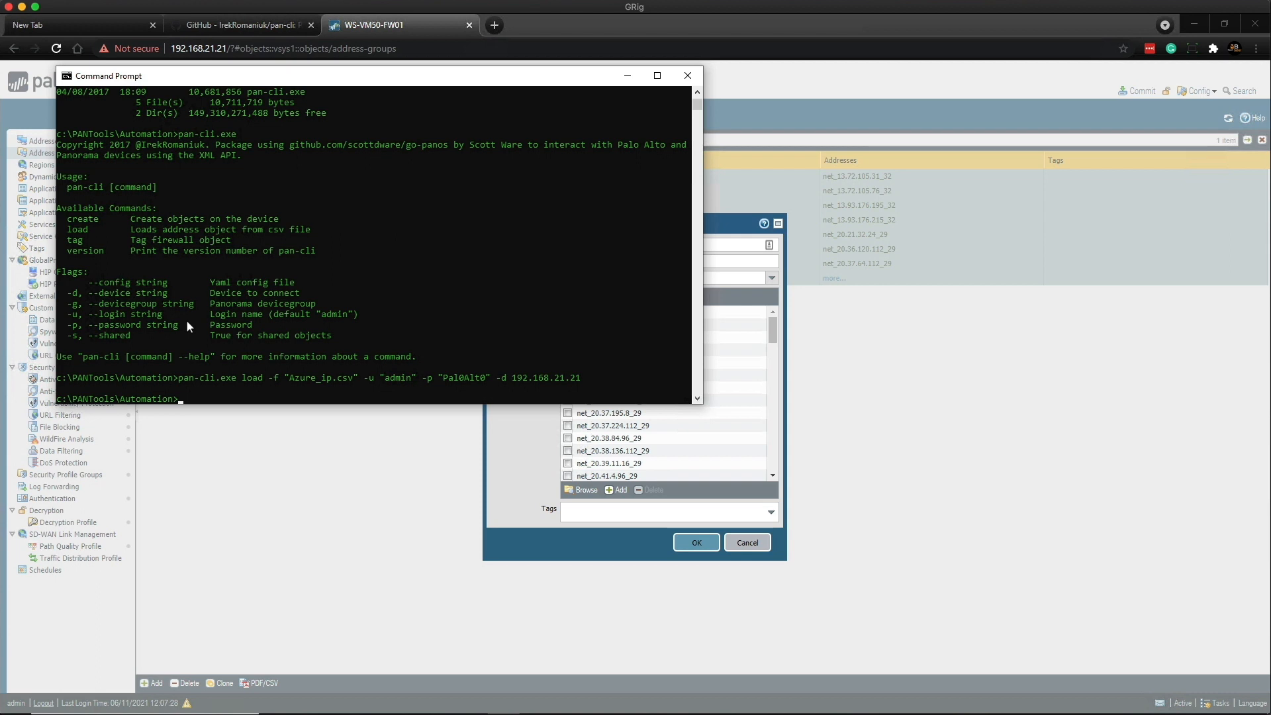
mouse_move(214, 335)
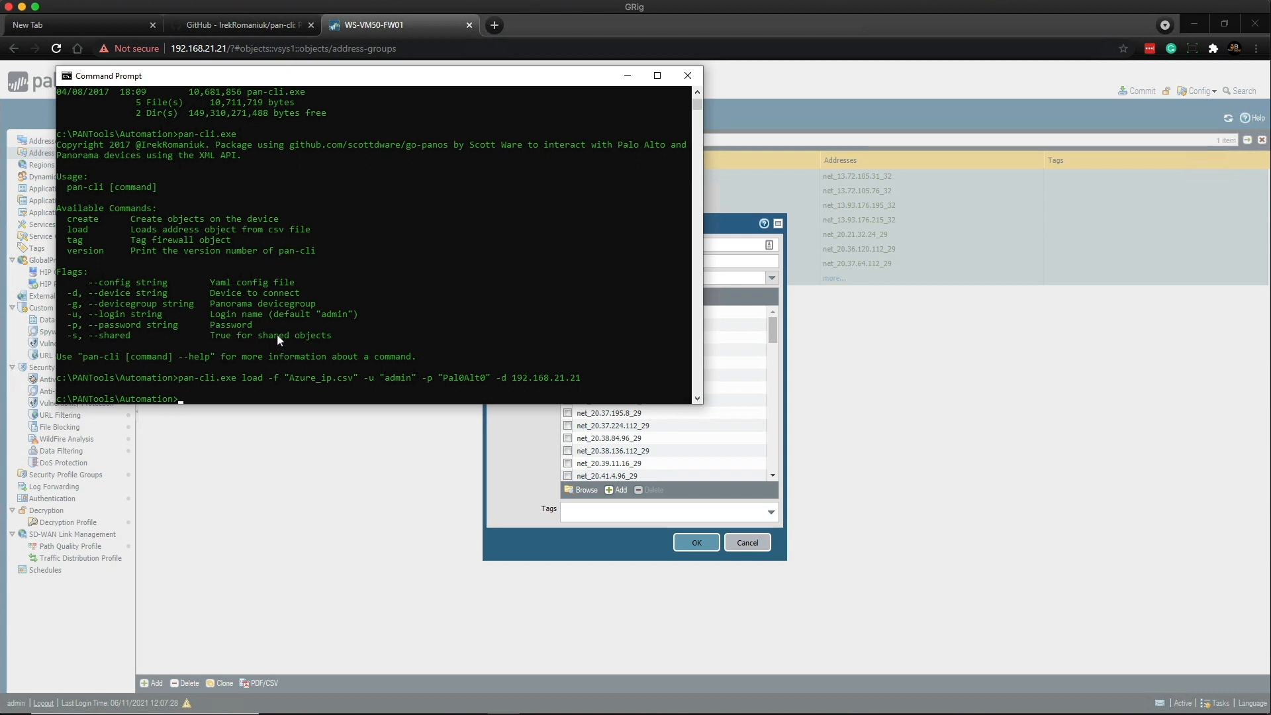
mouse_move(394, 355)
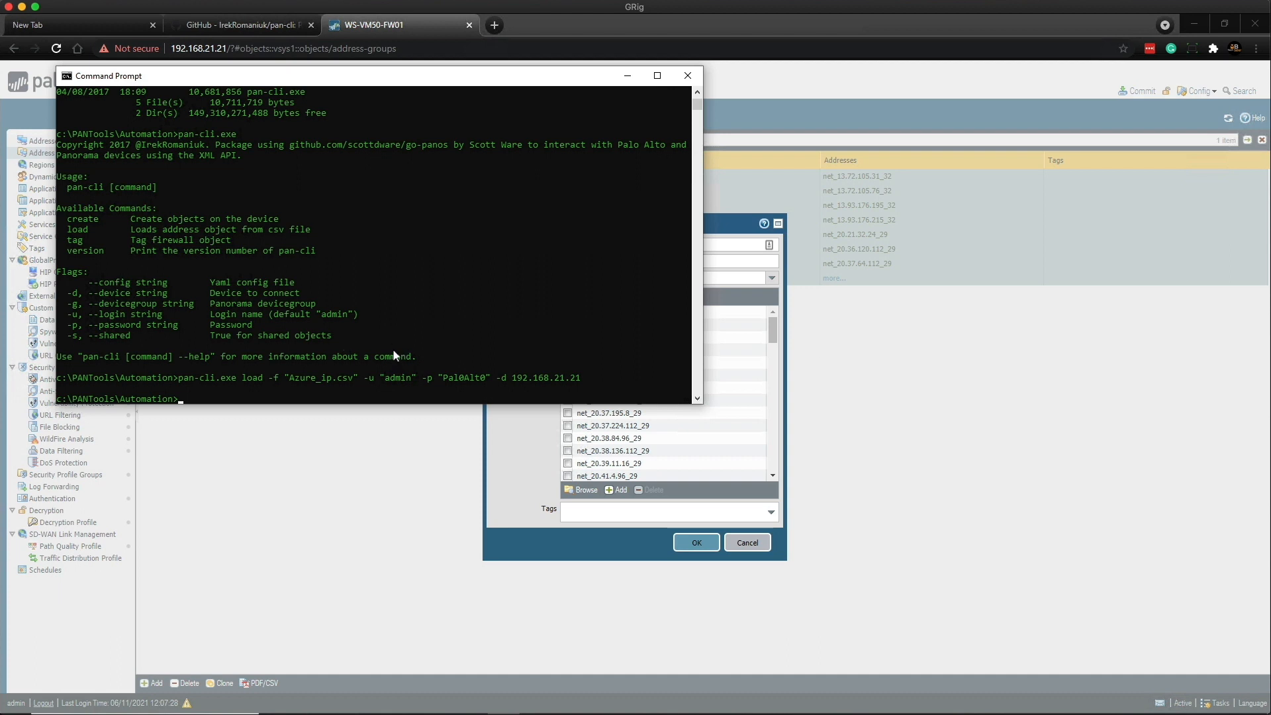
mouse_move(470, 336)
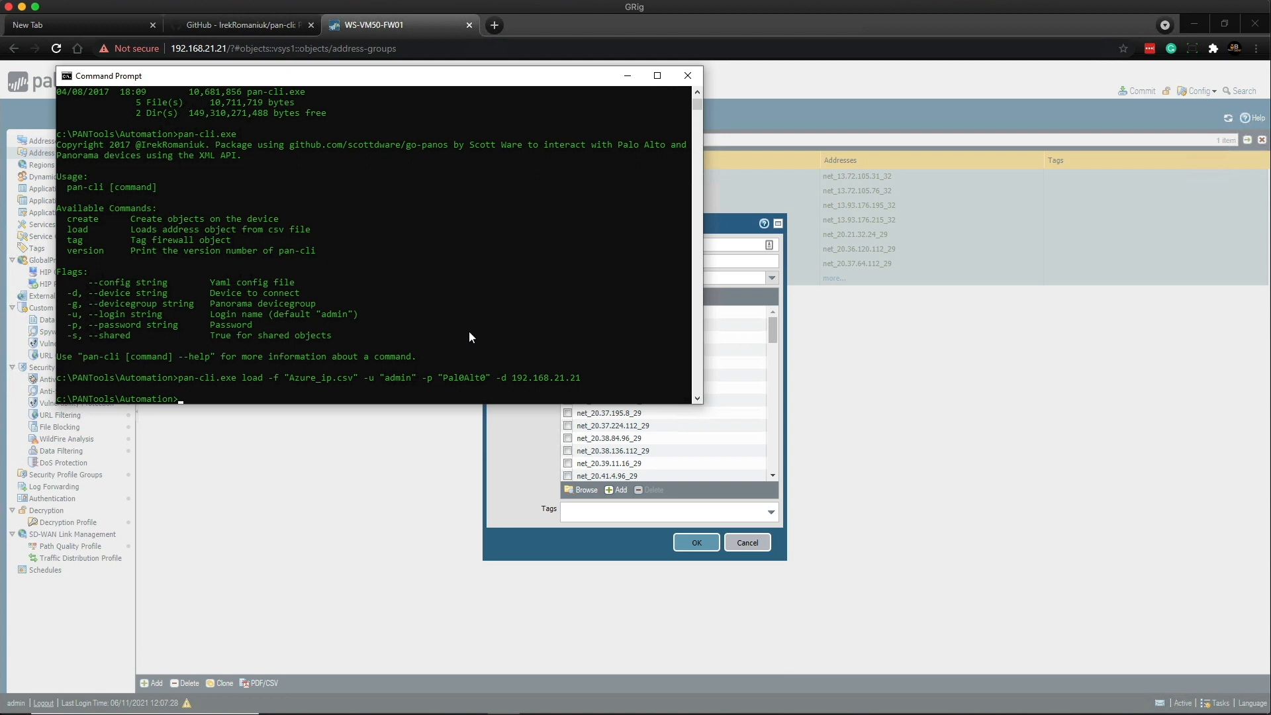
mouse_move(653, 319)
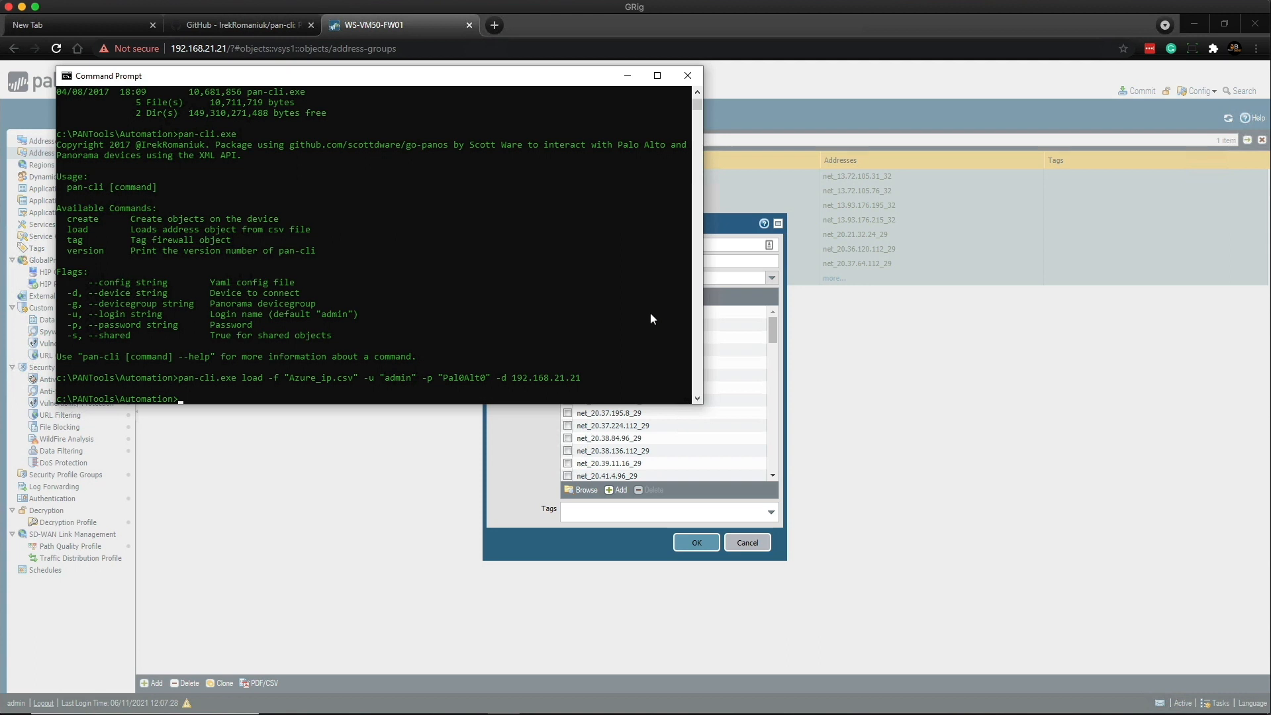
mouse_move(644, 324)
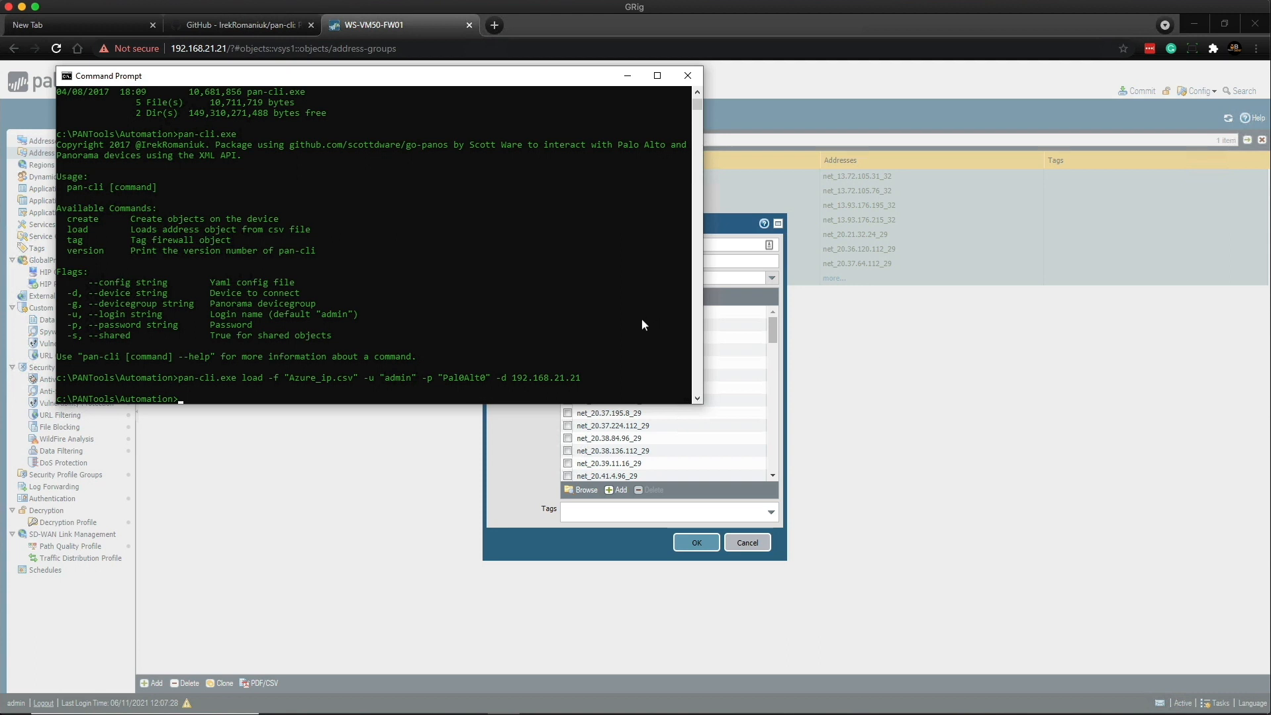